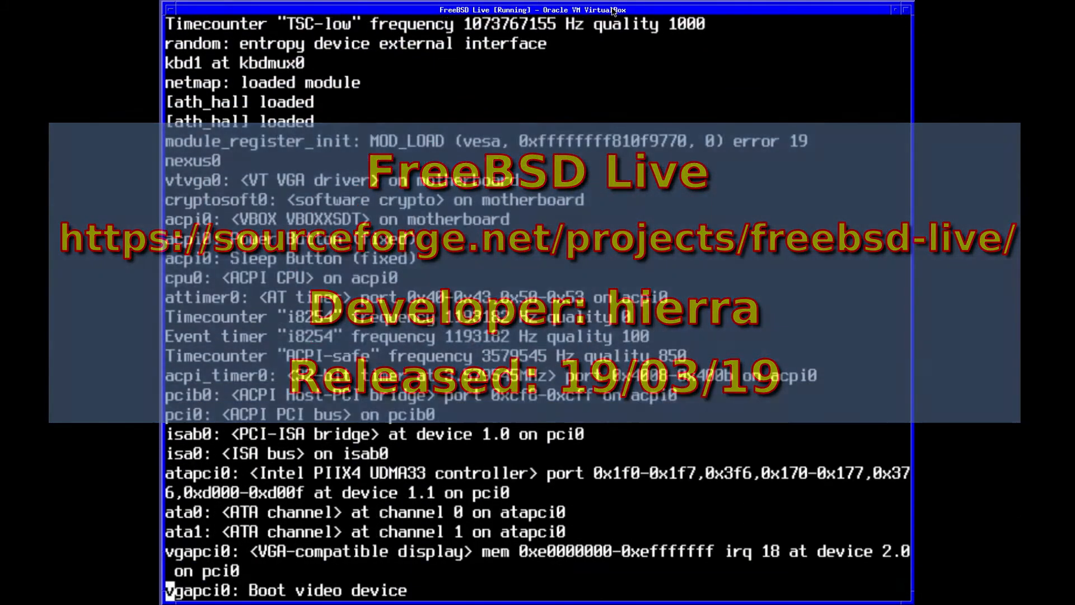
Step: Watch FreeBSD's kernel hardware-detection messages scroll until the KDE desktop appears
{"action": "scroll", "scroll_direction": "down", "scroll_amount": 3}
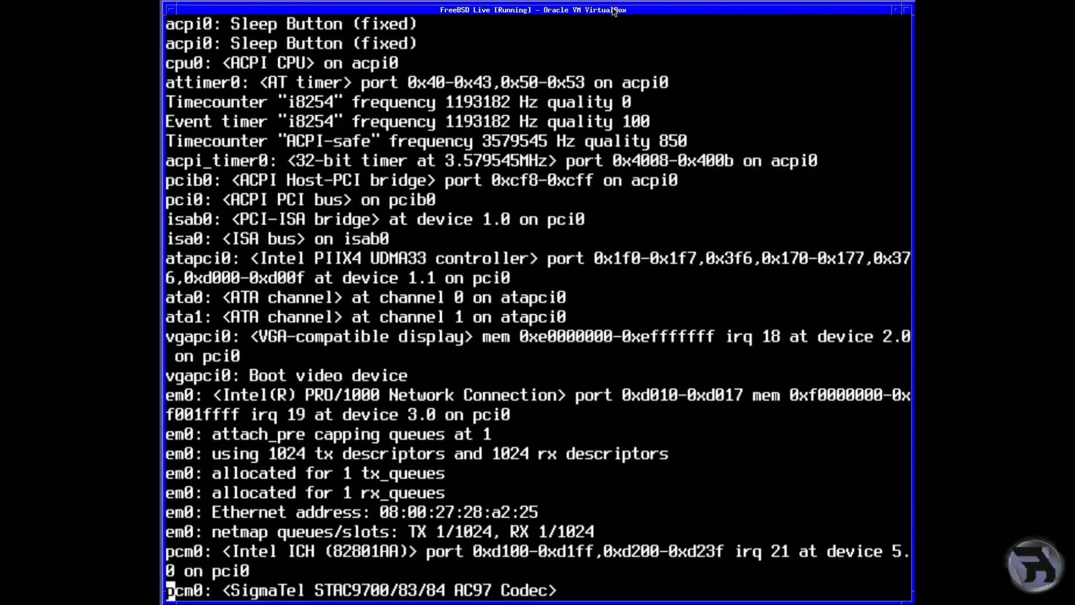
{"action": "scroll", "scroll_direction": "down", "scroll_amount": 3}
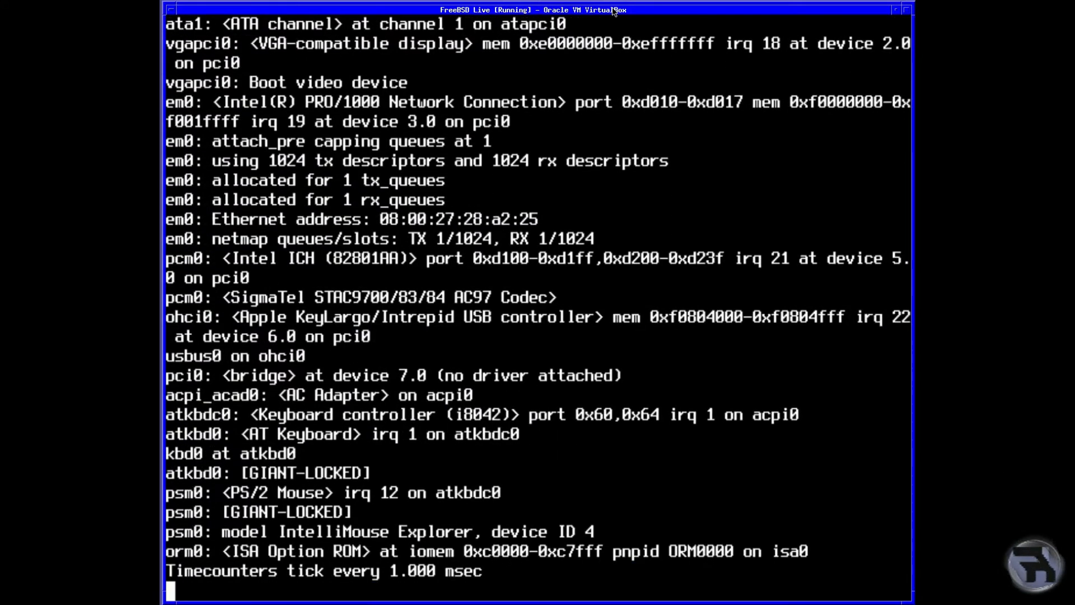
{"action": "scroll", "scroll_direction": "down", "scroll_amount": 3}
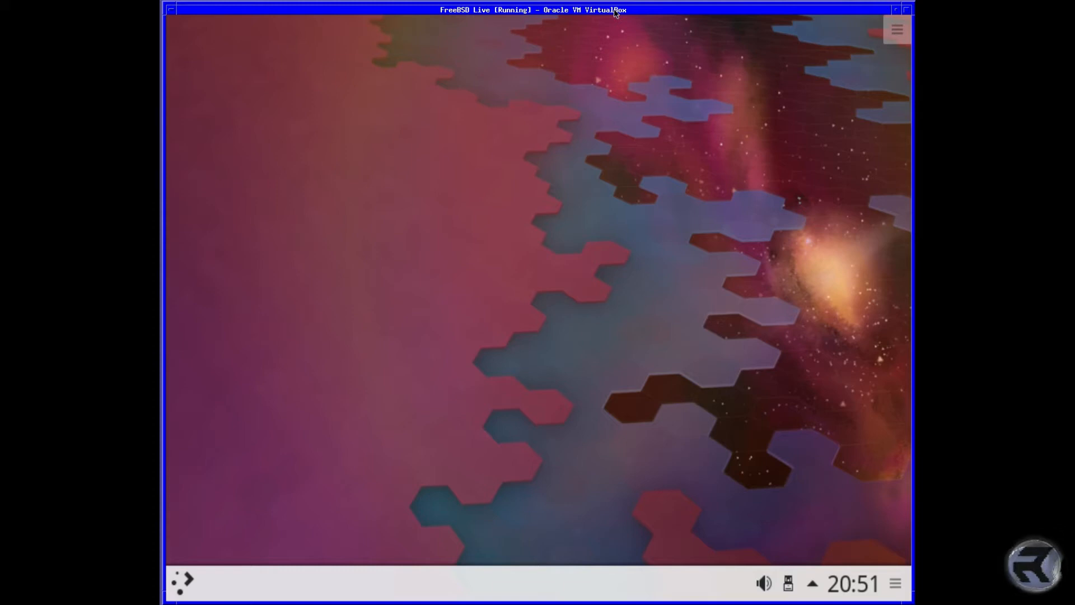
{"action": "mouse_move", "coordinate": [614, 125]}
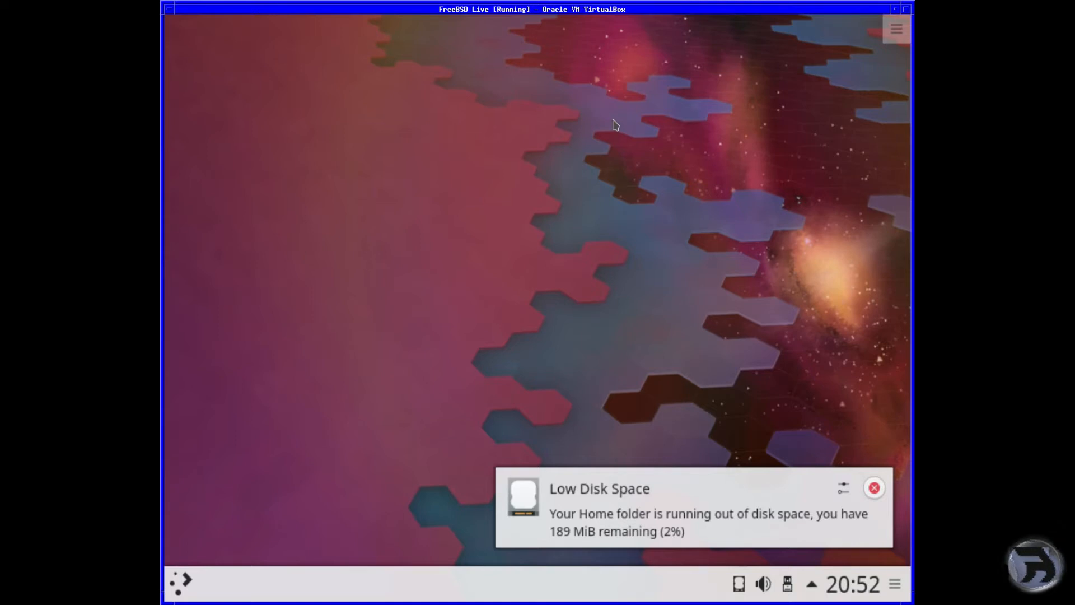
Step: Close the Low Disk Space warning and open the Kickoff Favorites menu
{"action": "left_click", "coordinate": [873, 487]}
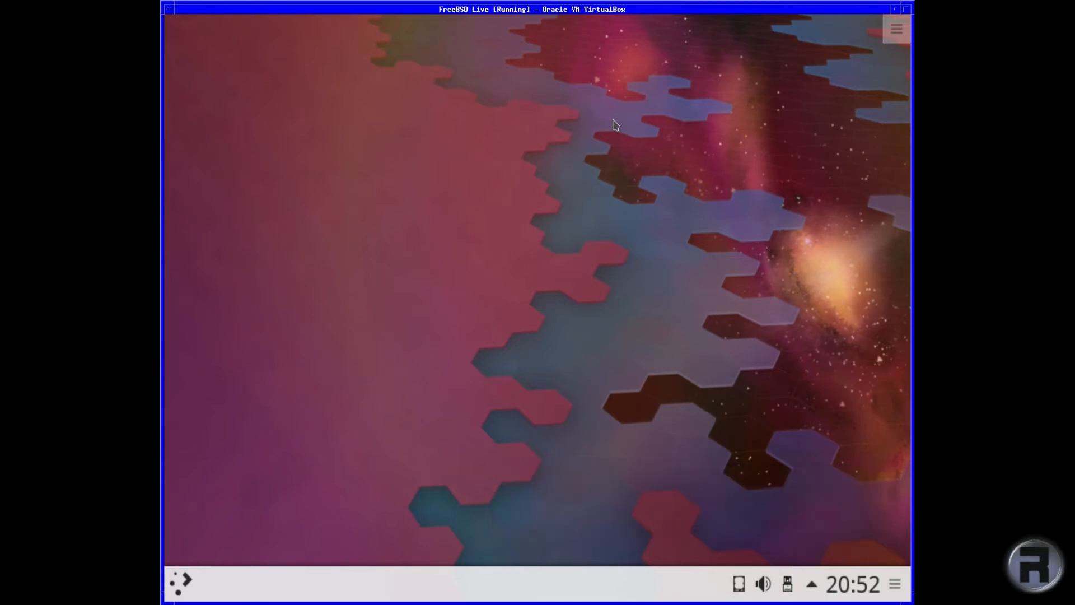
{"action": "left_click", "coordinate": [180, 583]}
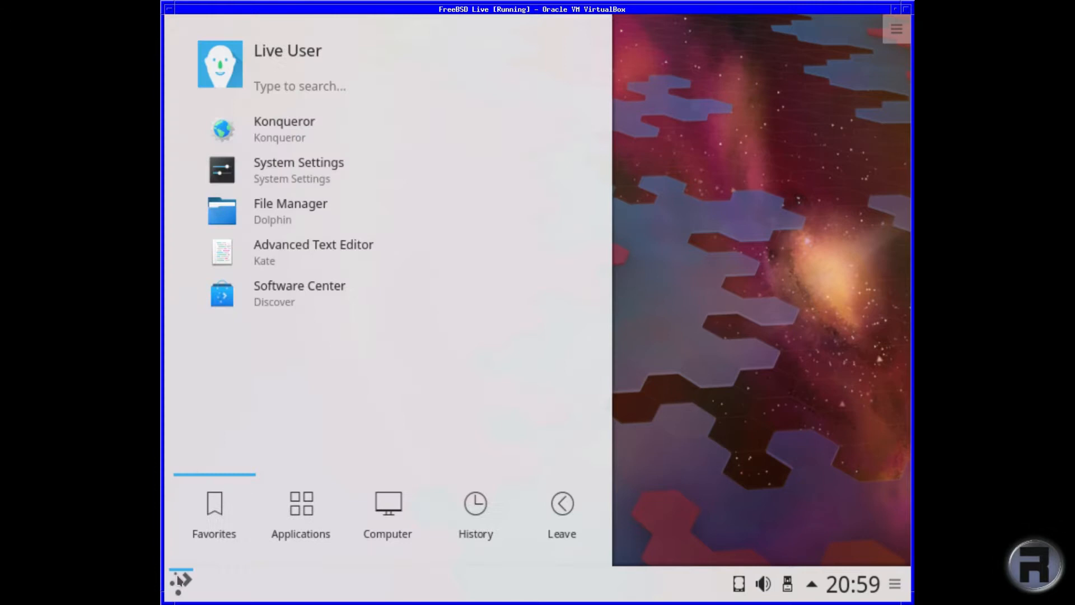
{"action": "mouse_move", "coordinate": [298, 129]}
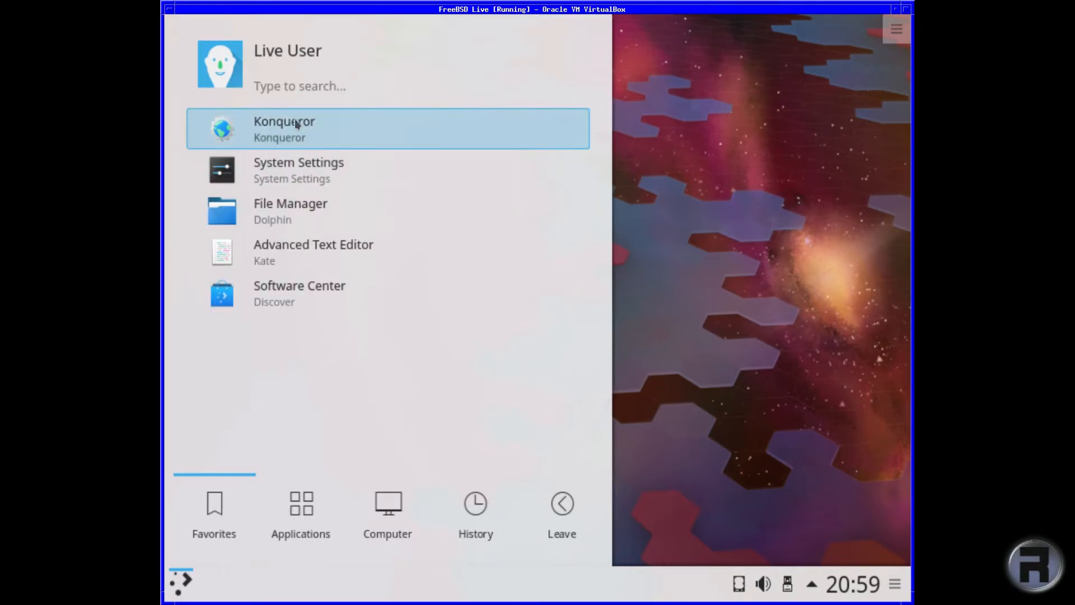
{"action": "mouse_move", "coordinate": [289, 135]}
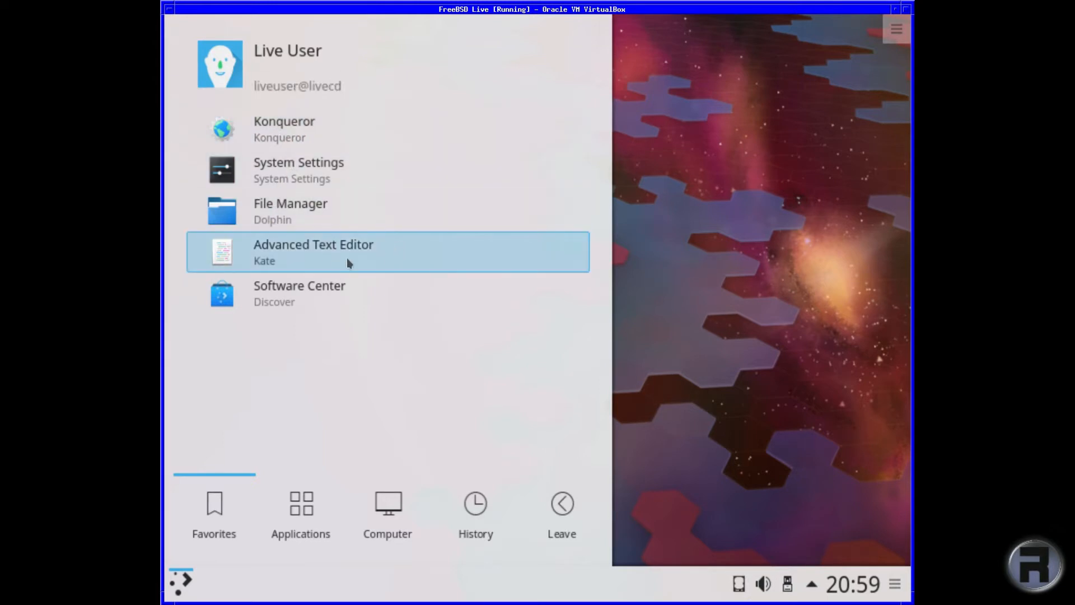
{"action": "mouse_move", "coordinate": [299, 382]}
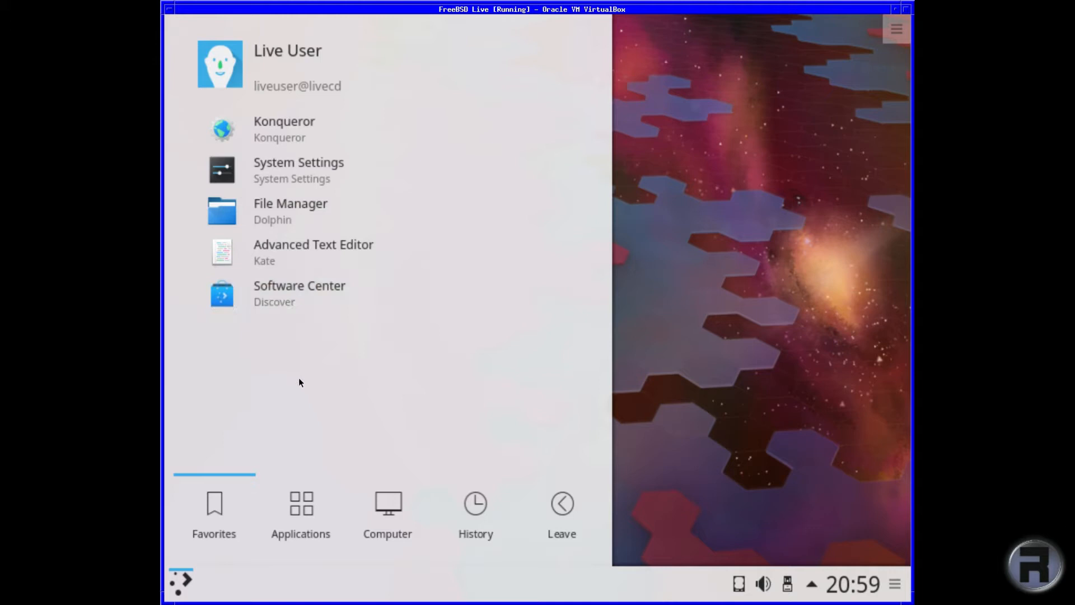
Step: Browse Kickoff's Applications categories to Development, listing Akonadi Console, Cuttlefish and Qt 5 Designer
{"action": "left_click", "coordinate": [300, 511]}
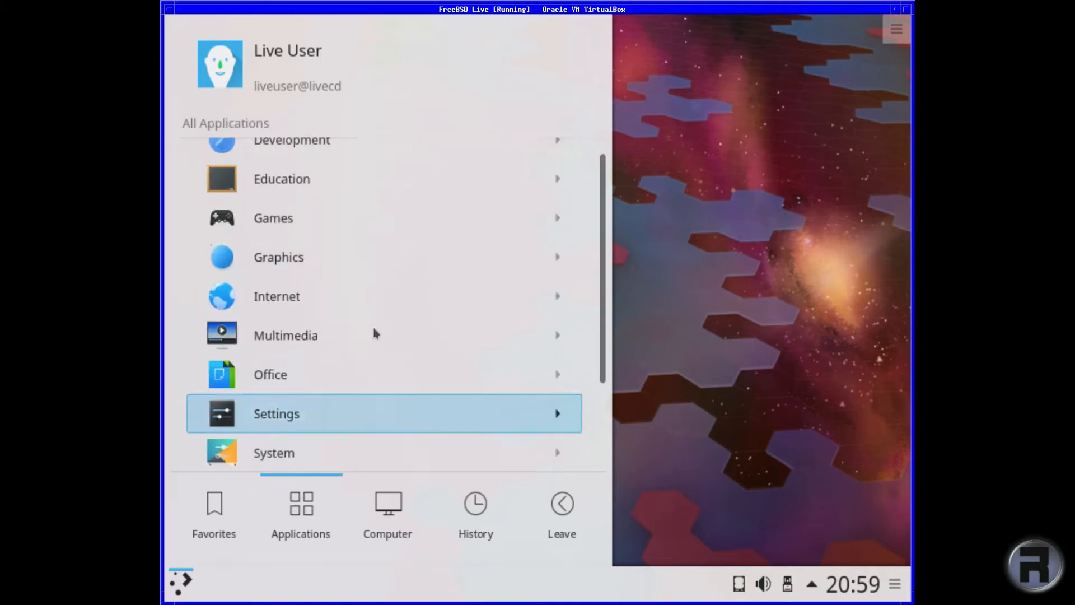
{"action": "scroll", "scroll_direction": "up", "scroll_amount": 3}
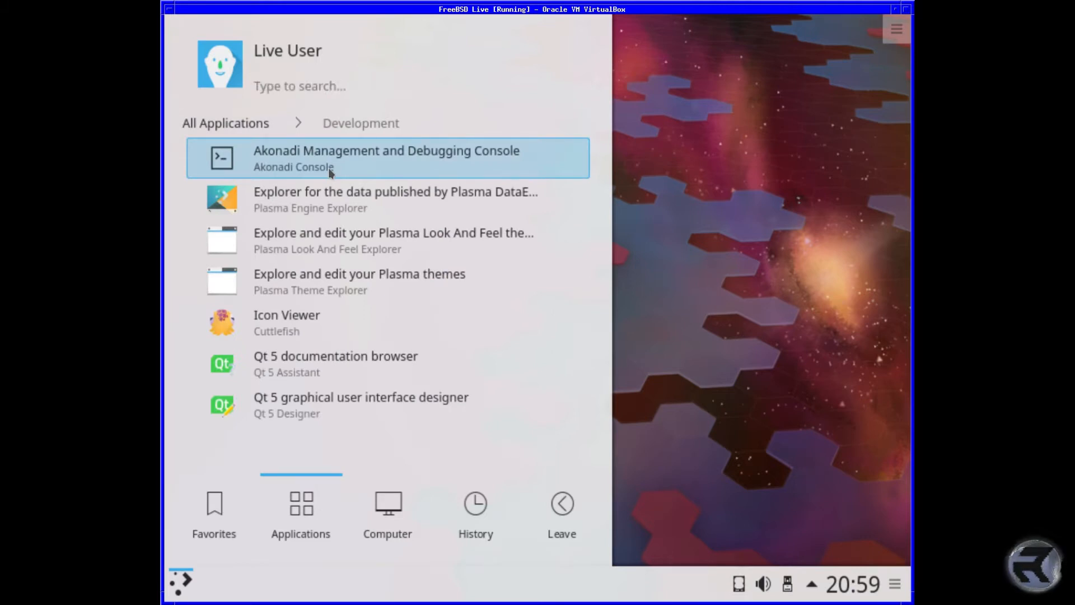
{"action": "mouse_move", "coordinate": [280, 177]}
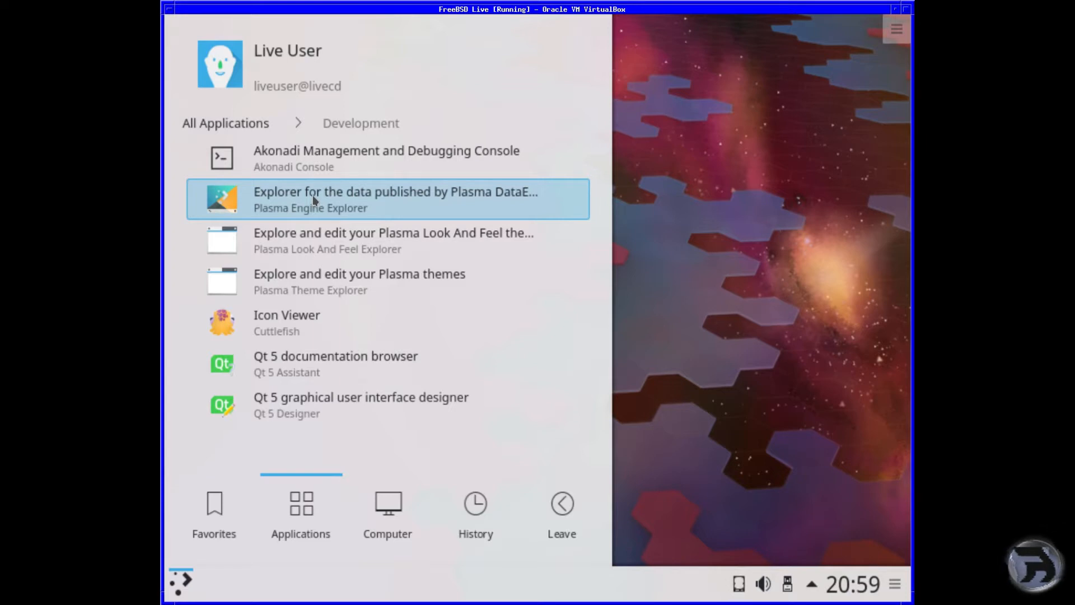
{"action": "mouse_move", "coordinate": [315, 194]}
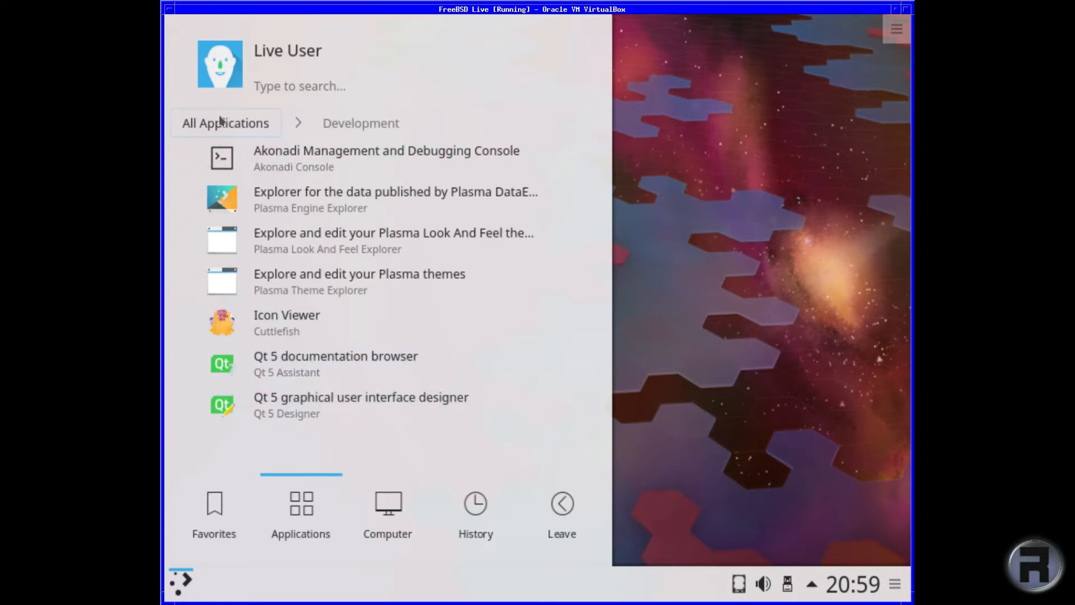
Step: Open Education's subcategories and view Mathematics apps like KBruch, Cantor and KAlgebra
{"action": "left_click", "coordinate": [225, 122]}
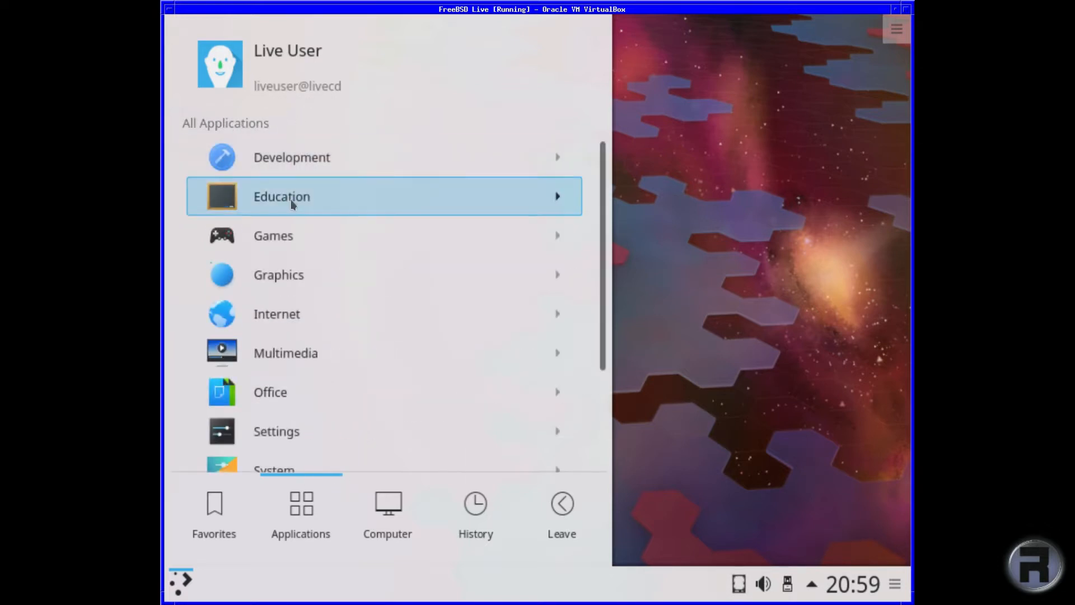
{"action": "left_click", "coordinate": [281, 196]}
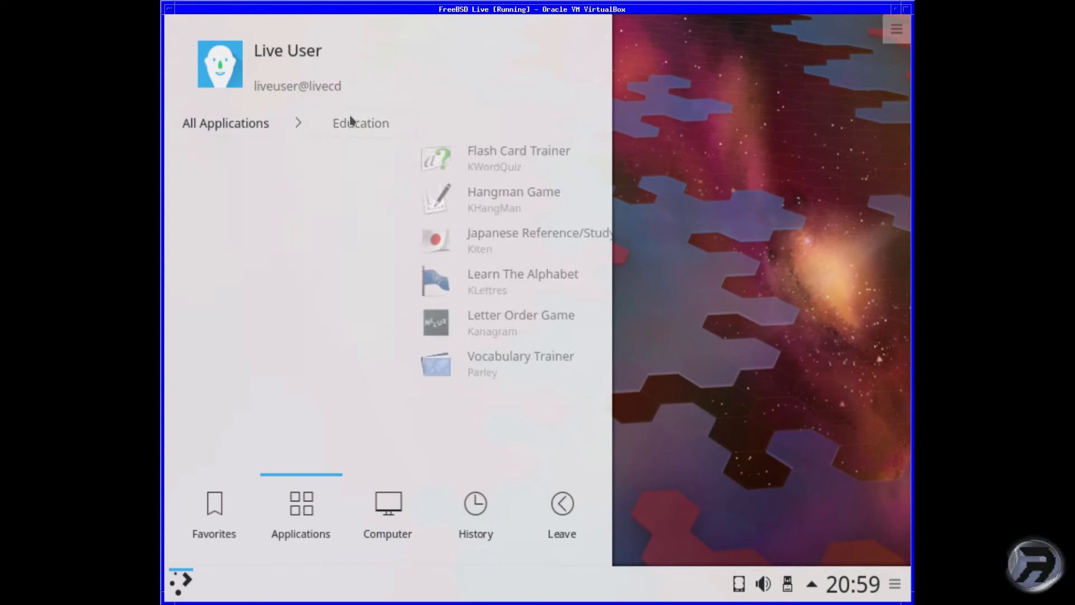
{"action": "left_click", "coordinate": [360, 122]}
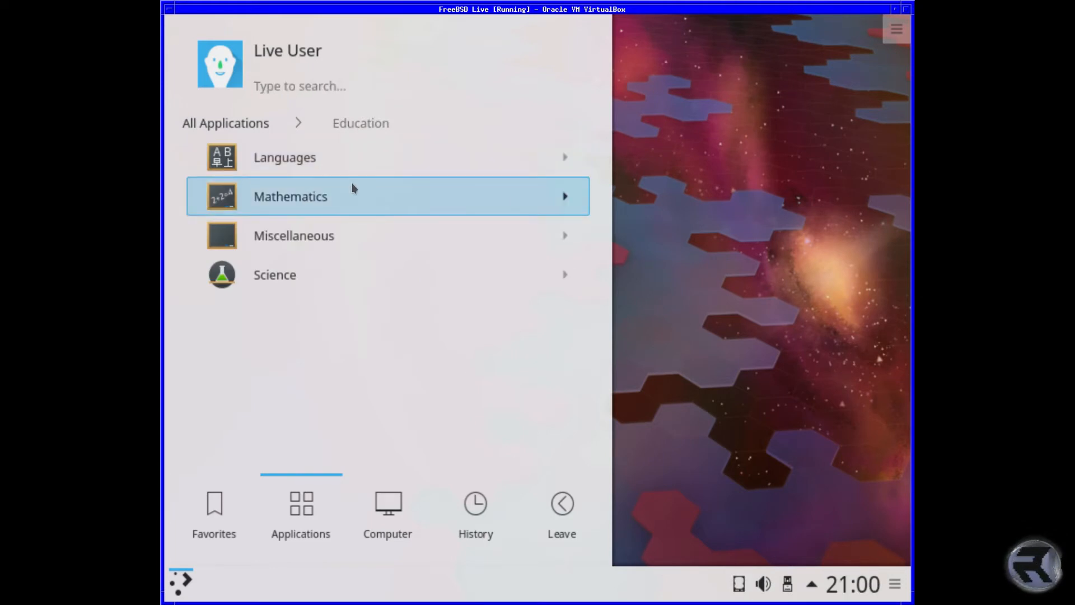
{"action": "left_click", "coordinate": [289, 196]}
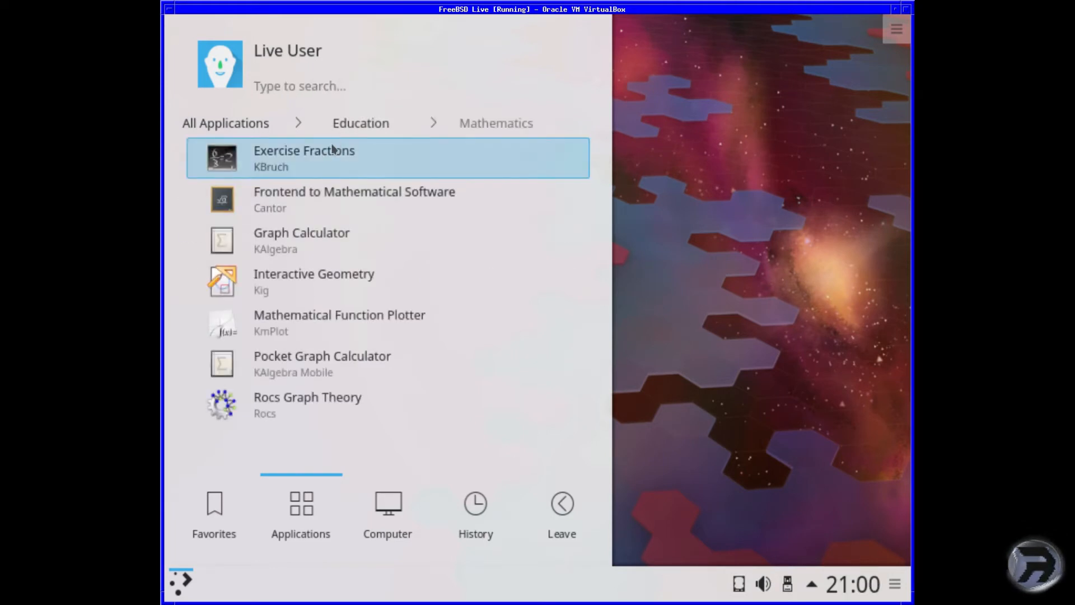
{"action": "mouse_move", "coordinate": [301, 182]}
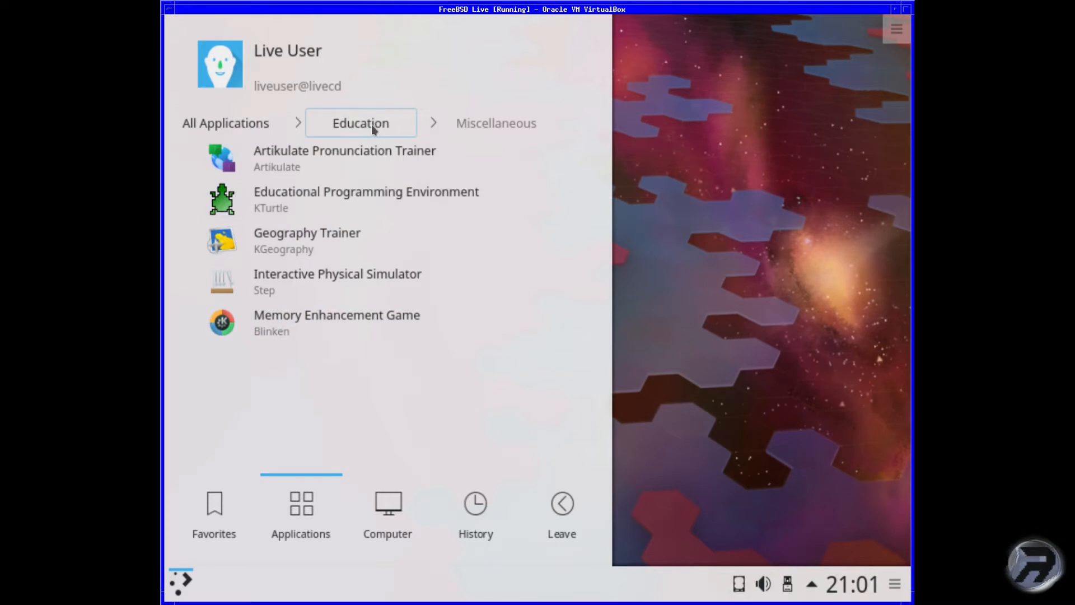
Step: View Education's Science apps like Marble, then return to all application categories
{"action": "left_click", "coordinate": [361, 122]}
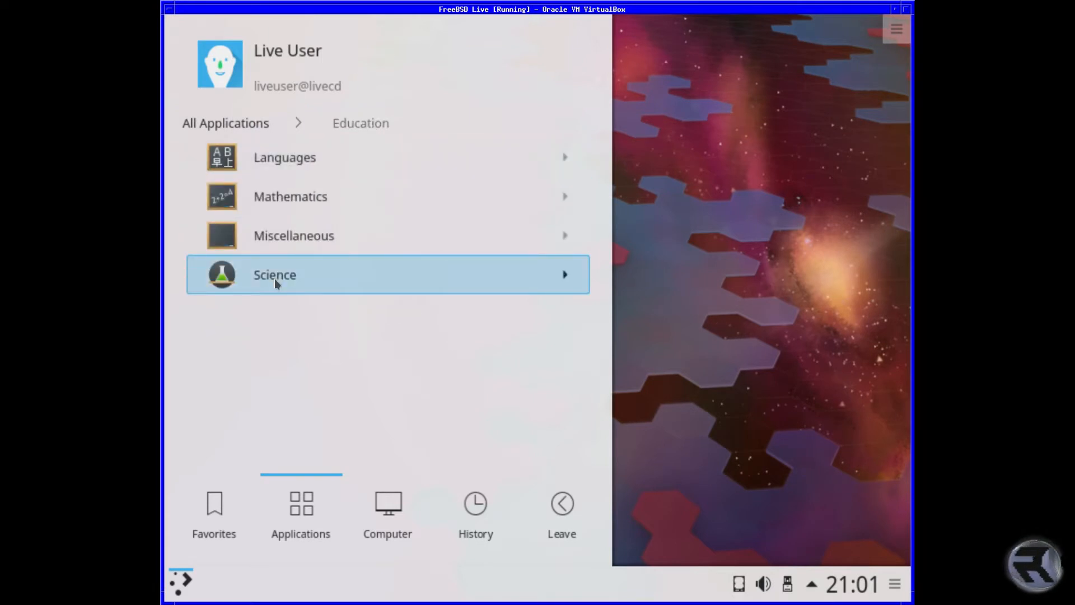
{"action": "left_click", "coordinate": [274, 274]}
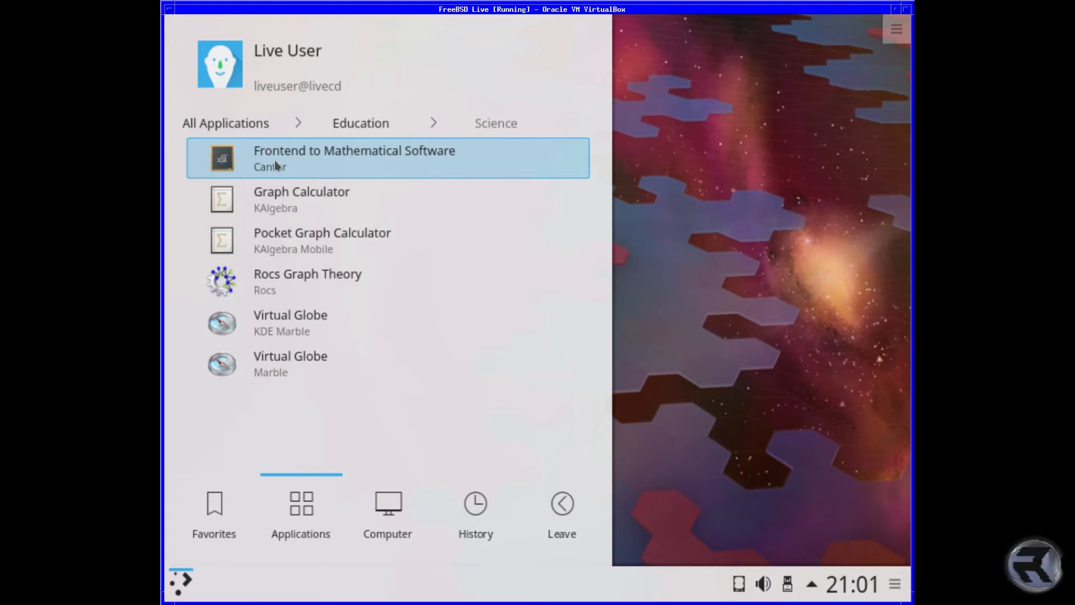
{"action": "left_click", "coordinate": [299, 86]}
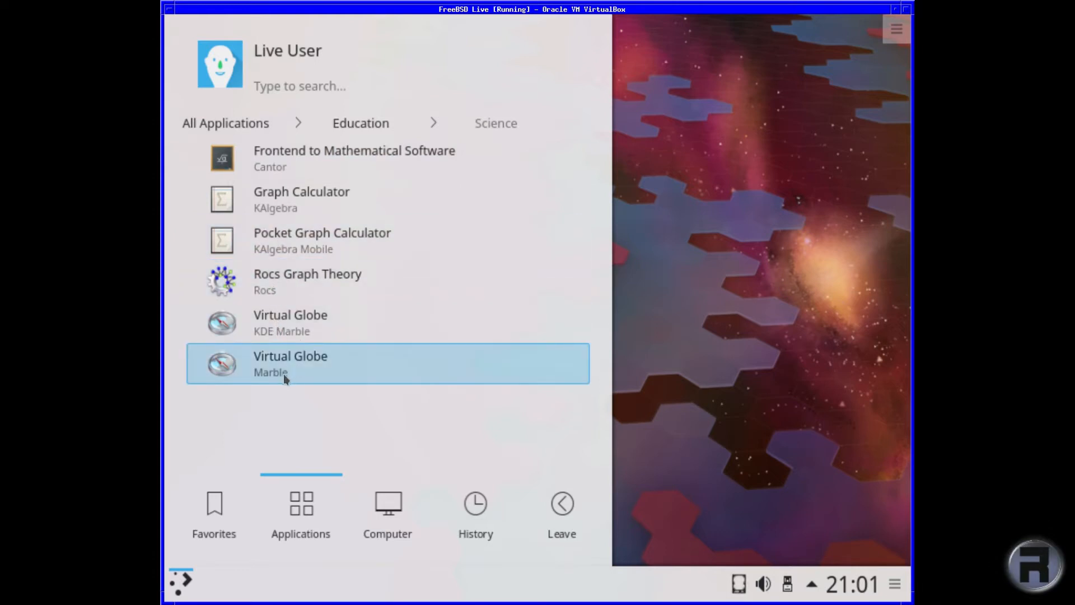
{"action": "mouse_move", "coordinate": [310, 79]}
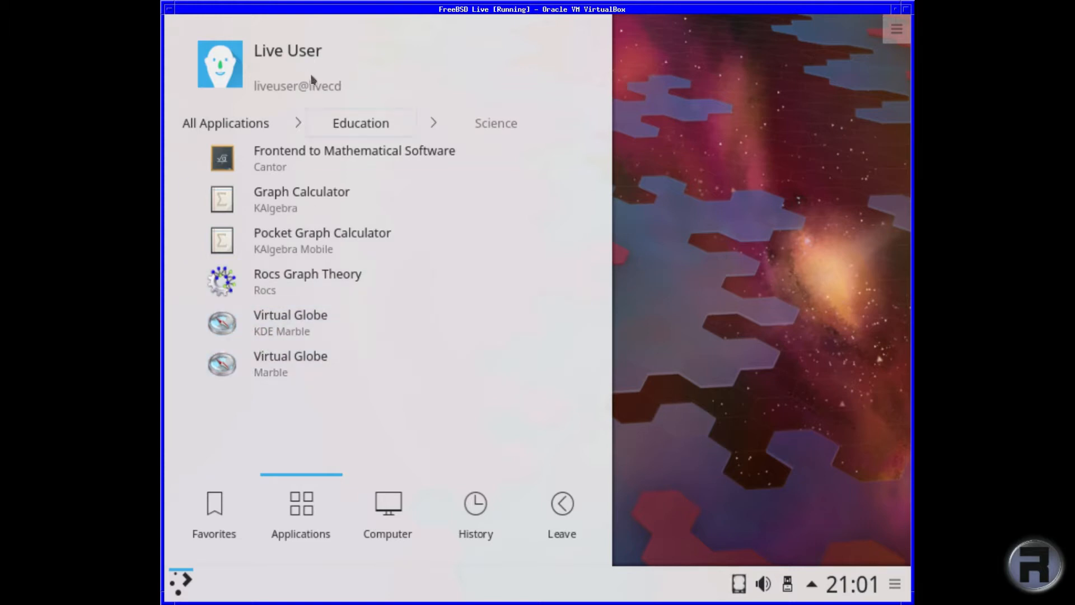
{"action": "left_click", "coordinate": [360, 123]}
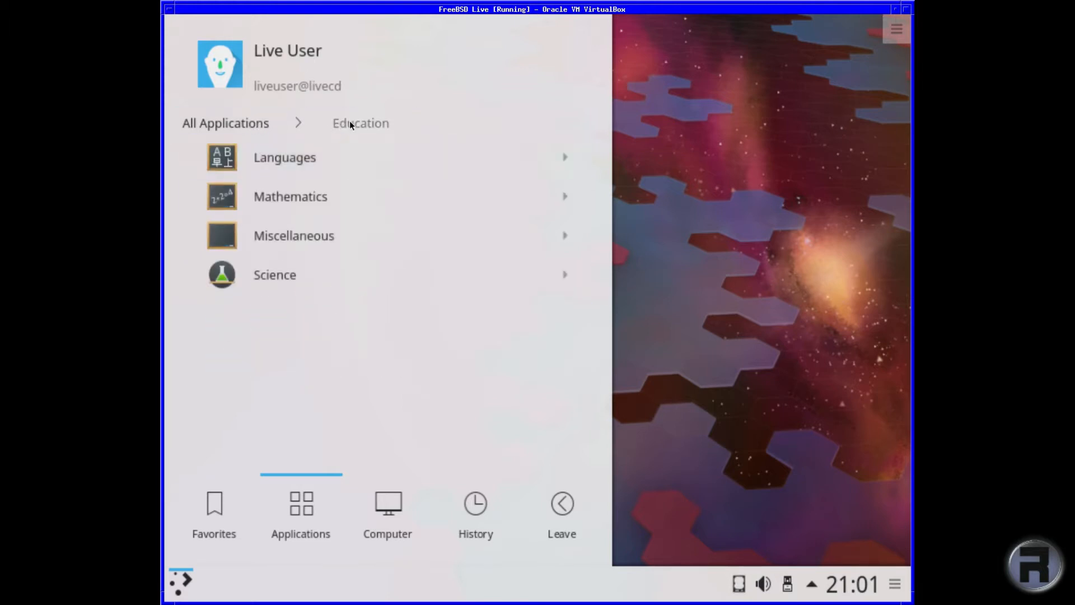
{"action": "left_click", "coordinate": [225, 122]}
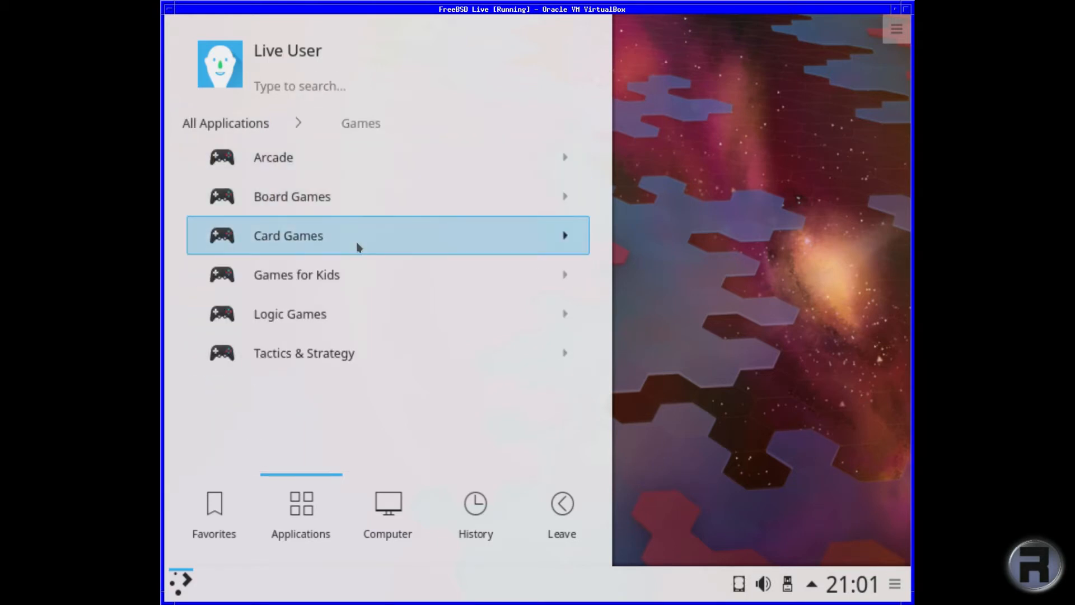
Step: Open the Arcade games and launch Pac-Man Clone (Kapman)
{"action": "left_click", "coordinate": [273, 157]}
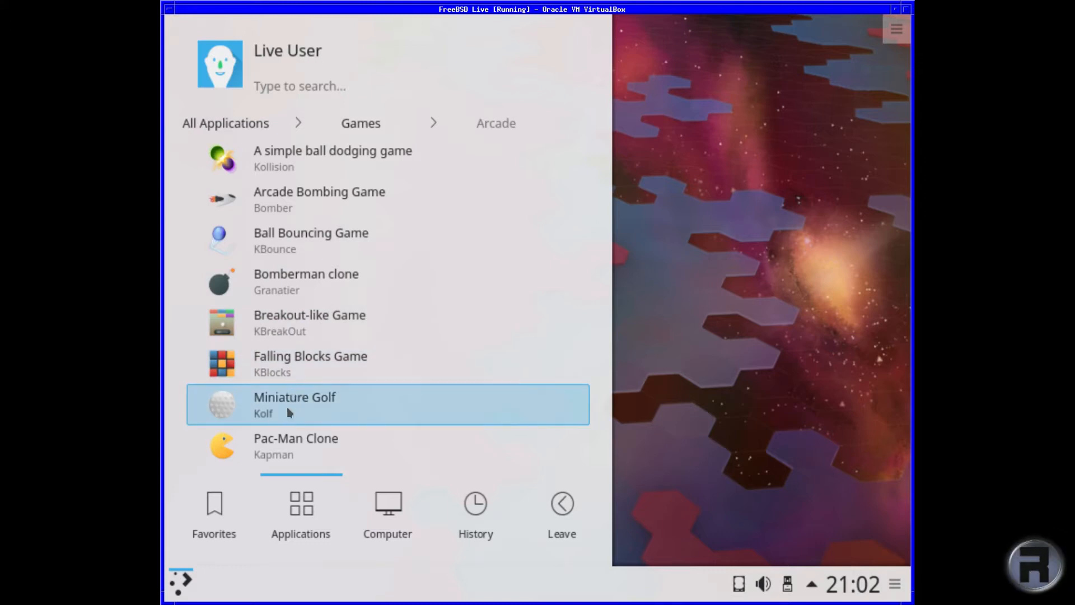
{"action": "mouse_move", "coordinate": [281, 421]}
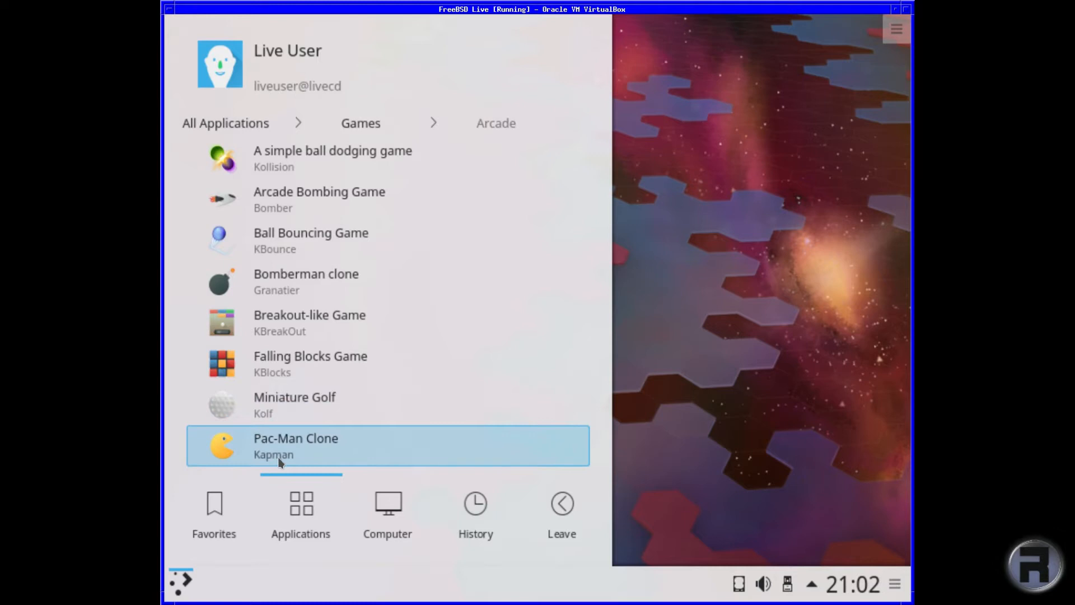
{"action": "left_click", "coordinate": [387, 512]}
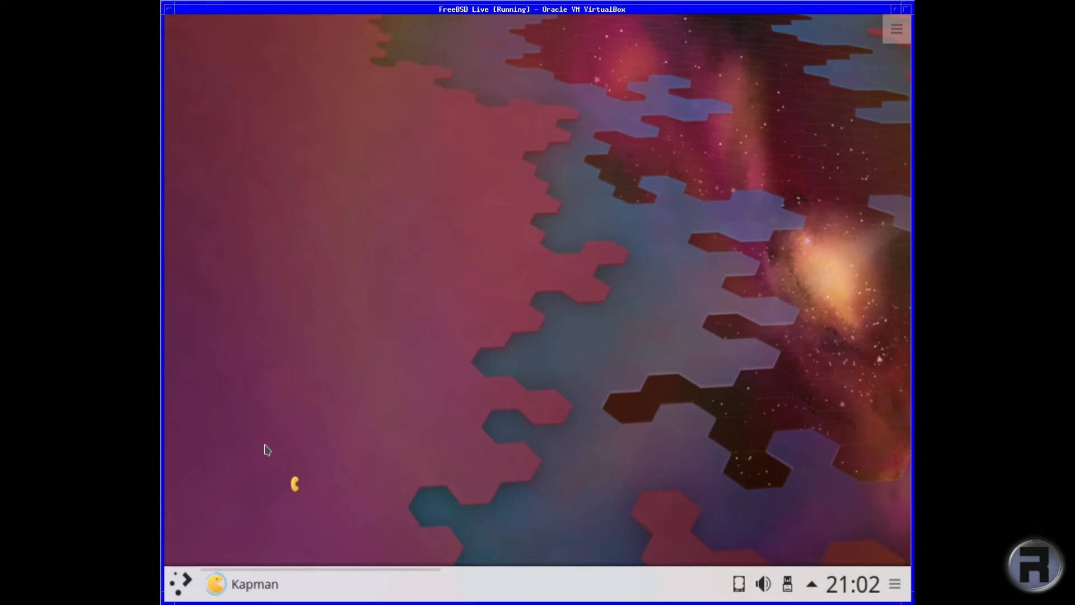
Step: Play Kapman level 1 to 490 points, then close its window
{"action": "left_click", "coordinate": [241, 583]}
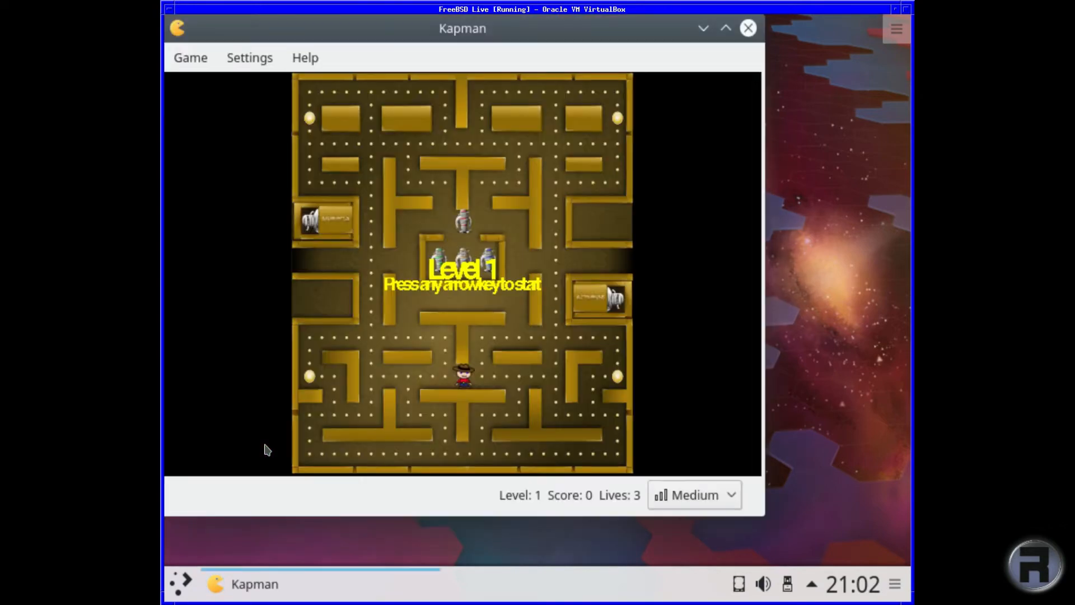
{"action": "mouse_move", "coordinate": [459, 402]}
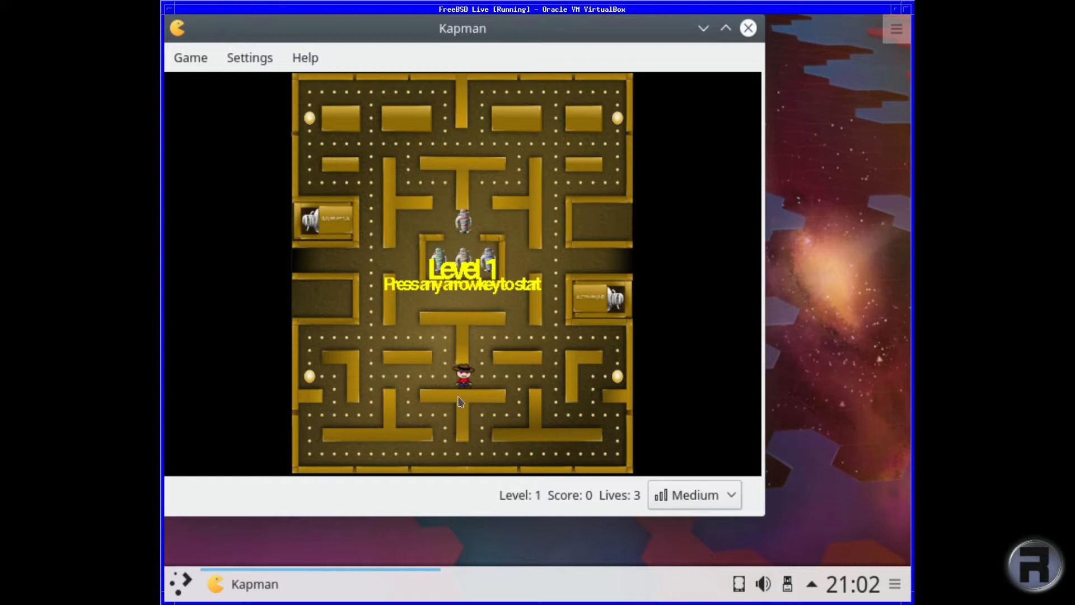
{"action": "mouse_move", "coordinate": [458, 401]}
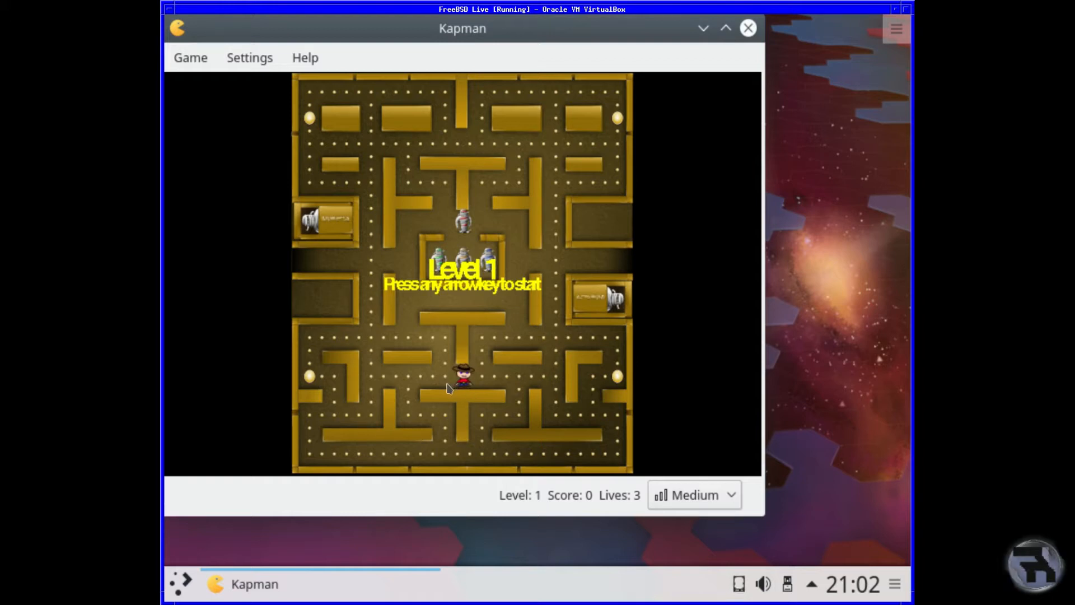
{"action": "mouse_move", "coordinate": [190, 36]}
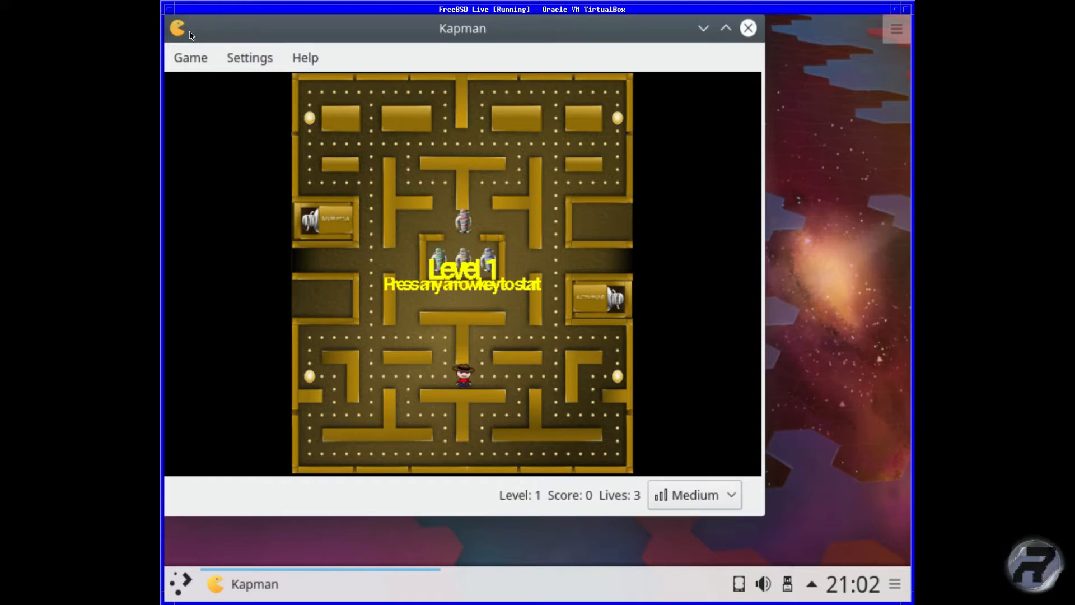
{"action": "mouse_move", "coordinate": [603, 96]}
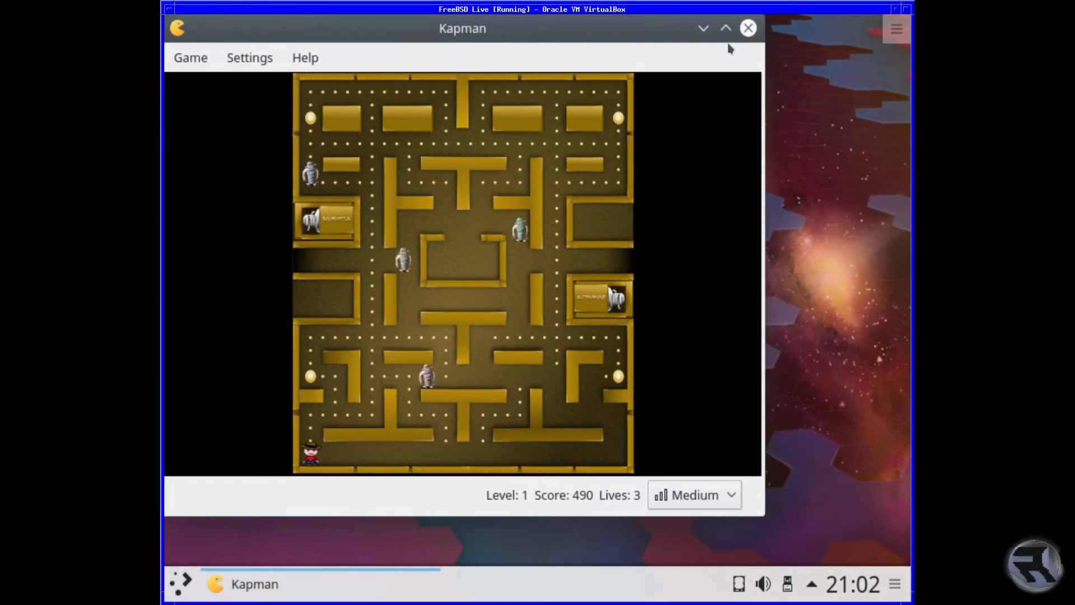
{"action": "left_click", "coordinate": [747, 28]}
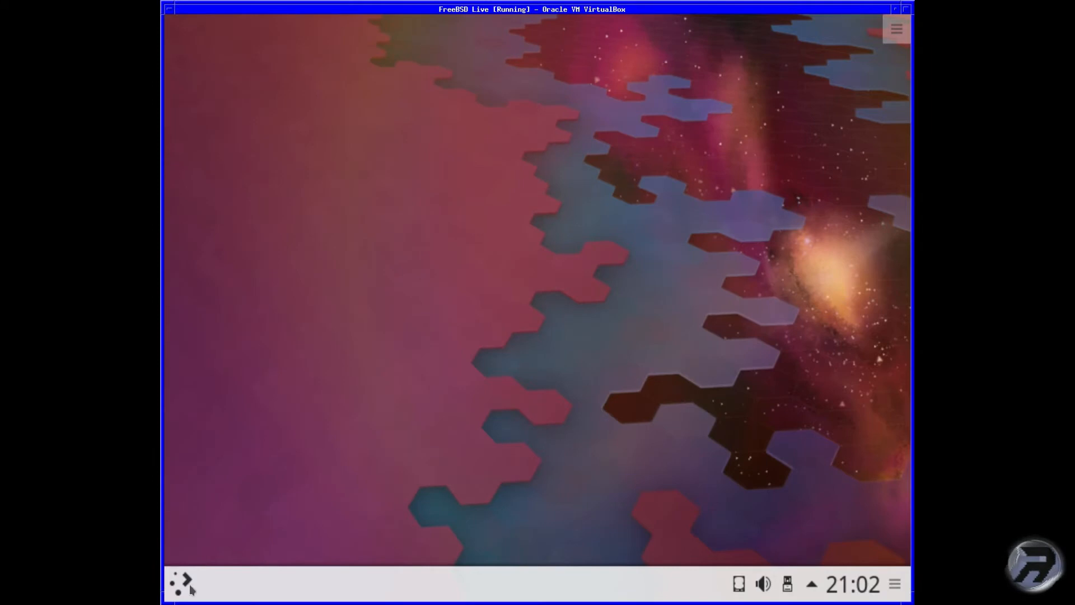
{"action": "left_click", "coordinate": [181, 583]}
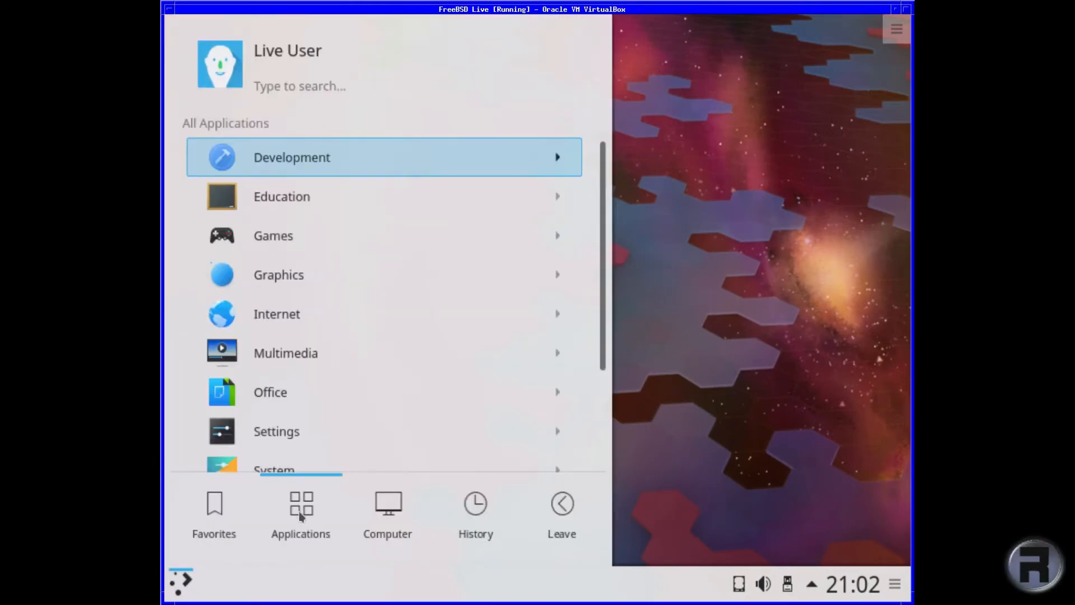
{"action": "left_click", "coordinate": [272, 235]}
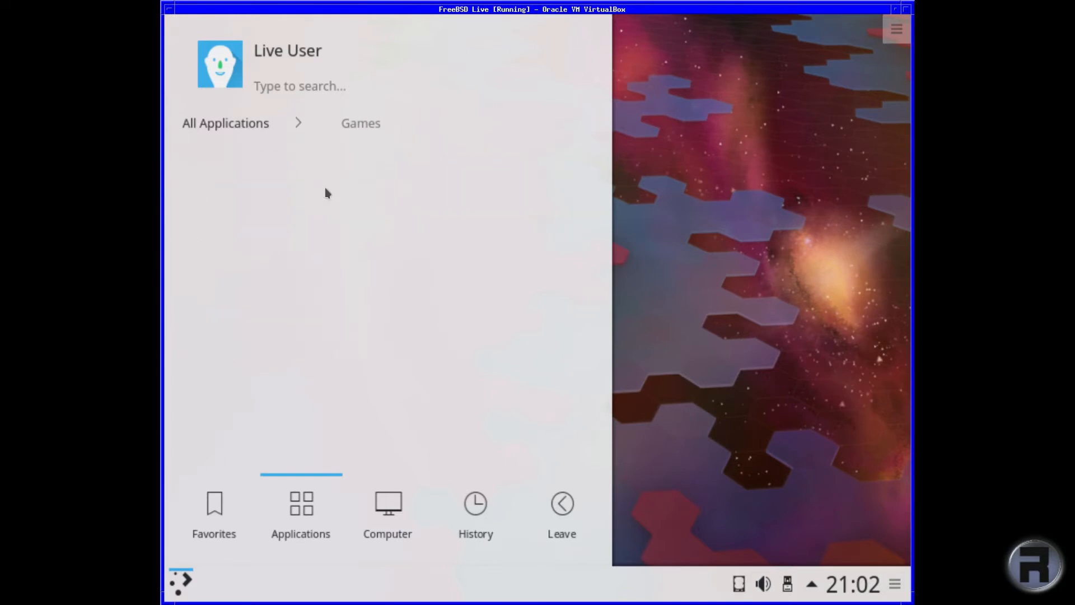
{"action": "left_click", "coordinate": [361, 123]}
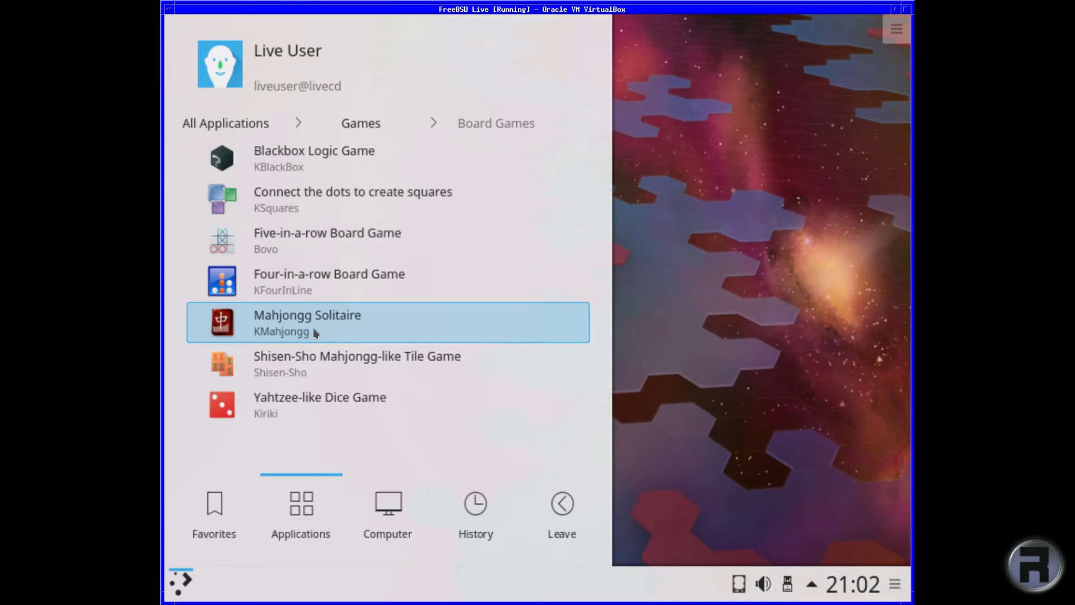
{"action": "mouse_move", "coordinate": [286, 333]}
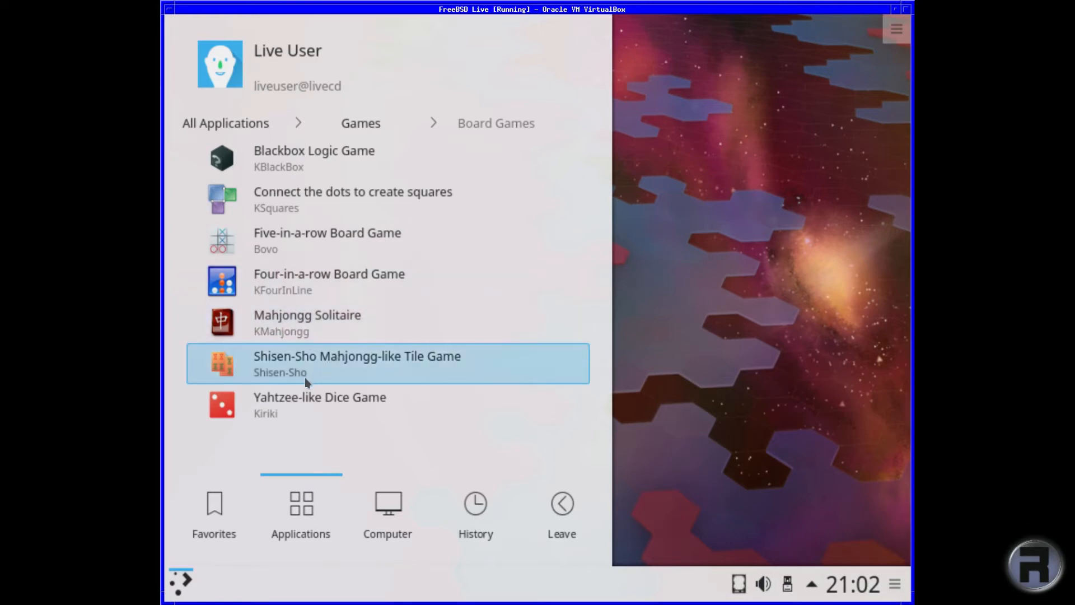
{"action": "mouse_move", "coordinate": [259, 365]}
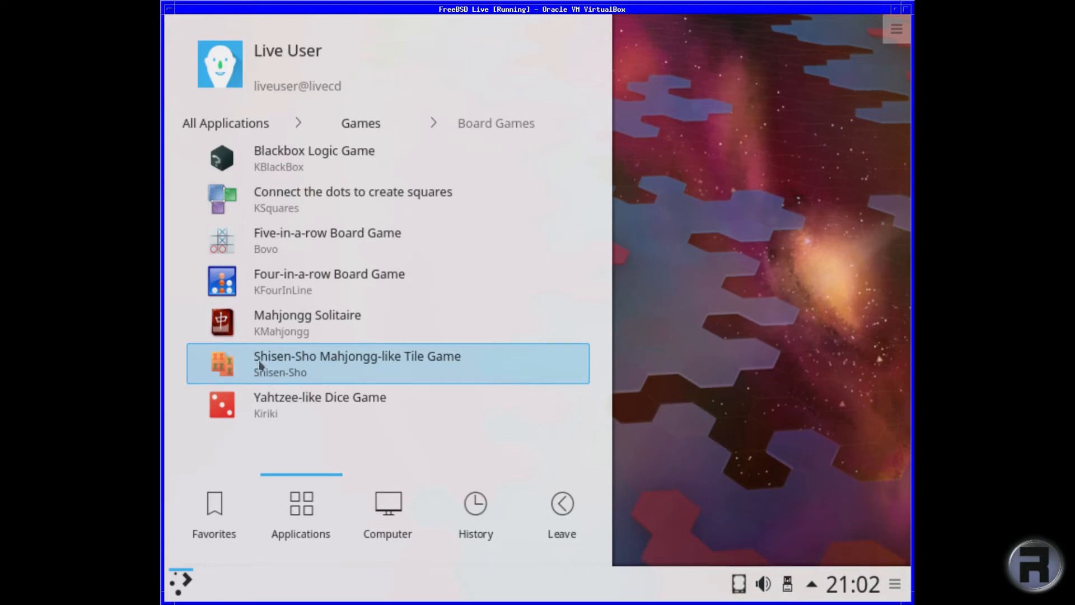
{"action": "left_click", "coordinate": [300, 86]}
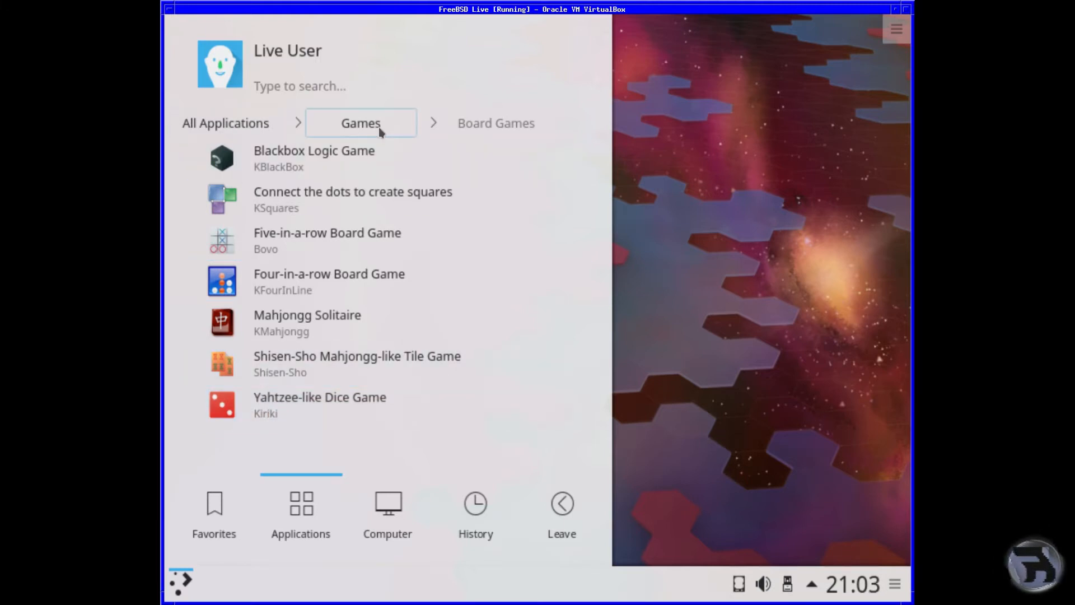
{"action": "left_click", "coordinate": [361, 123]}
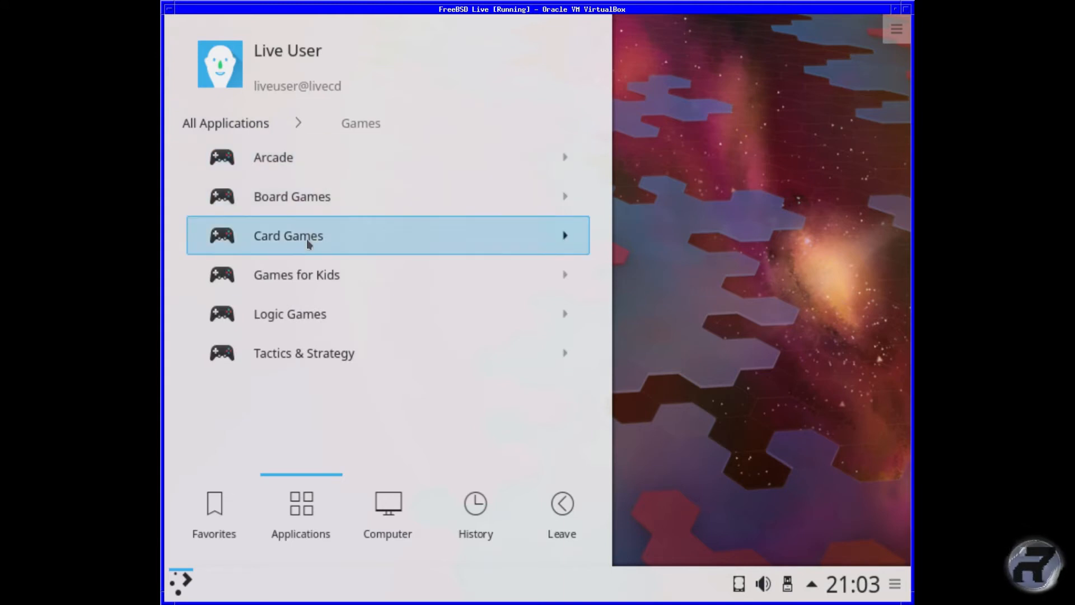
{"action": "left_click", "coordinate": [288, 236]}
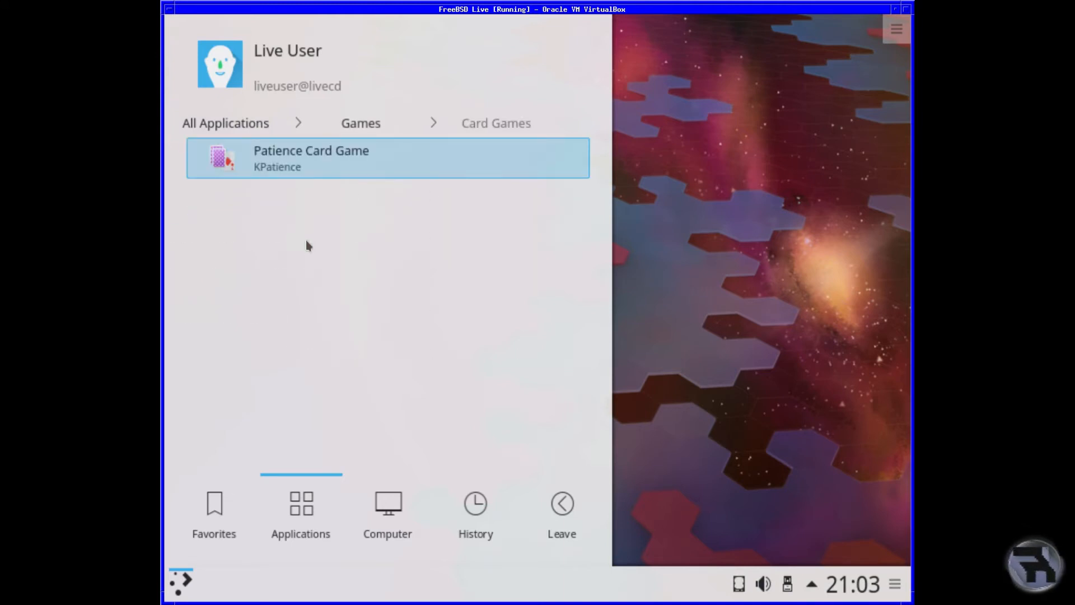
{"action": "mouse_move", "coordinate": [295, 205]}
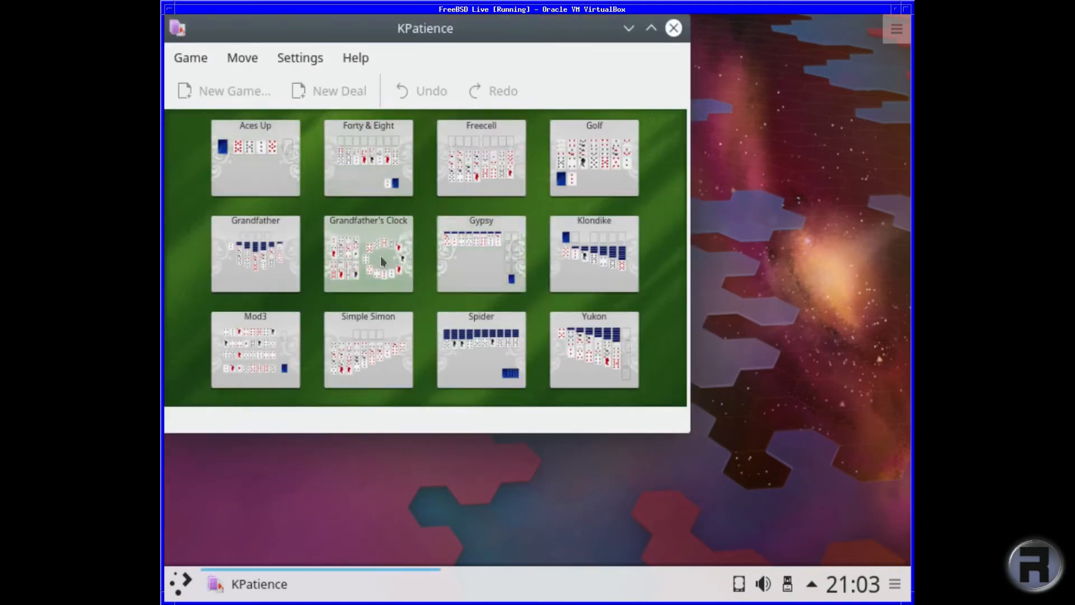
{"action": "mouse_move", "coordinate": [436, 213]}
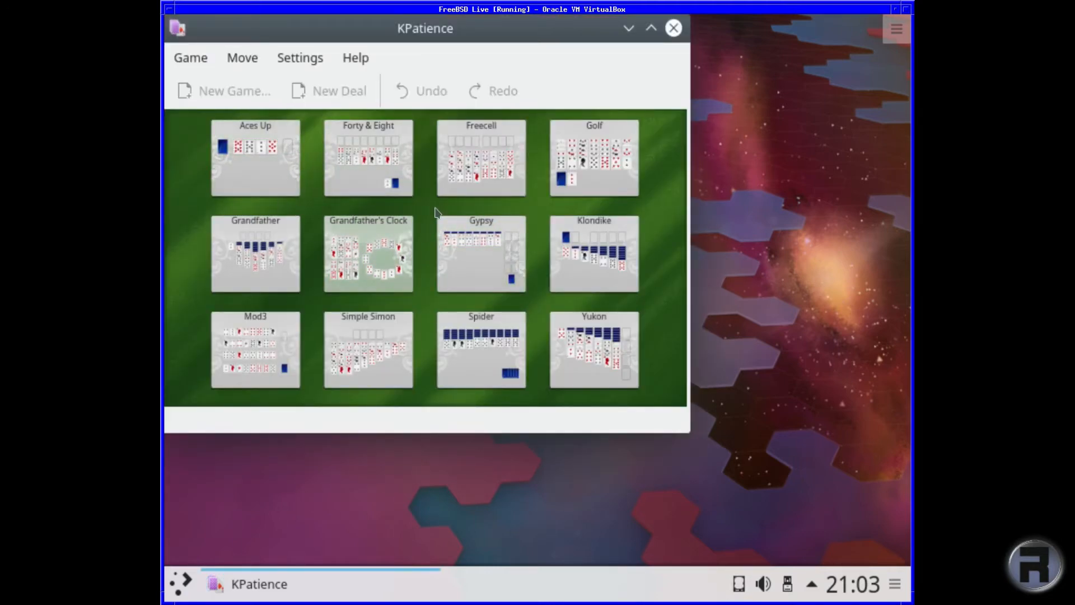
{"action": "double_click", "coordinate": [593, 158]}
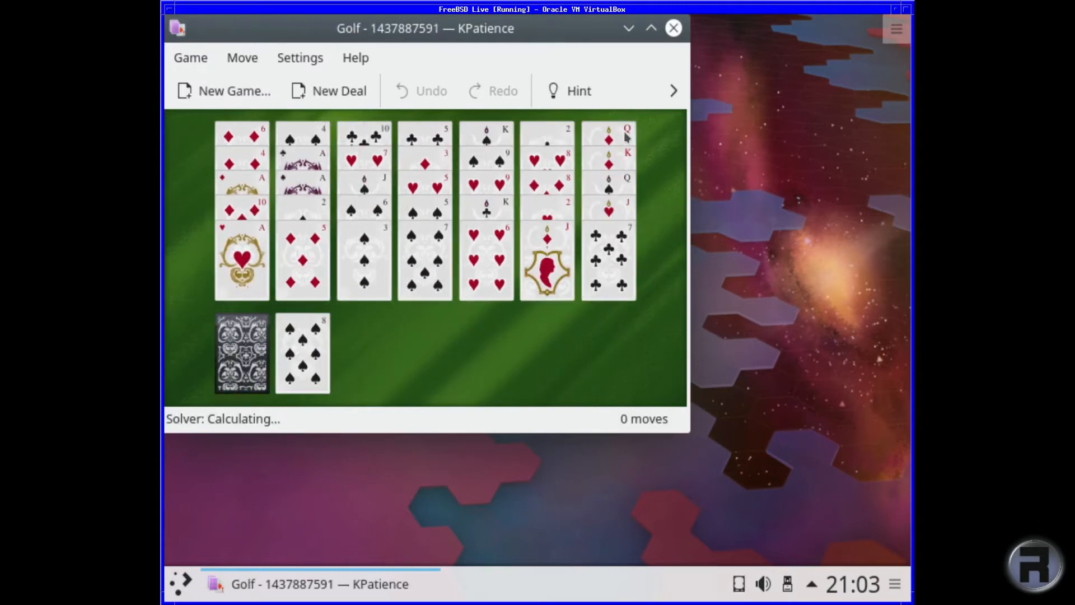
{"action": "left_click", "coordinate": [672, 28]}
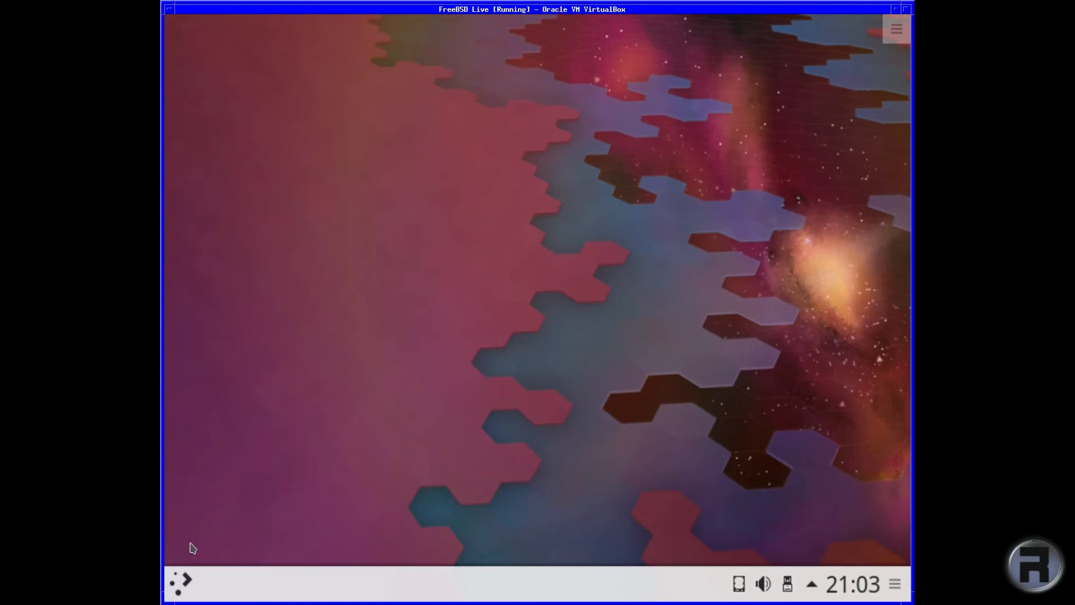
Step: Browse Kickoff's game categories, checking Logic Games, then open Tactics Strategy
{"action": "left_click", "coordinate": [180, 584]}
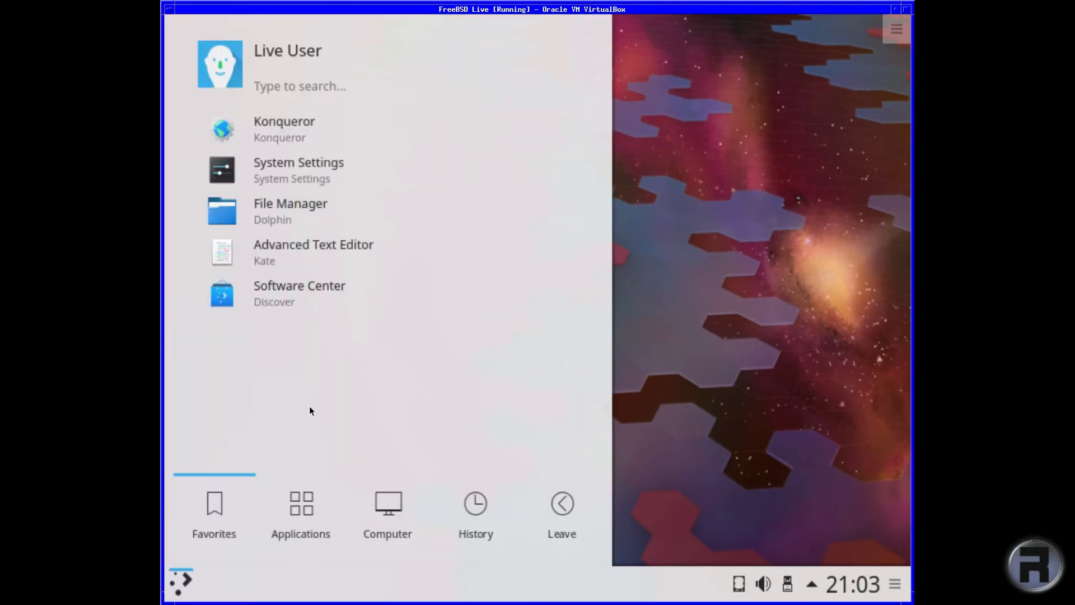
{"action": "left_click", "coordinate": [300, 510]}
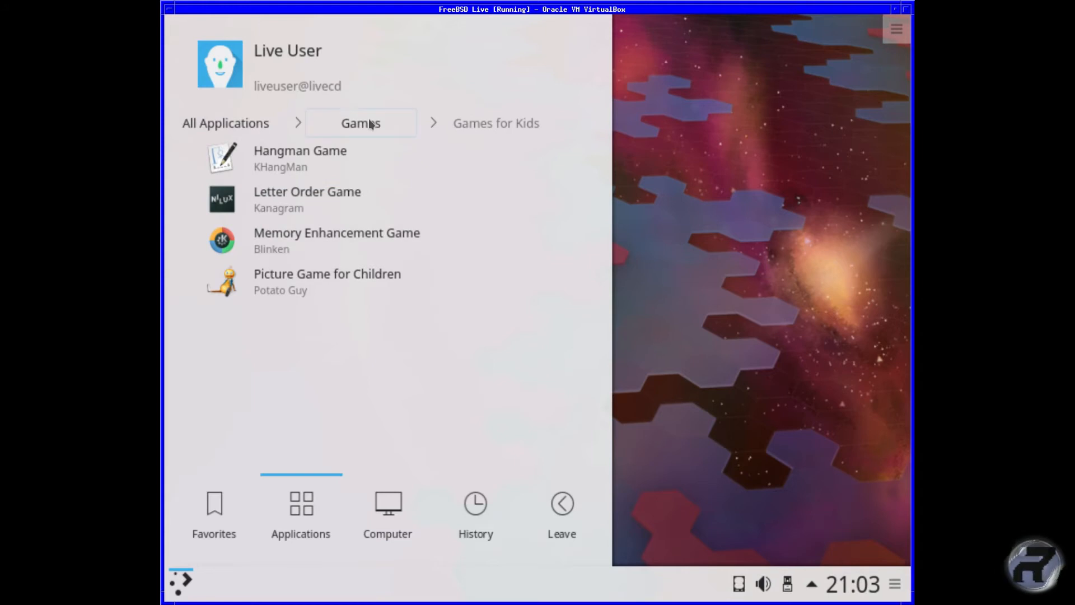
{"action": "left_click", "coordinate": [361, 122]}
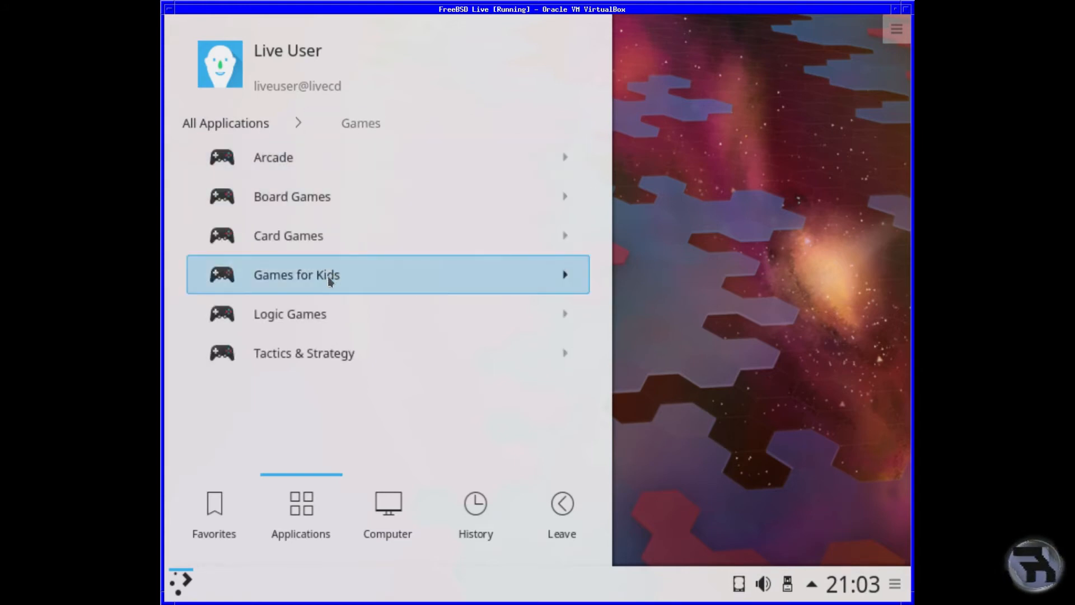
{"action": "left_click", "coordinate": [290, 314]}
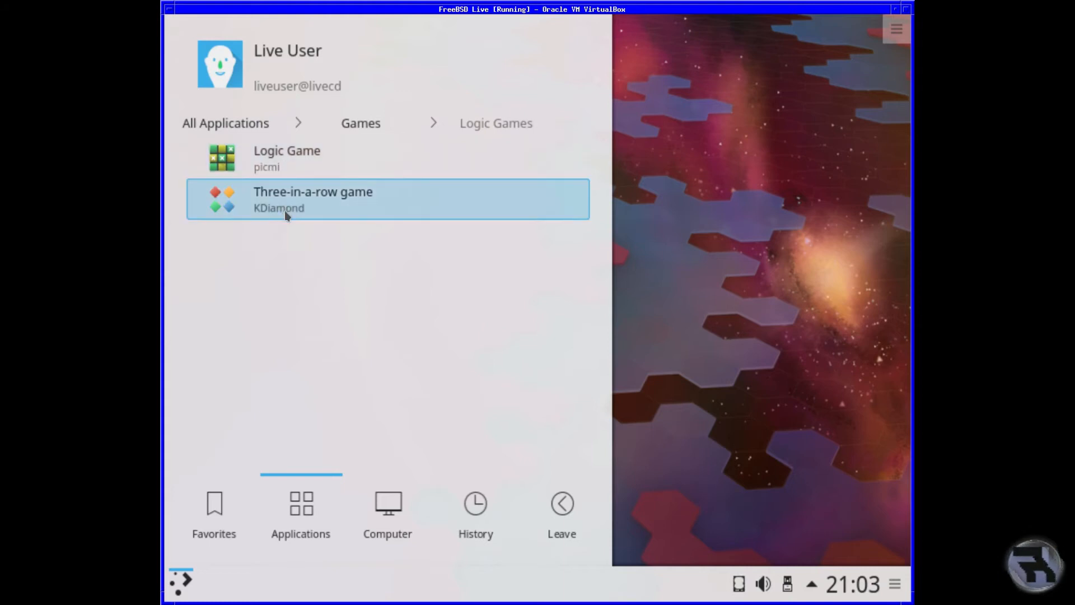
{"action": "left_click", "coordinate": [360, 122]}
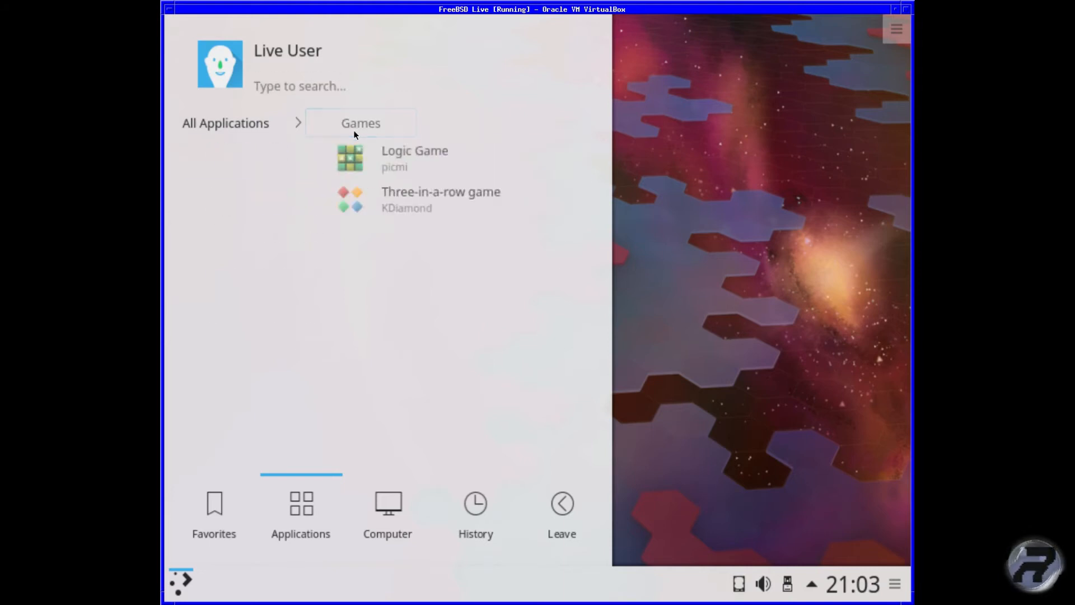
{"action": "left_click", "coordinate": [360, 122]}
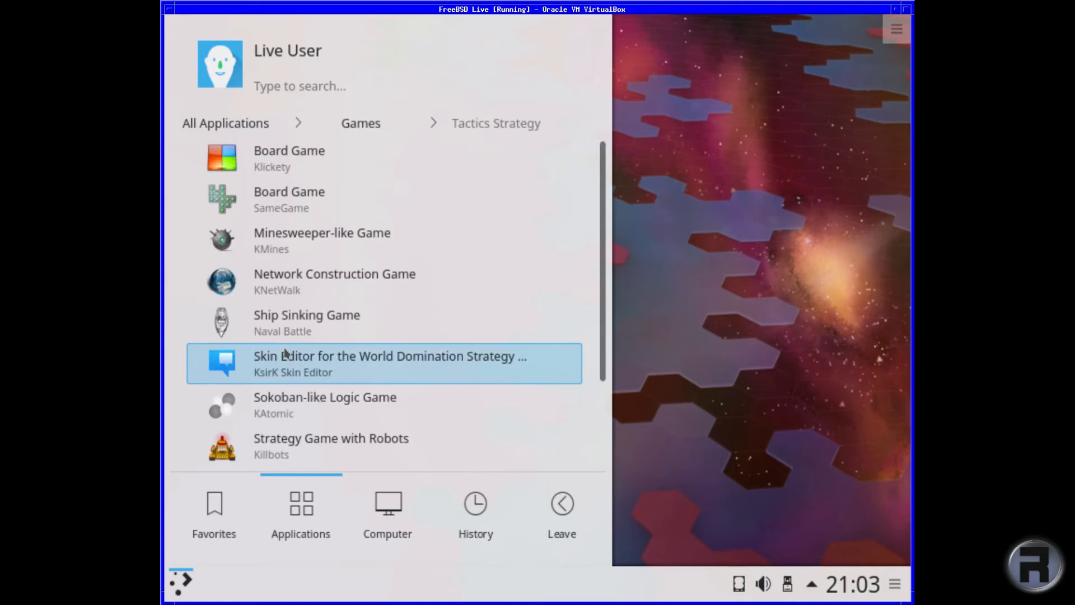
Step: Scroll the Tactics Strategy games and launch World Domination Strategy Game (KsirK)
{"action": "scroll", "scroll_direction": "down", "scroll_amount": 3}
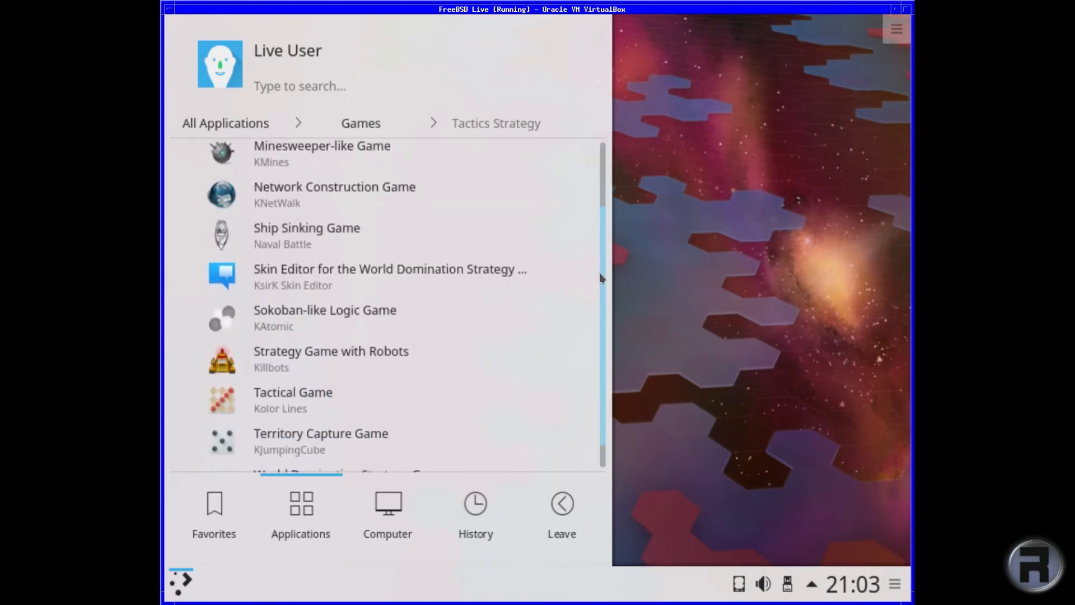
{"action": "scroll", "scroll_direction": "up", "scroll_amount": 3}
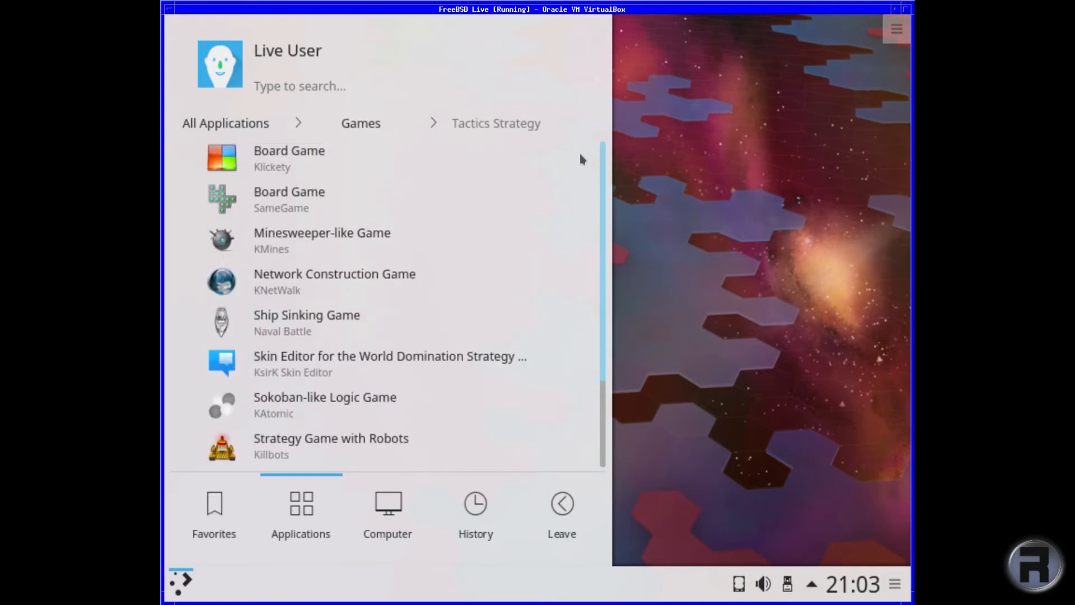
{"action": "scroll", "scroll_direction": "down", "scroll_amount": 3}
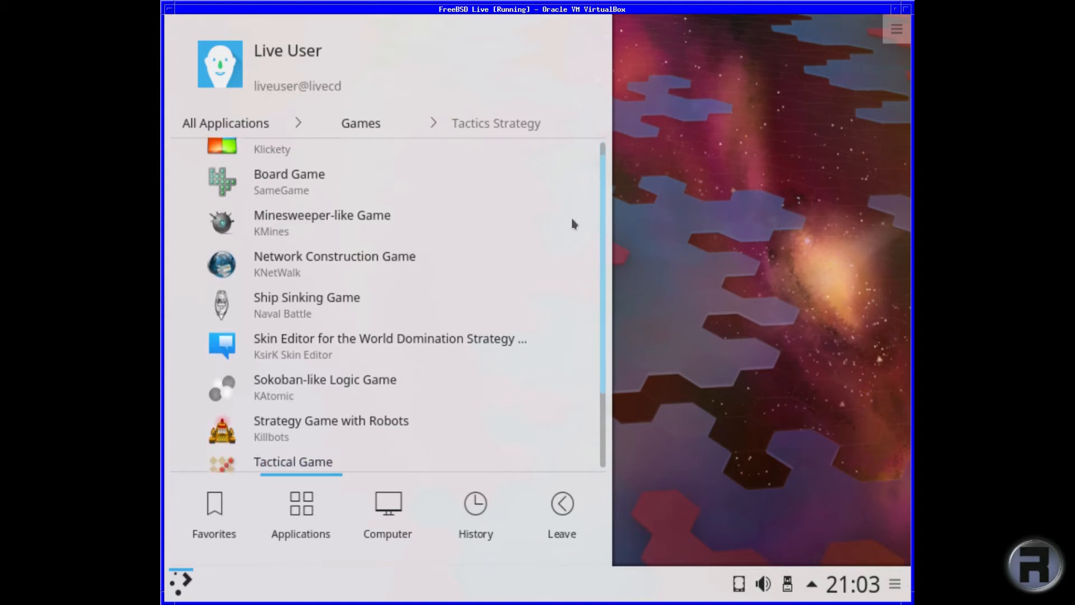
{"action": "scroll", "scroll_direction": "down", "scroll_amount": 3}
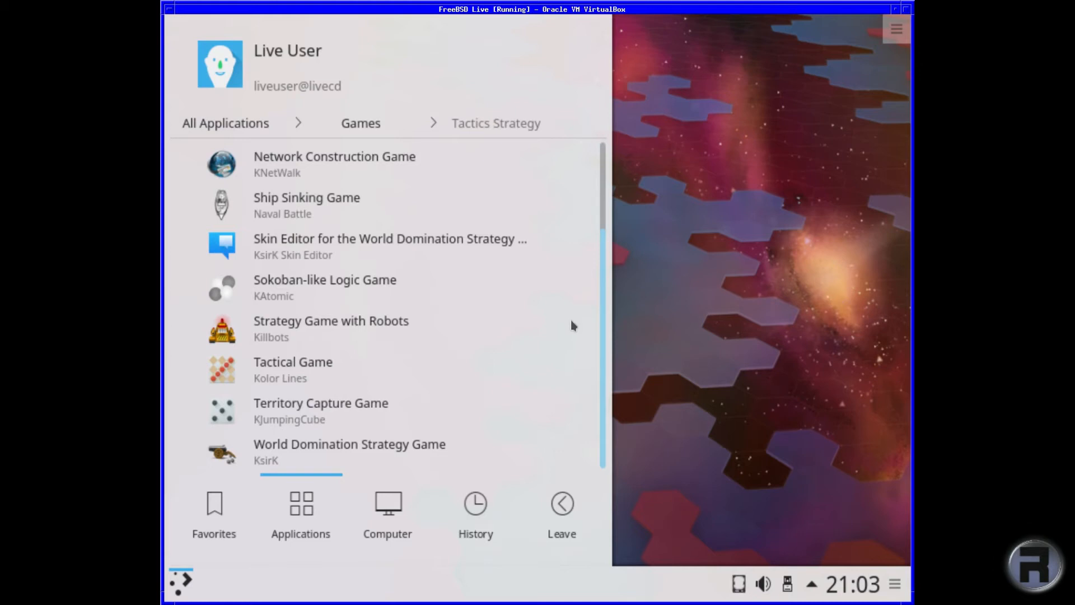
{"action": "left_click", "coordinate": [299, 85]}
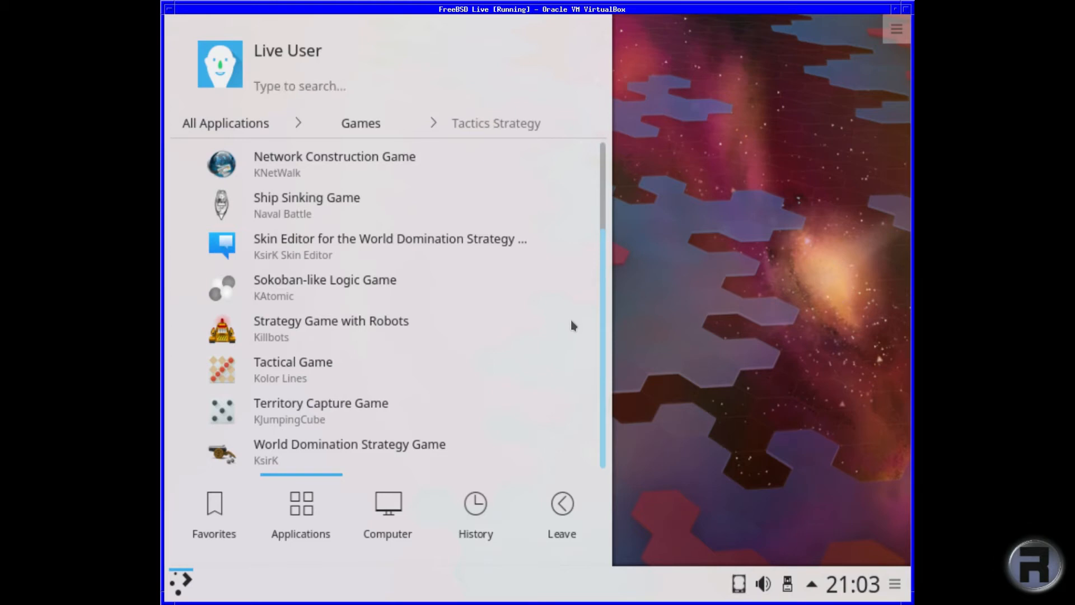
{"action": "left_click", "coordinate": [349, 451]}
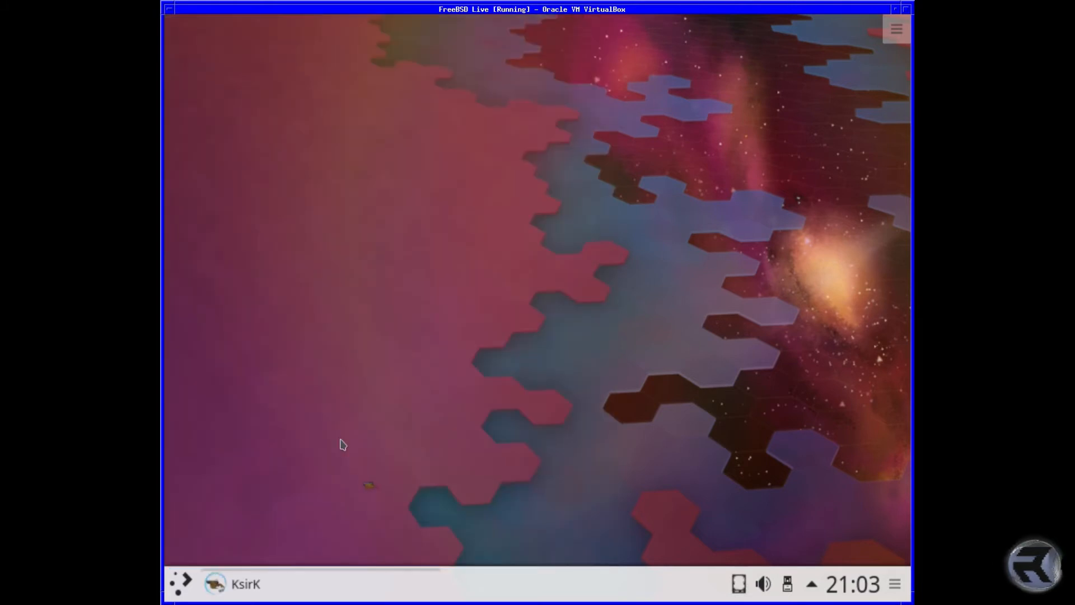
Step: Open Multimedia in Kickoff and launch Video Player (Dragon Player)
{"action": "left_click", "coordinate": [180, 584]}
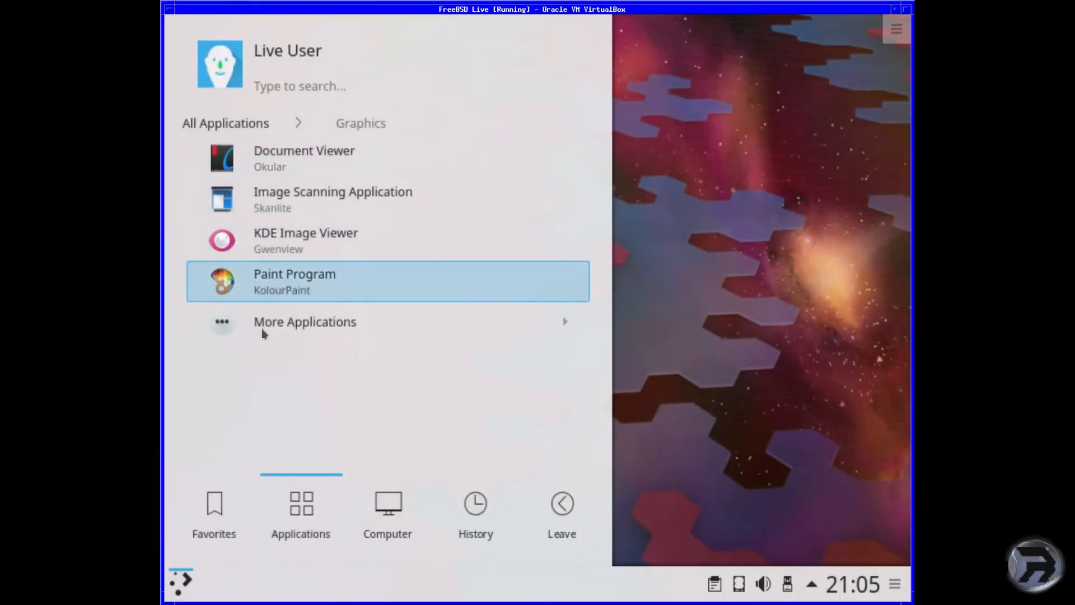
{"action": "mouse_move", "coordinate": [326, 138]}
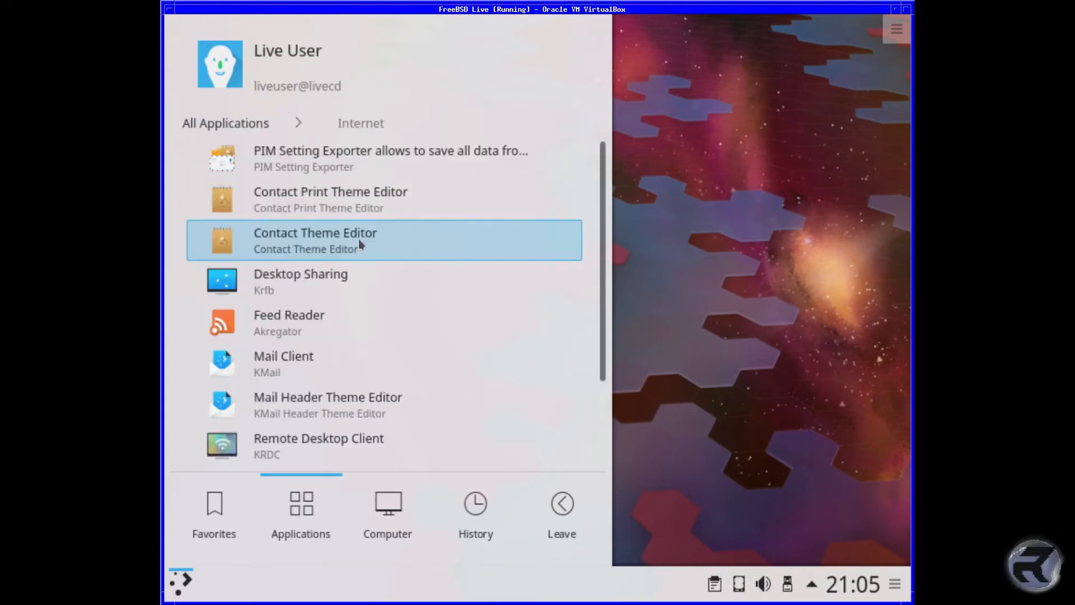
{"action": "scroll", "scroll_direction": "down", "scroll_amount": 3}
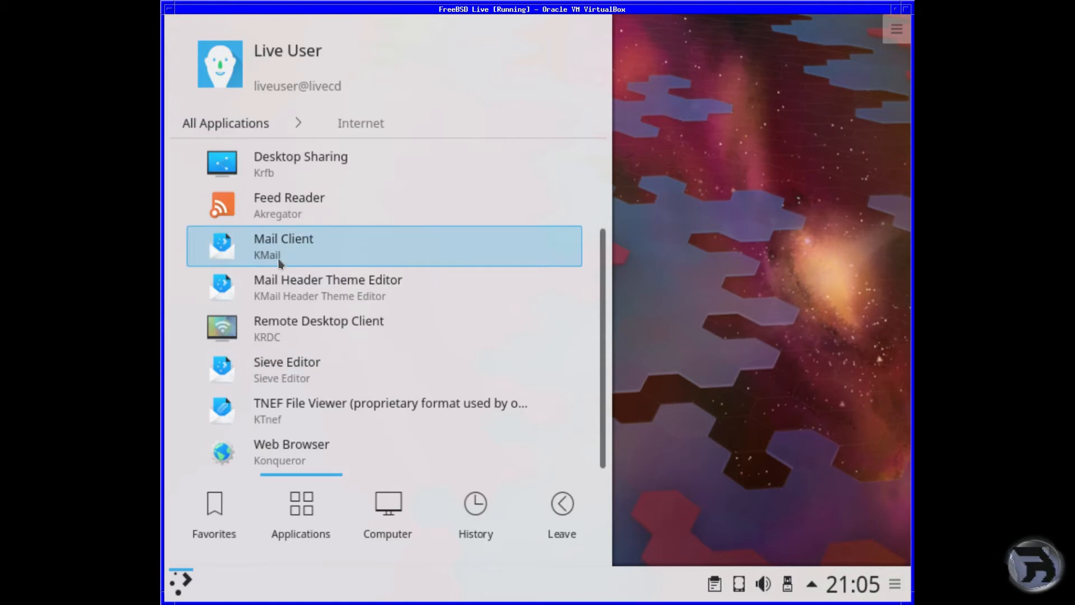
{"action": "scroll", "scroll_direction": "up", "scroll_amount": 3}
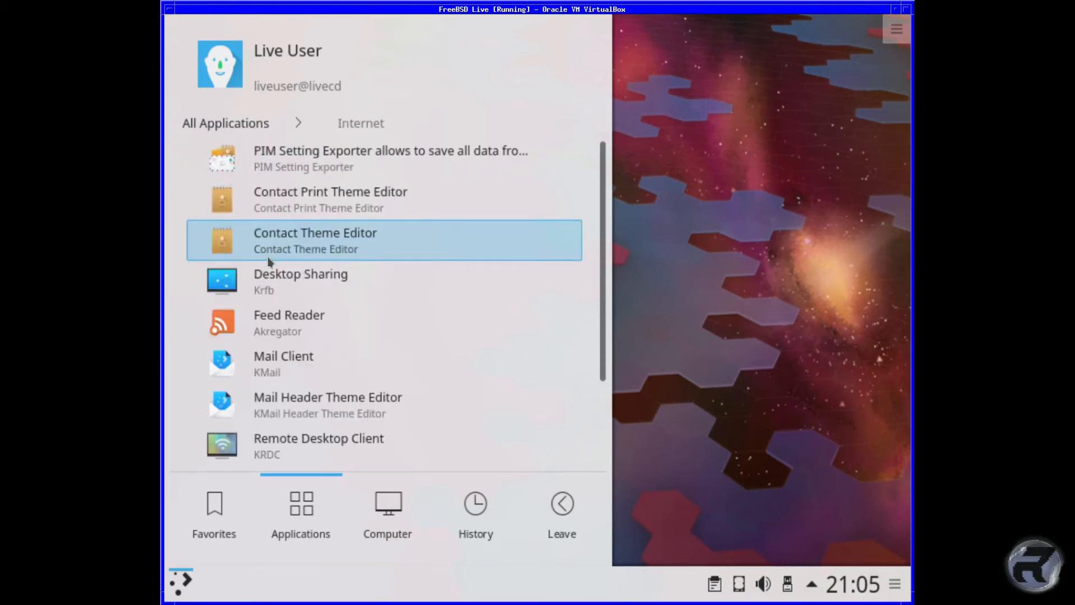
{"action": "scroll", "scroll_direction": "down", "scroll_amount": 3}
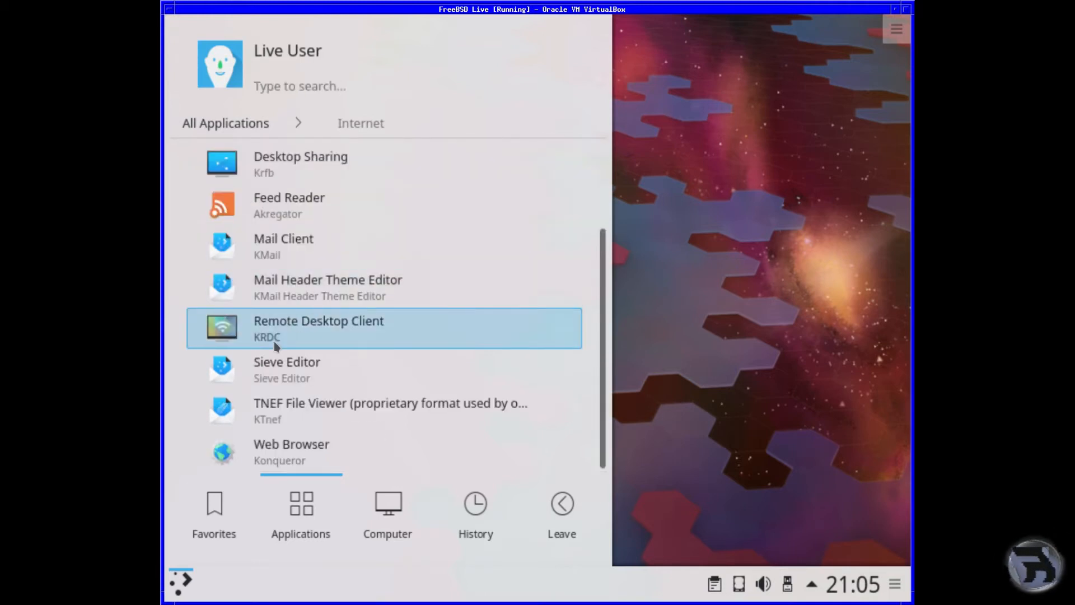
{"action": "scroll", "scroll_direction": "up", "scroll_amount": 3}
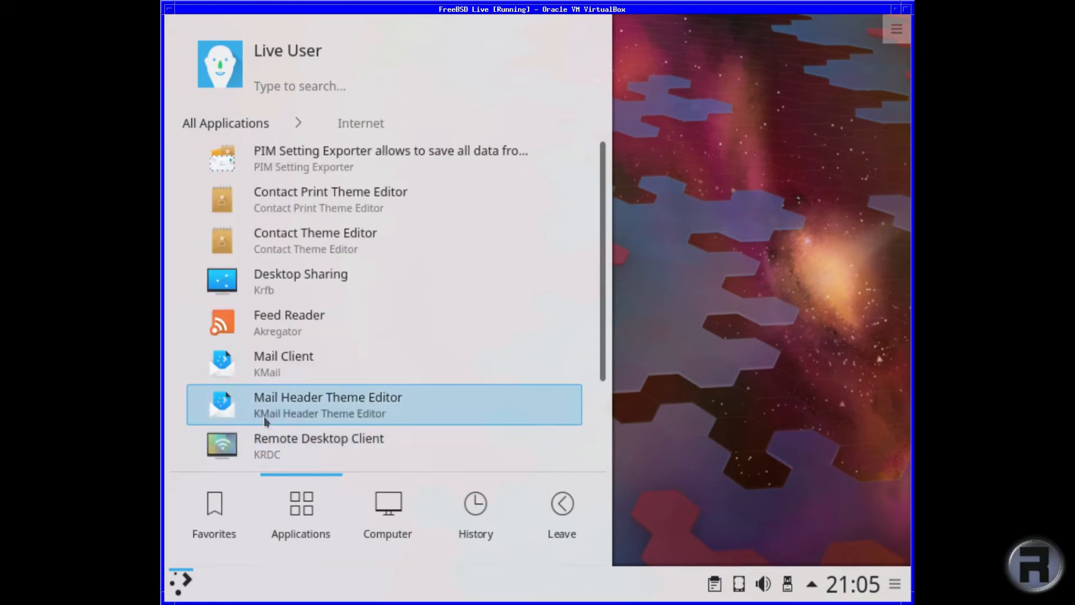
{"action": "mouse_move", "coordinate": [293, 128]}
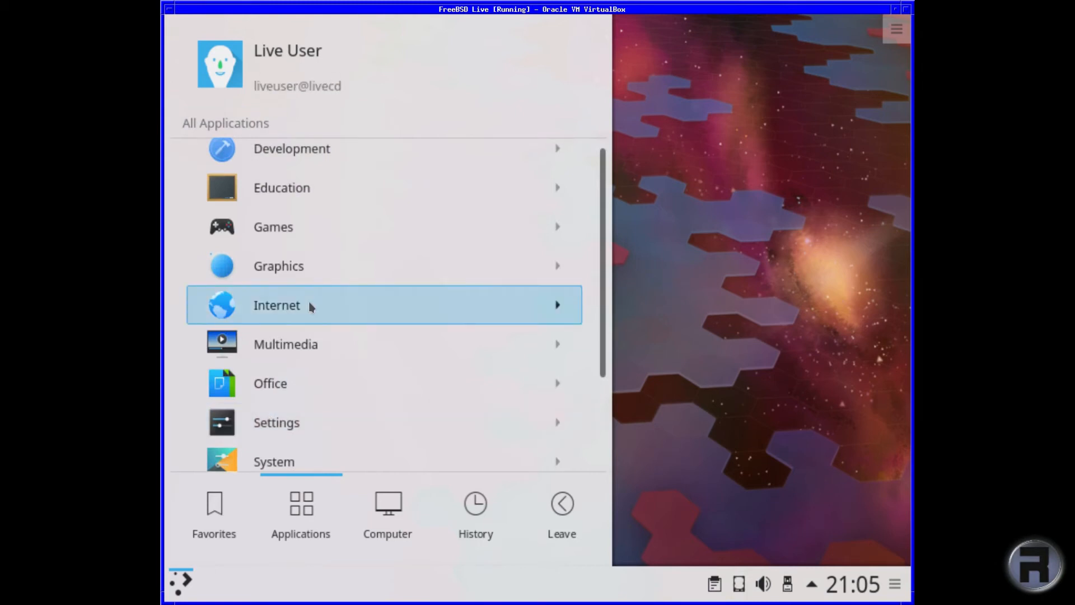
{"action": "left_click", "coordinate": [284, 344]}
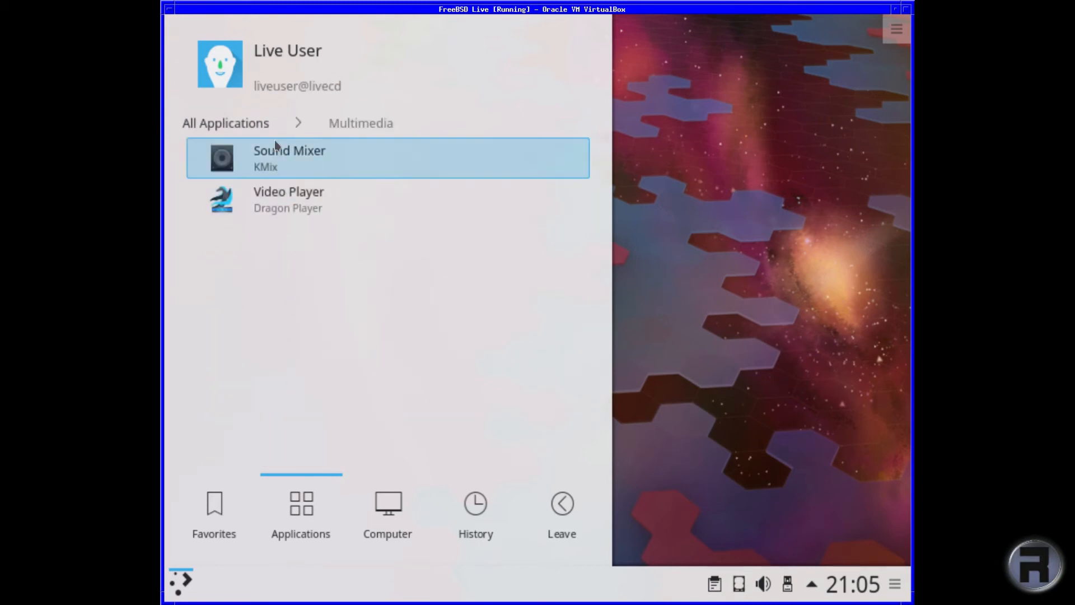
{"action": "mouse_move", "coordinate": [258, 241]}
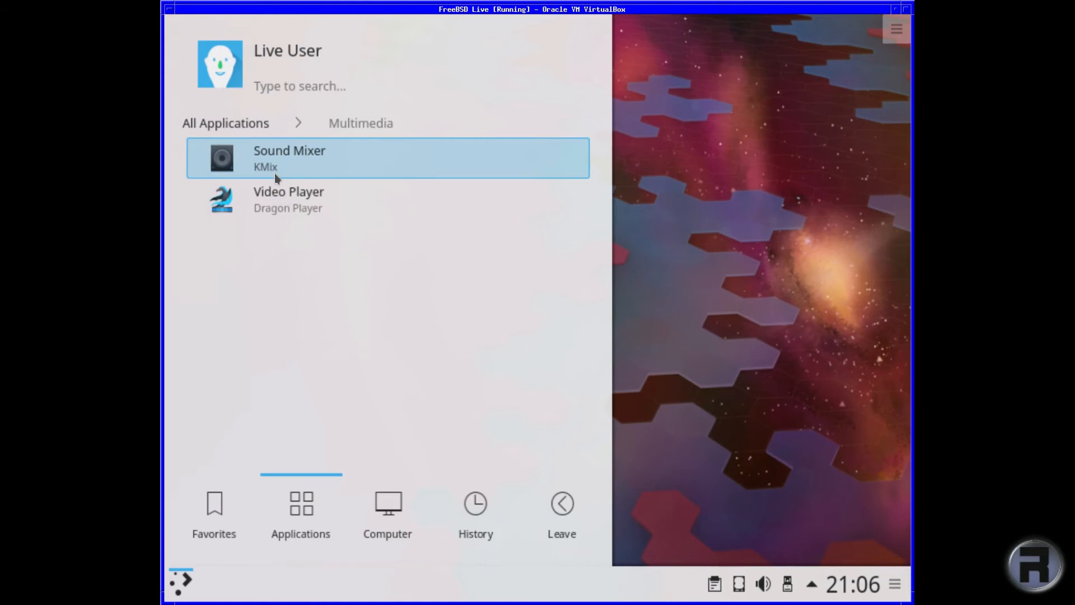
{"action": "mouse_move", "coordinate": [219, 161]}
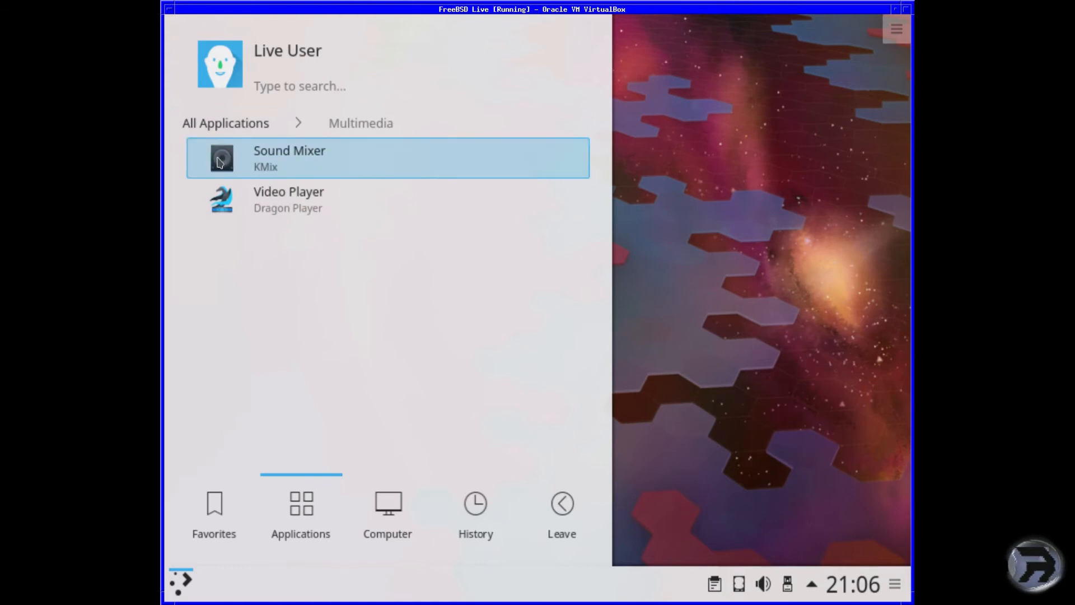
{"action": "left_click", "coordinate": [287, 199]}
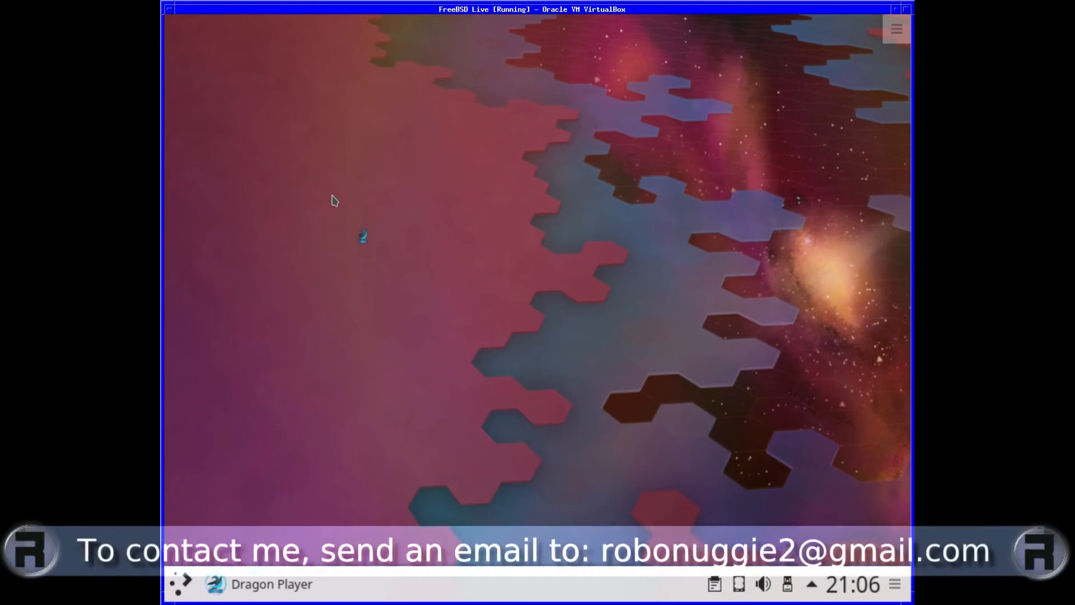
Step: Close the empty Dragon Player window, returning to the launcher's favourite apps
{"action": "left_click", "coordinate": [272, 583]}
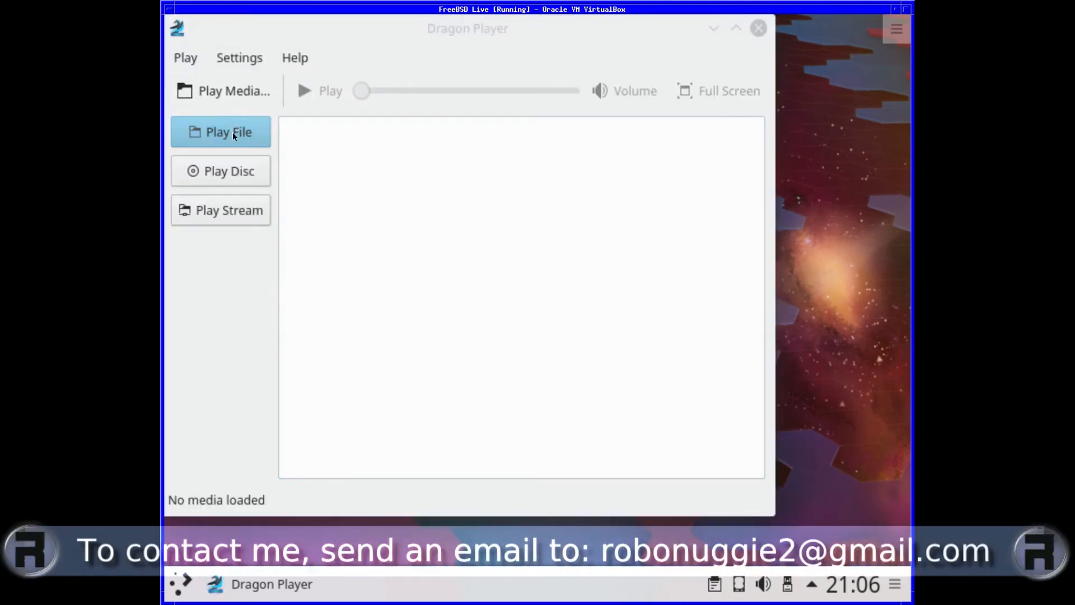
{"action": "left_click", "coordinate": [229, 131]}
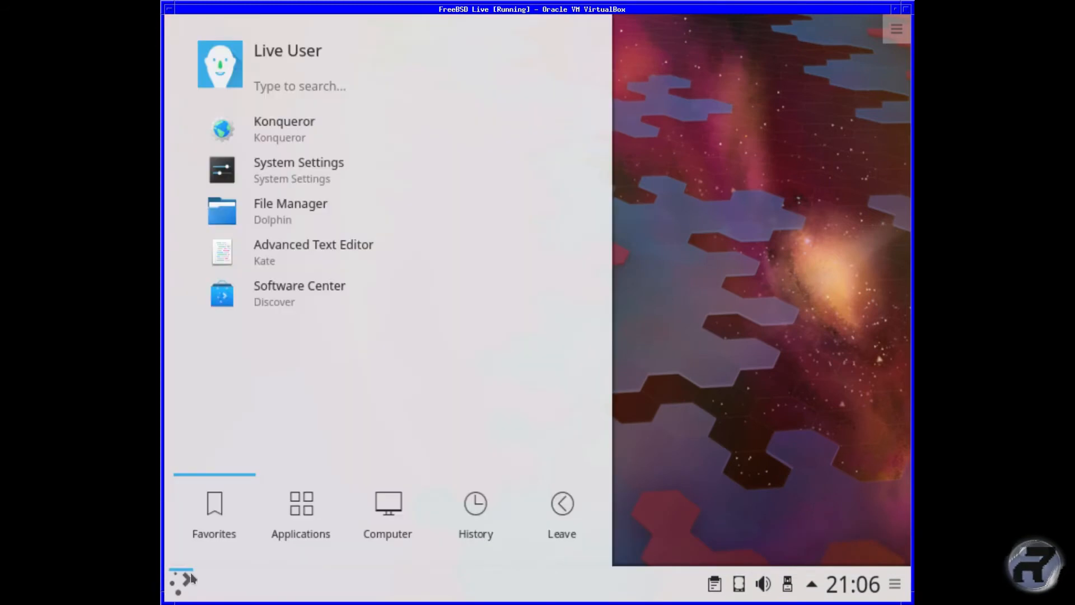
Step: Launch System Settings from the launcher's Settings application category
{"action": "left_click", "coordinate": [300, 510]}
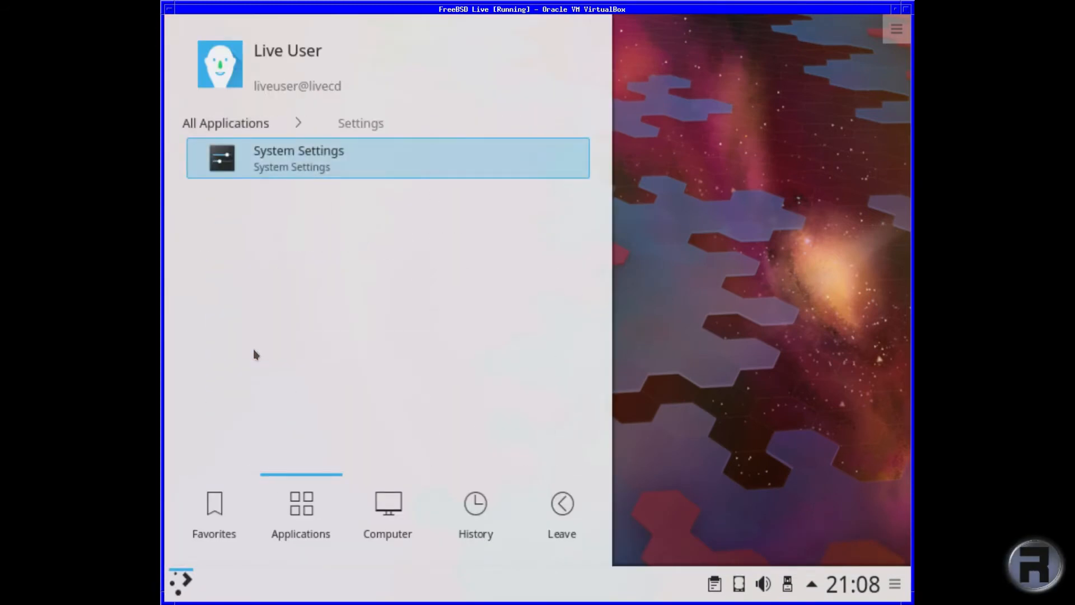
{"action": "mouse_move", "coordinate": [264, 163]}
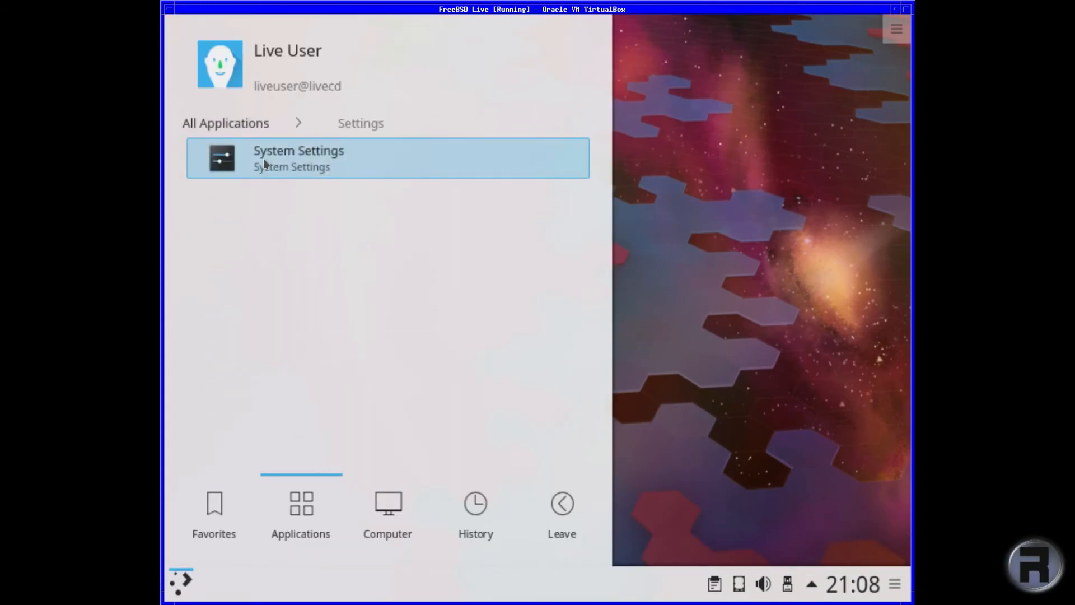
{"action": "left_click", "coordinate": [298, 157]}
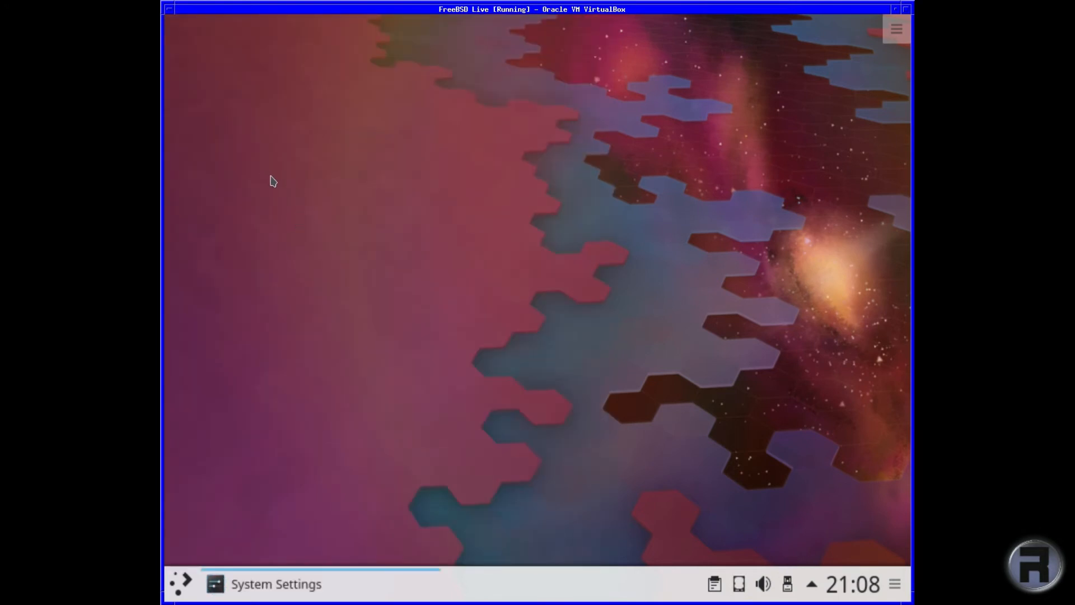
{"action": "left_click", "coordinate": [275, 584]}
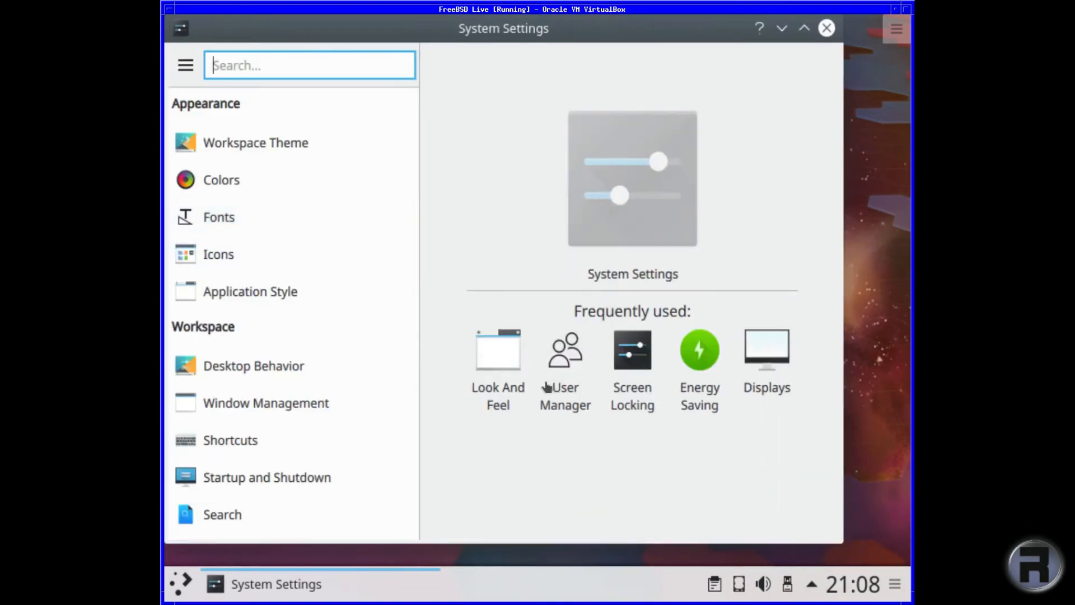
{"action": "mouse_move", "coordinate": [232, 337]}
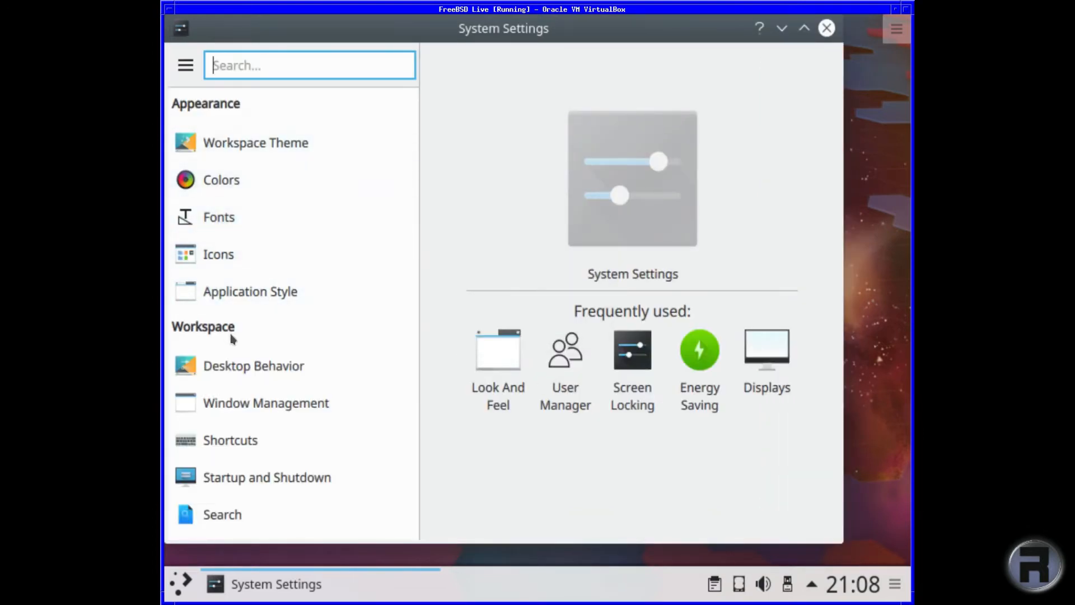
{"action": "scroll", "scroll_direction": "down", "scroll_amount": 3}
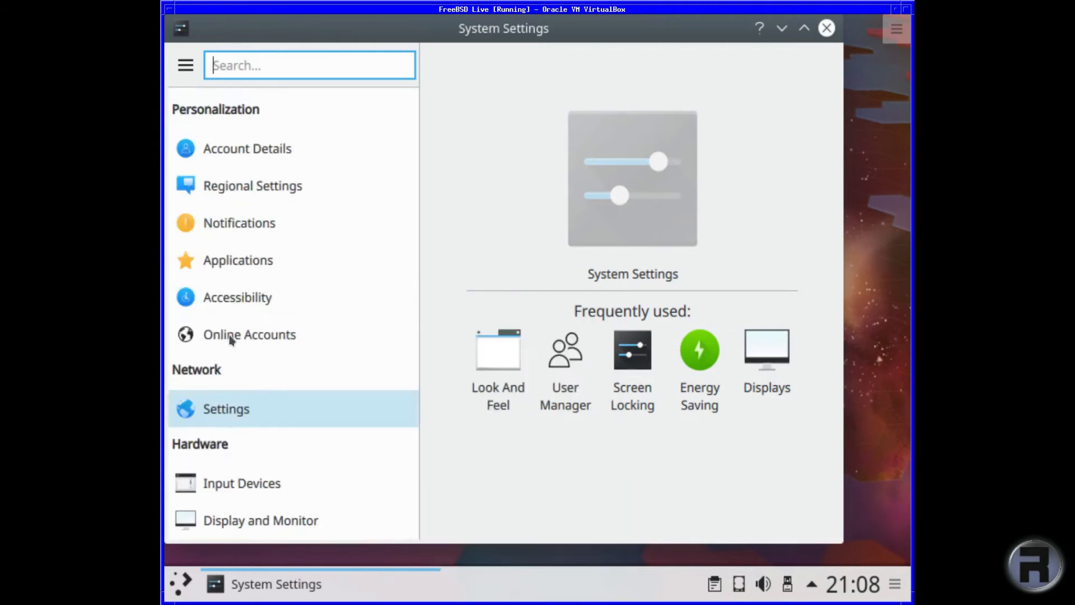
{"action": "scroll", "scroll_direction": "up", "scroll_amount": 3}
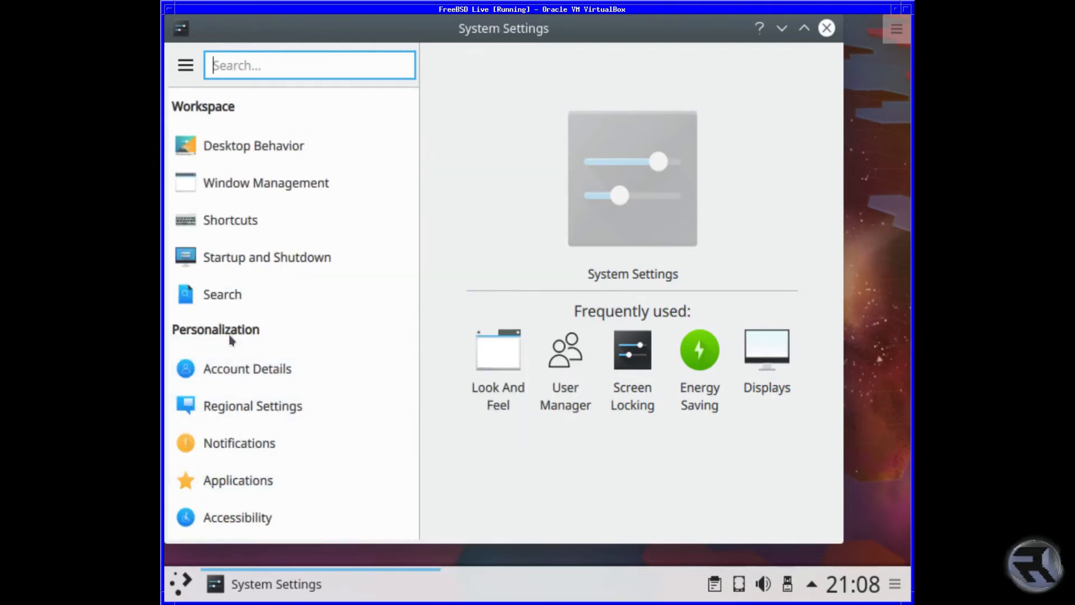
{"action": "scroll", "scroll_direction": "down", "scroll_amount": 3}
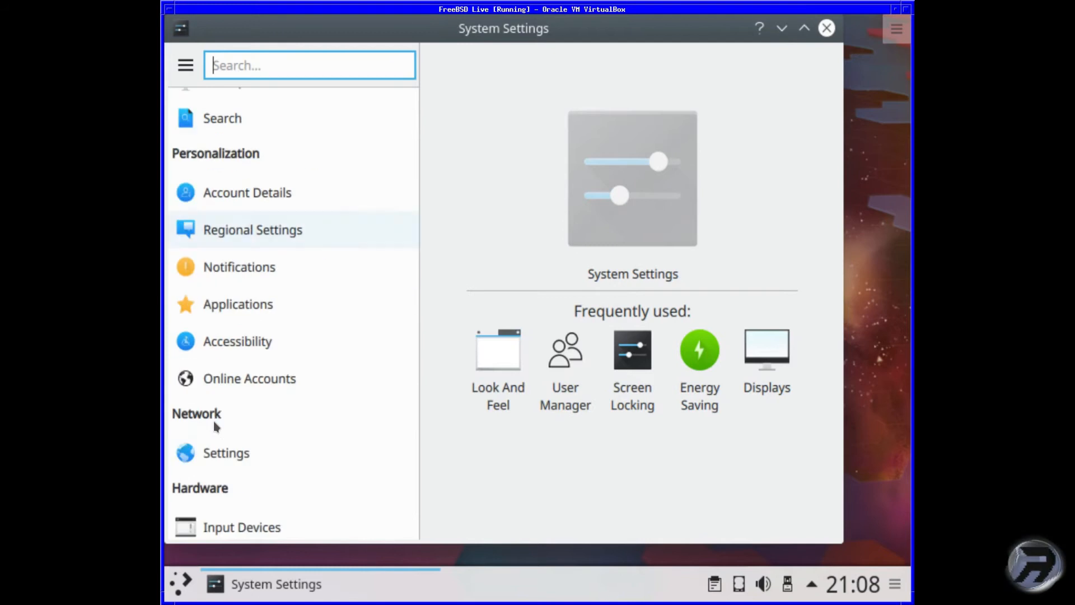
{"action": "scroll", "scroll_direction": "down", "scroll_amount": 3}
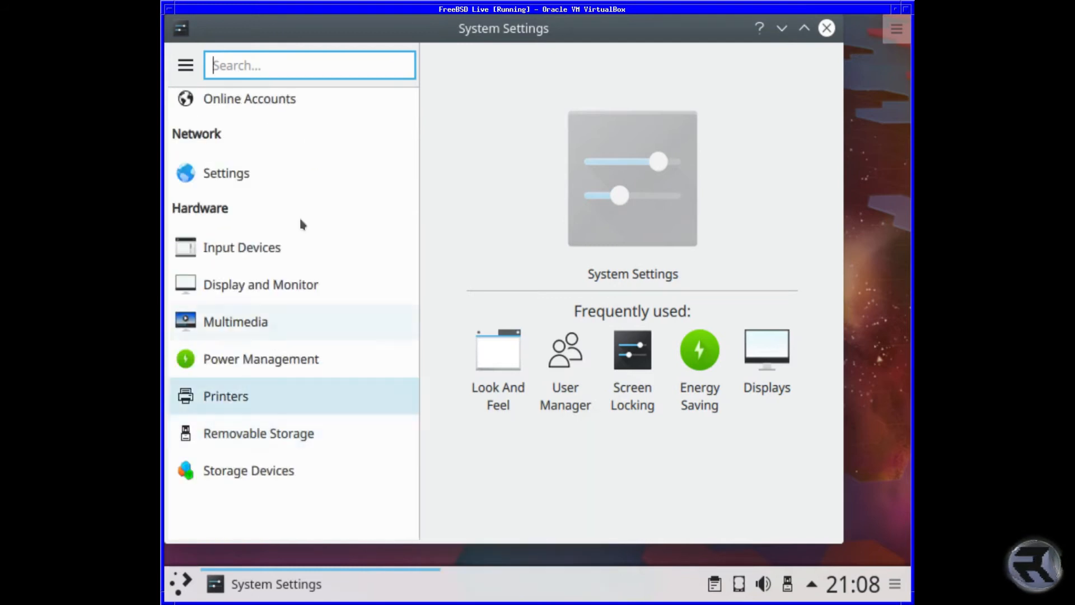
{"action": "scroll", "scroll_direction": "up", "scroll_amount": 3}
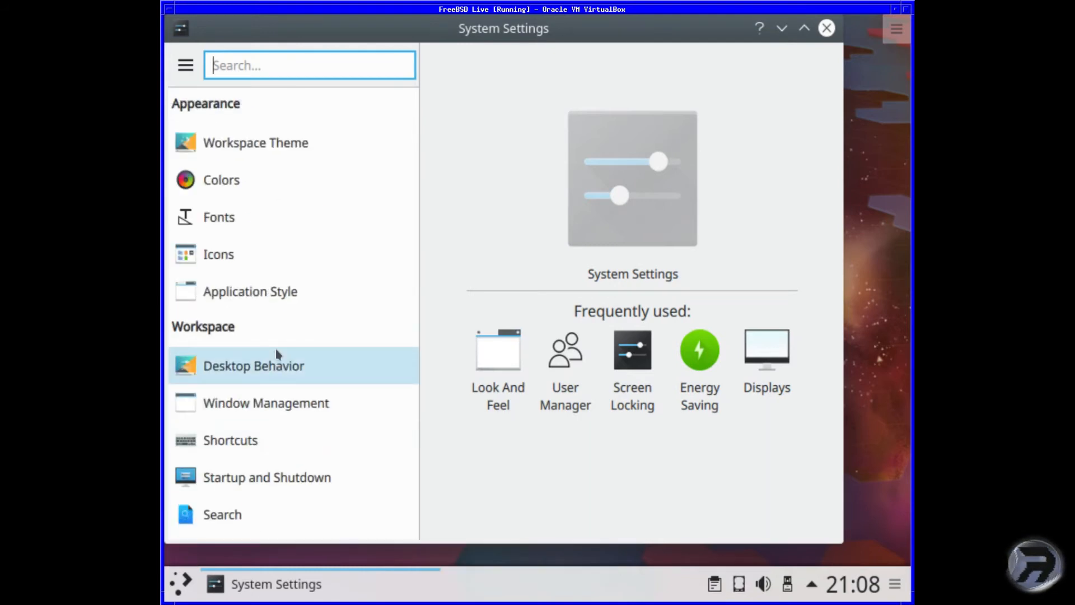
{"action": "mouse_move", "coordinate": [279, 345]}
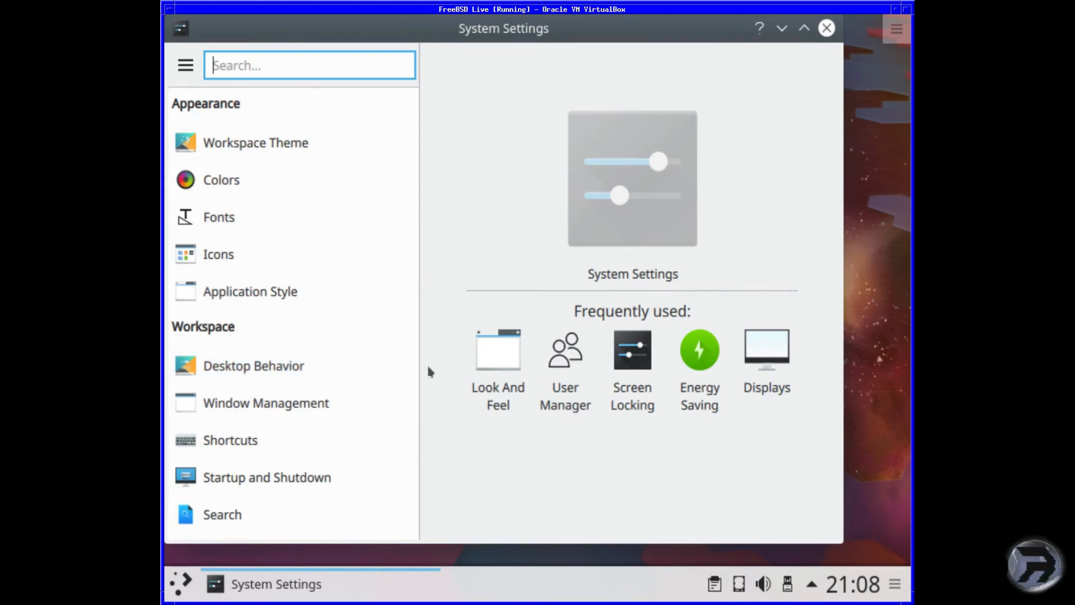
{"action": "mouse_move", "coordinate": [765, 348]}
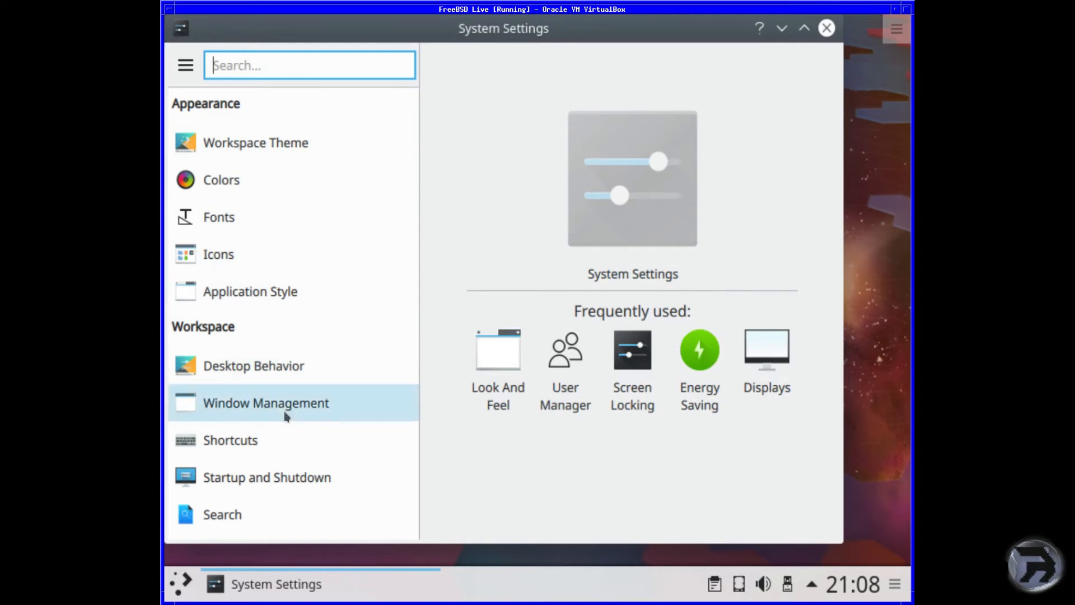
{"action": "scroll", "scroll_direction": "down", "scroll_amount": 3}
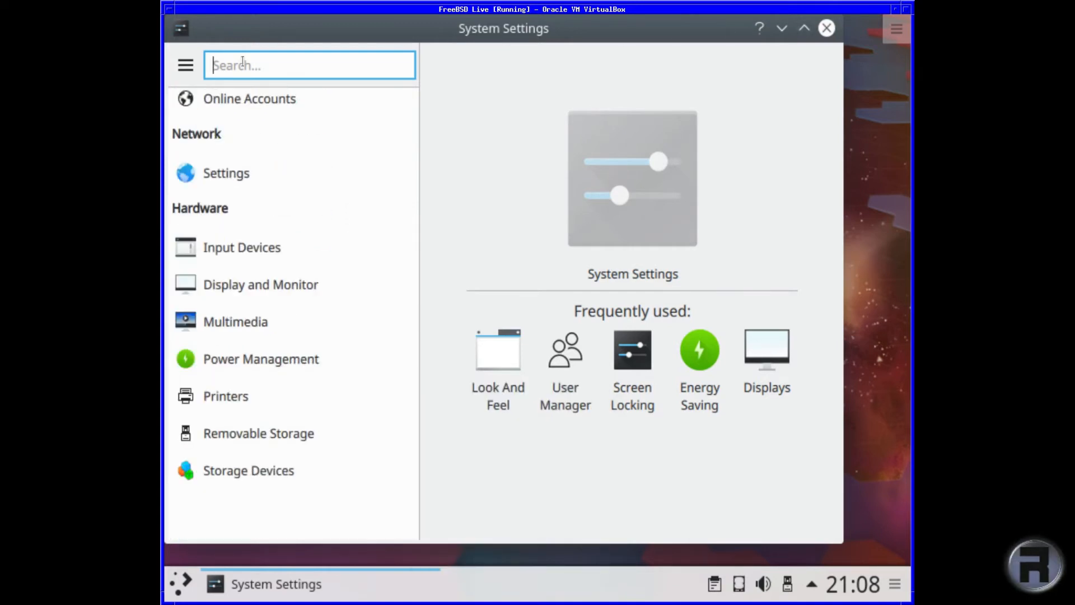
{"action": "left_click", "coordinate": [826, 28]}
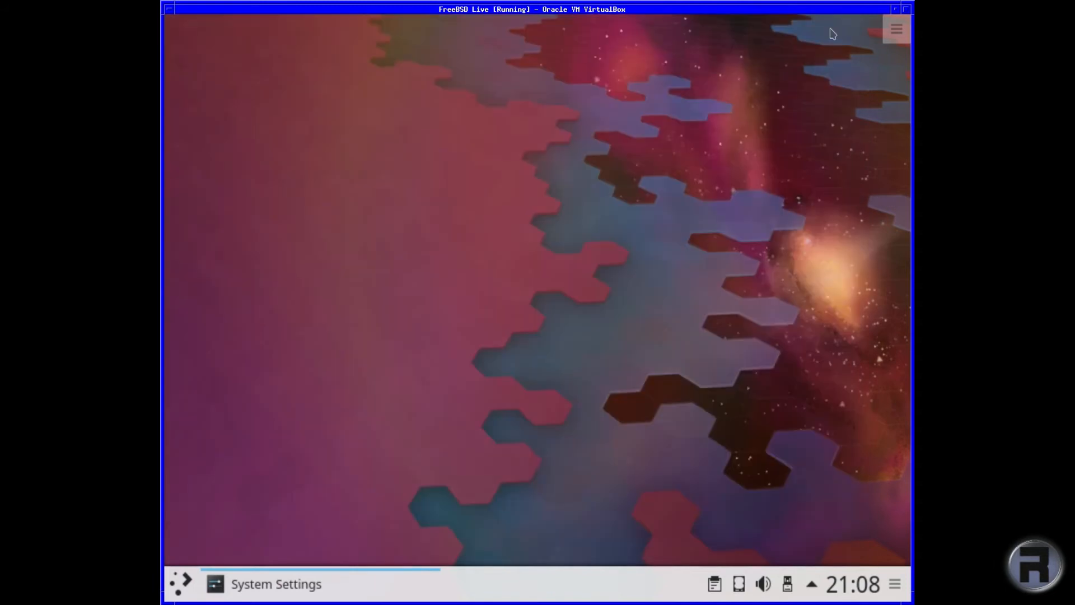
Step: Browse the launcher's Utilities apps, such as KTimer and KWrite
{"action": "left_click", "coordinate": [181, 584]}
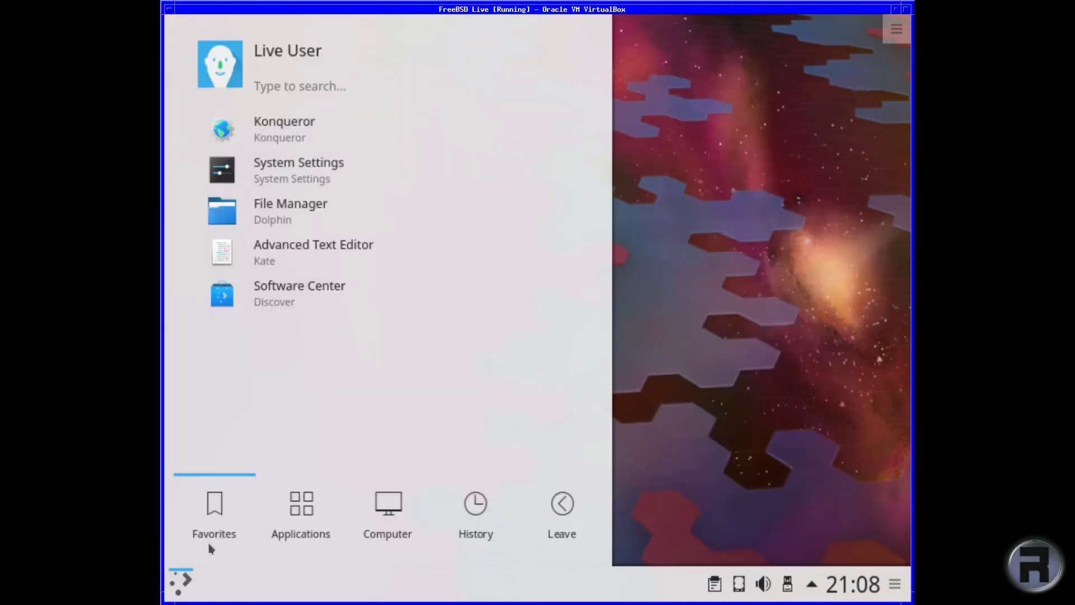
{"action": "left_click", "coordinate": [300, 514]}
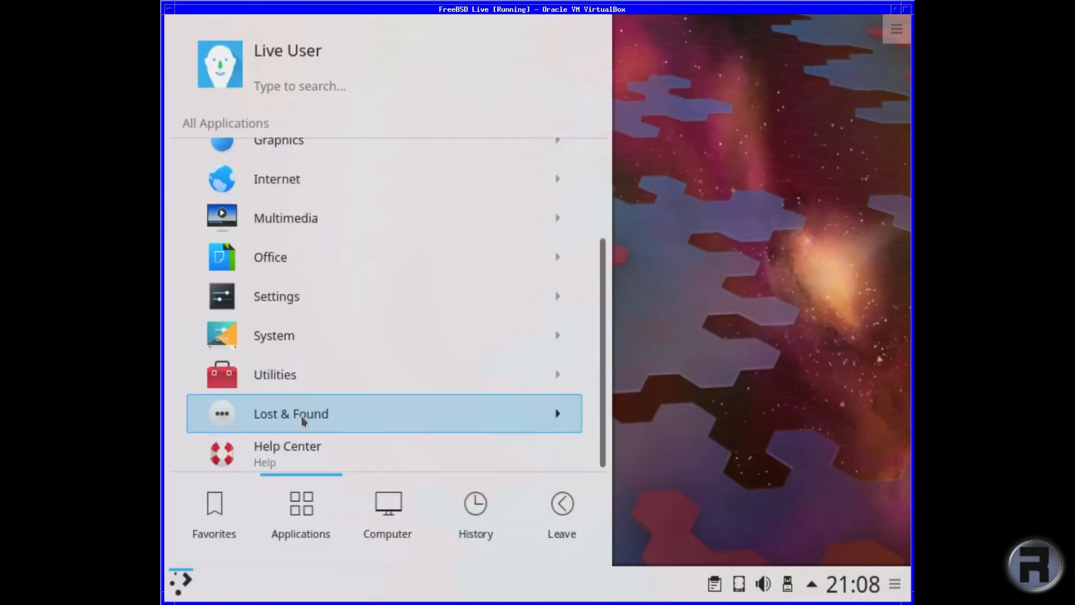
{"action": "left_click", "coordinate": [275, 375]}
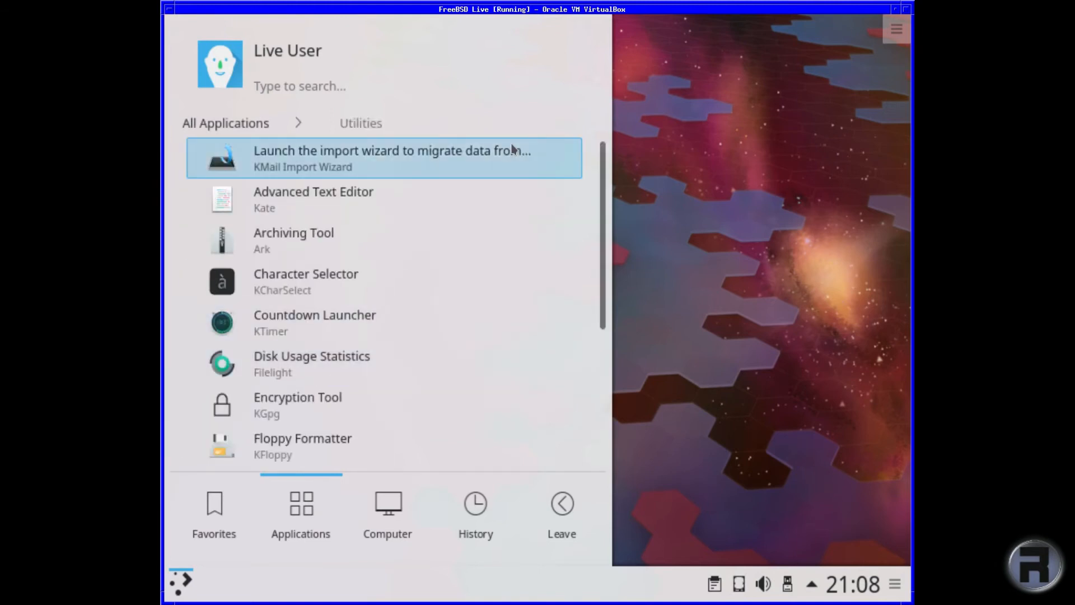
{"action": "mouse_move", "coordinate": [389, 135]}
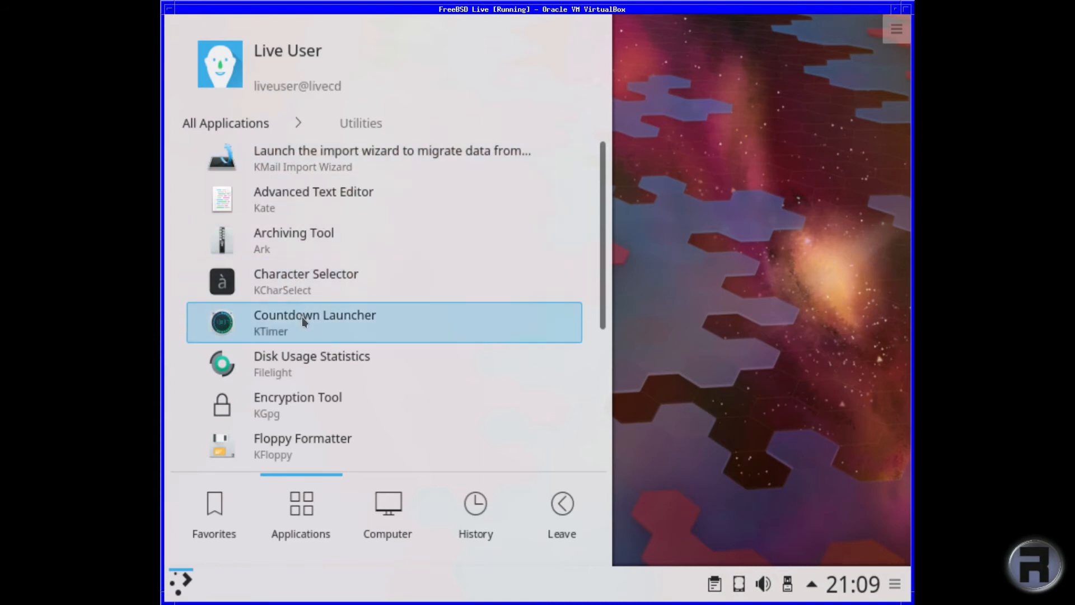
{"action": "scroll", "scroll_direction": "down", "scroll_amount": 3}
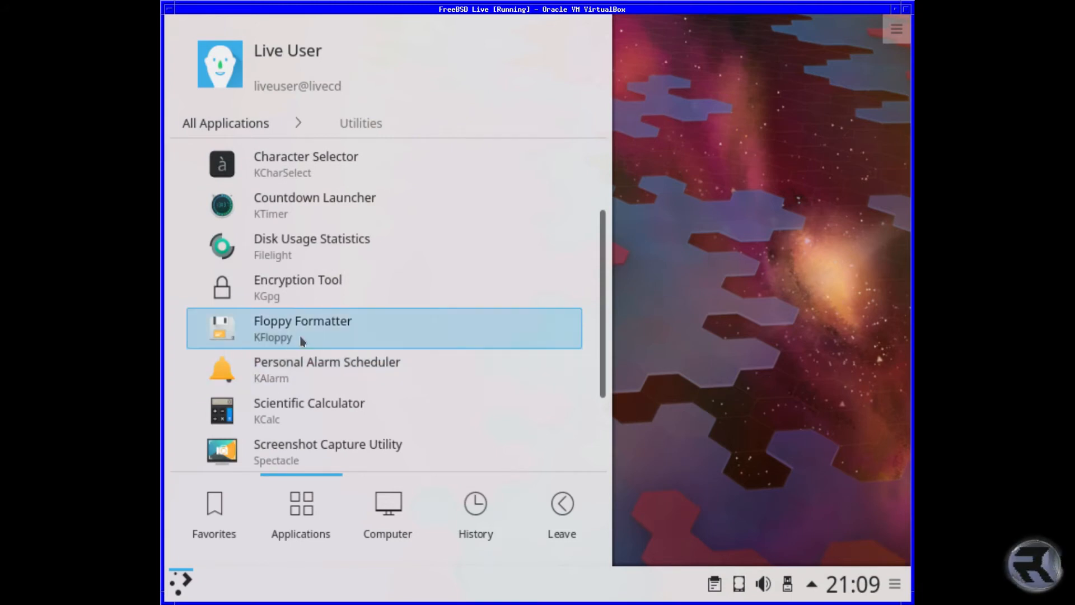
{"action": "left_click", "coordinate": [299, 85]}
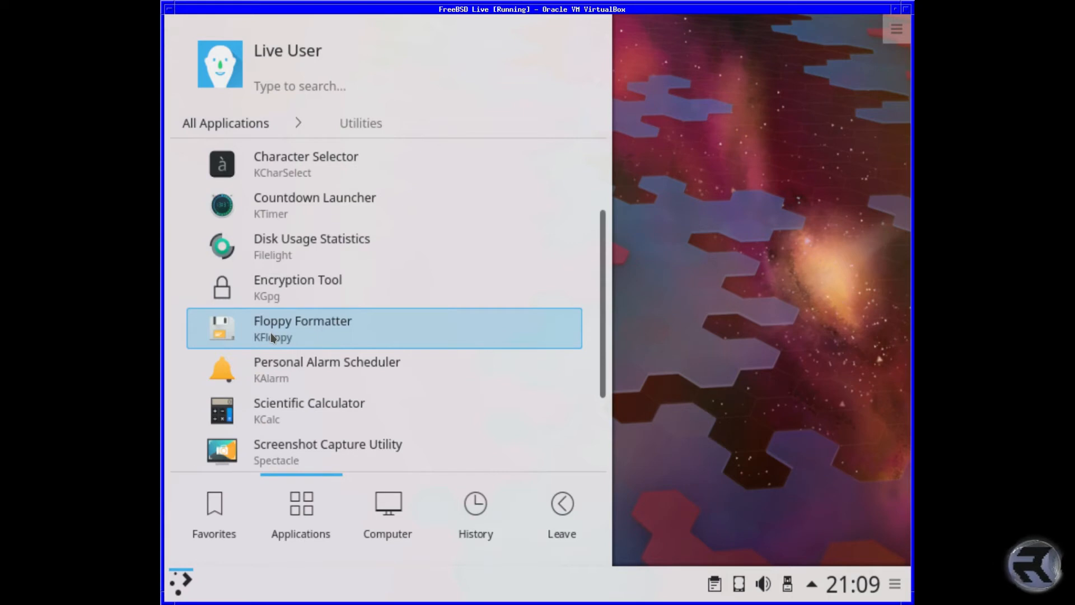
{"action": "mouse_move", "coordinate": [281, 370]}
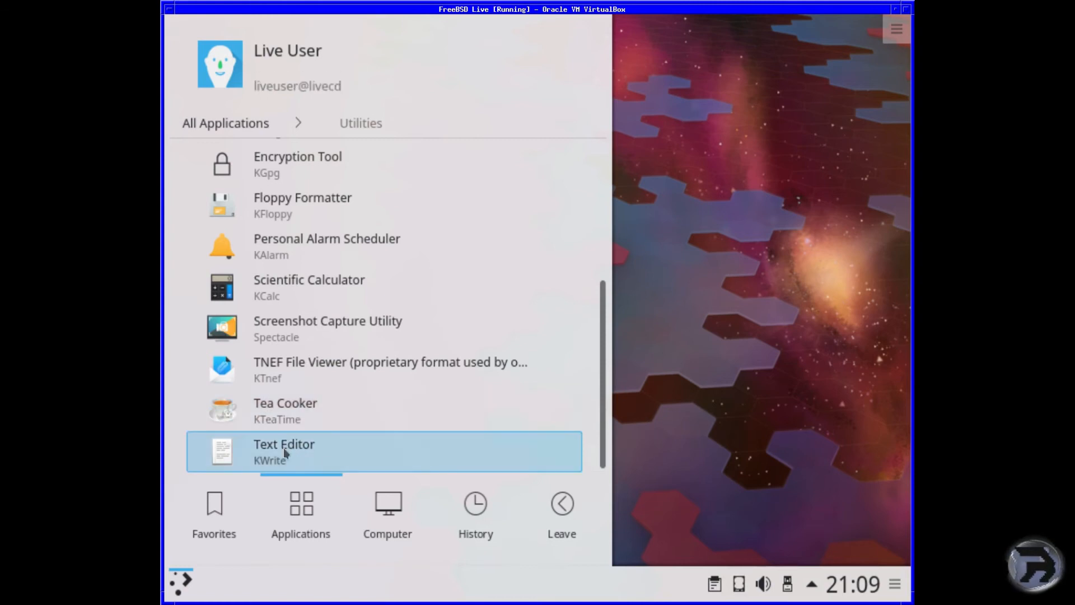
{"action": "mouse_move", "coordinate": [274, 523]}
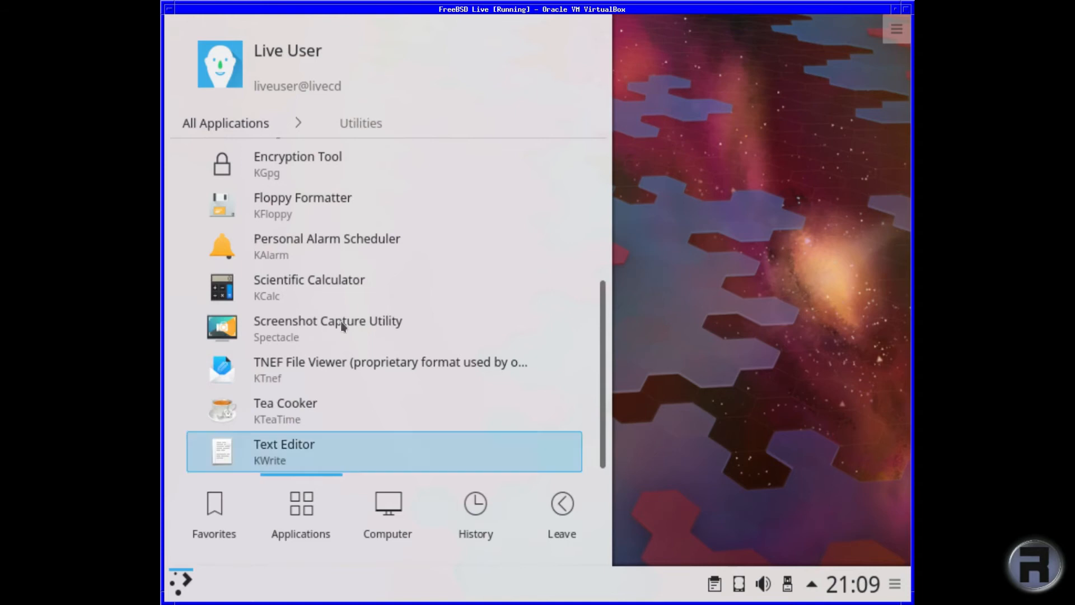
Step: Return to All Applications and show the Computer tab's system tools and places
{"action": "left_click", "coordinate": [225, 123]}
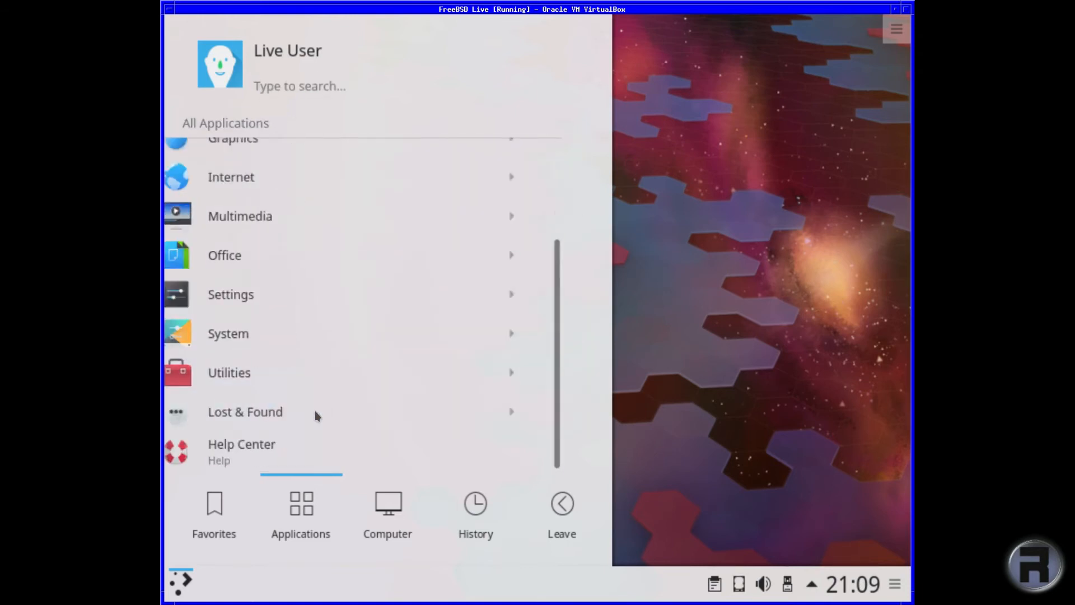
{"action": "left_click", "coordinate": [245, 411]}
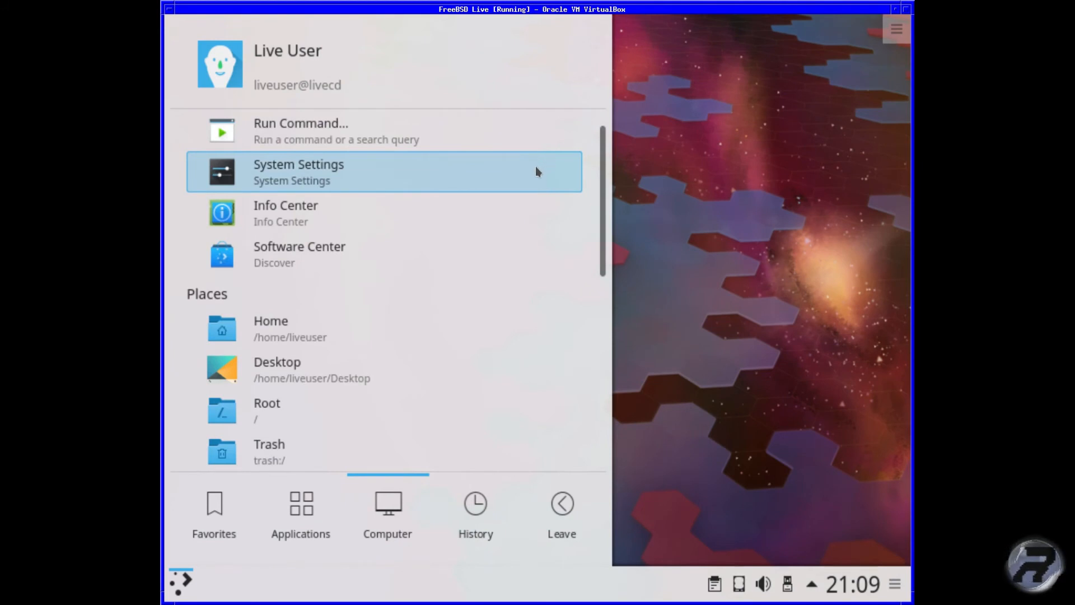
{"action": "left_click", "coordinate": [298, 85]}
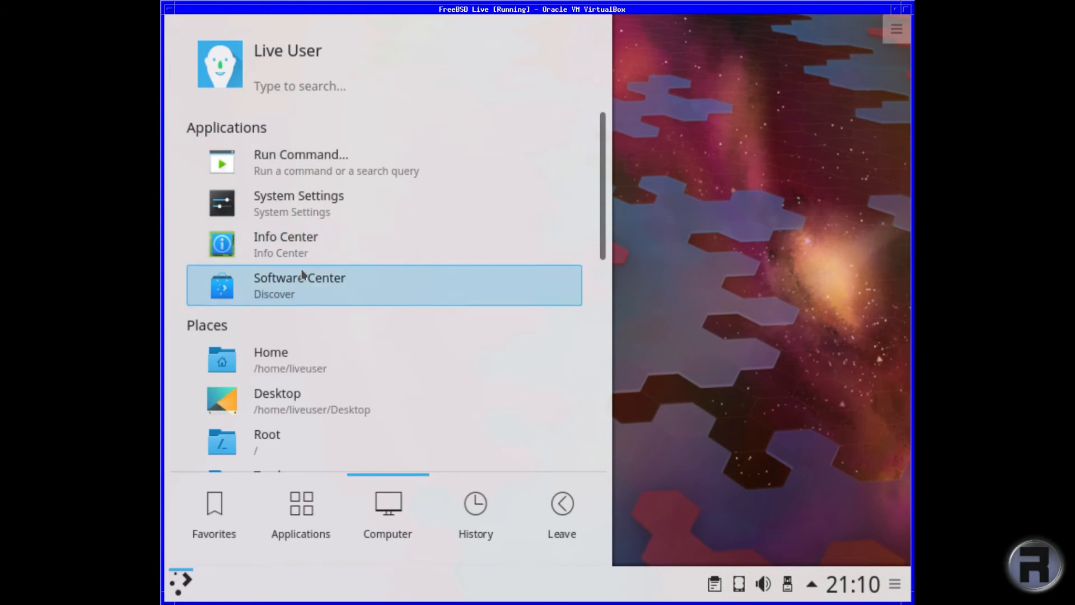
{"action": "left_click", "coordinate": [286, 243]}
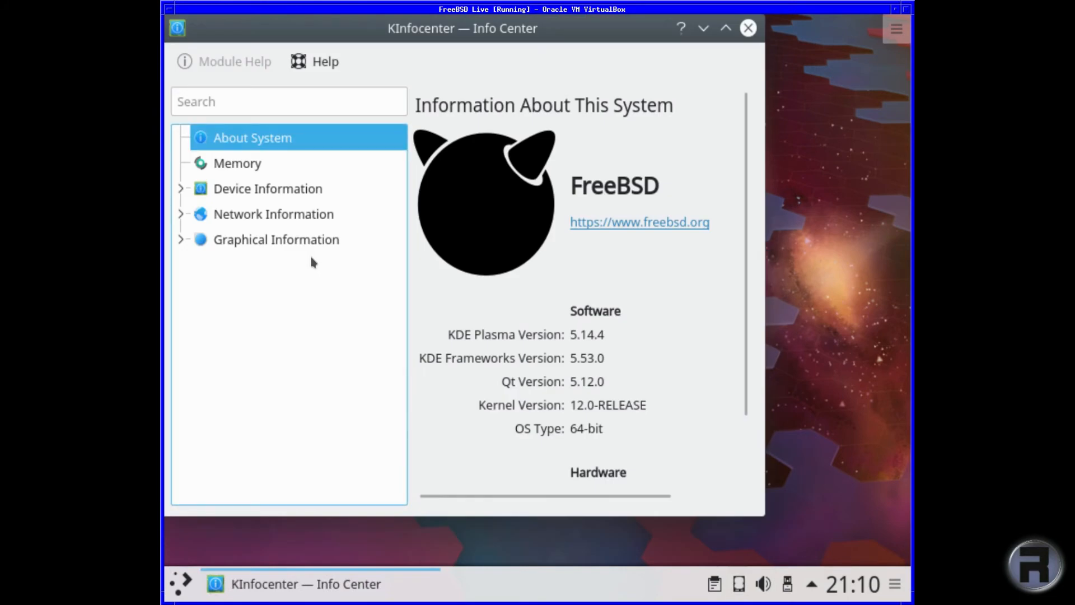
{"action": "mouse_move", "coordinate": [583, 341]}
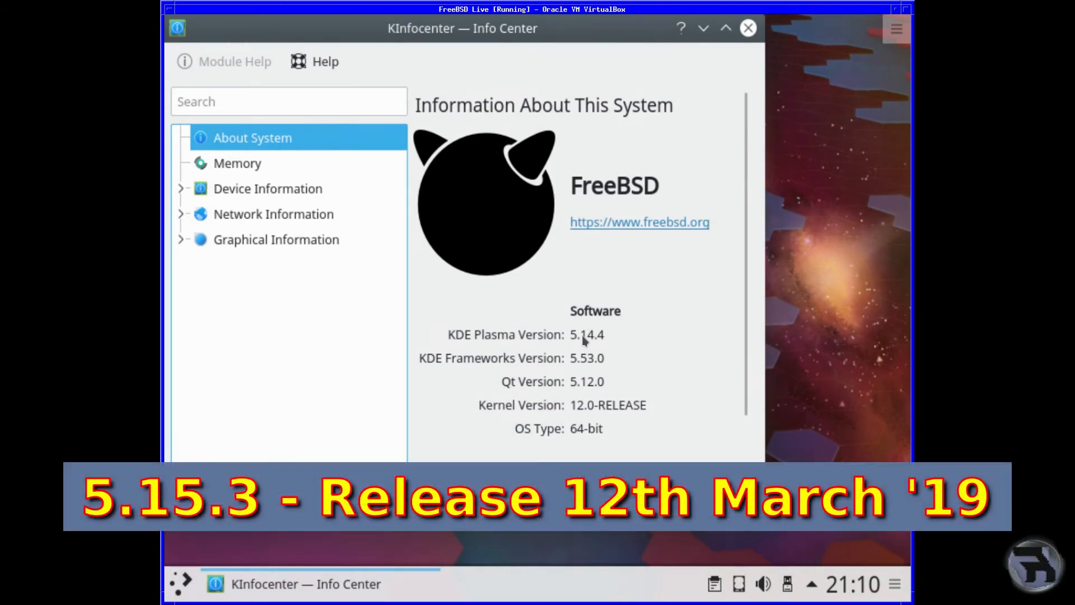
Step: View the Info Center Memory page (7.95 GiB, 83% free) maximized, then close it
{"action": "scroll", "scroll_direction": "down", "scroll_amount": 3}
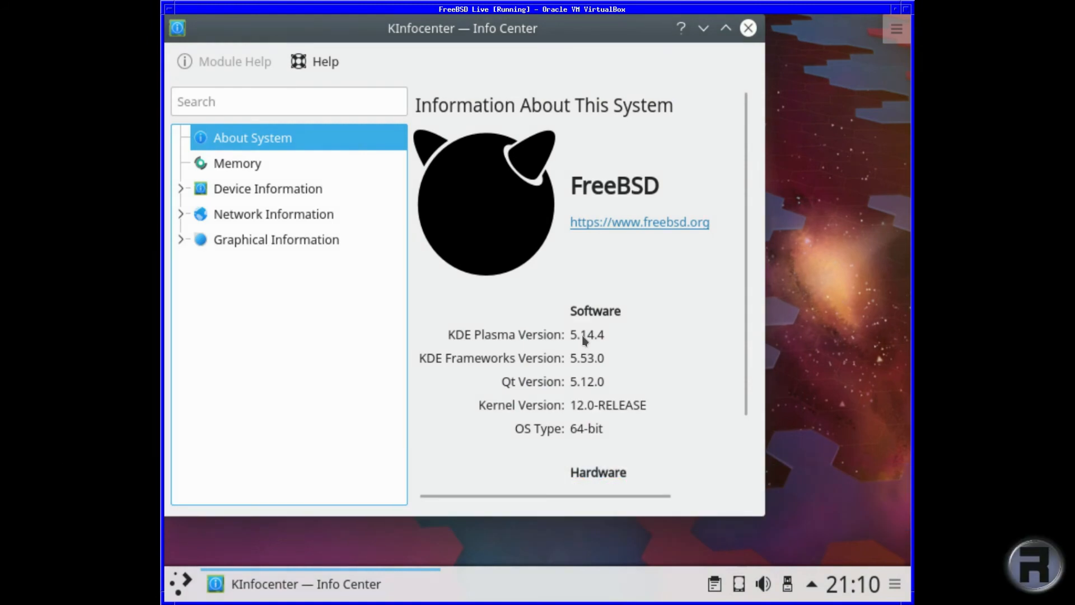
{"action": "scroll", "scroll_direction": "down", "scroll_amount": 3}
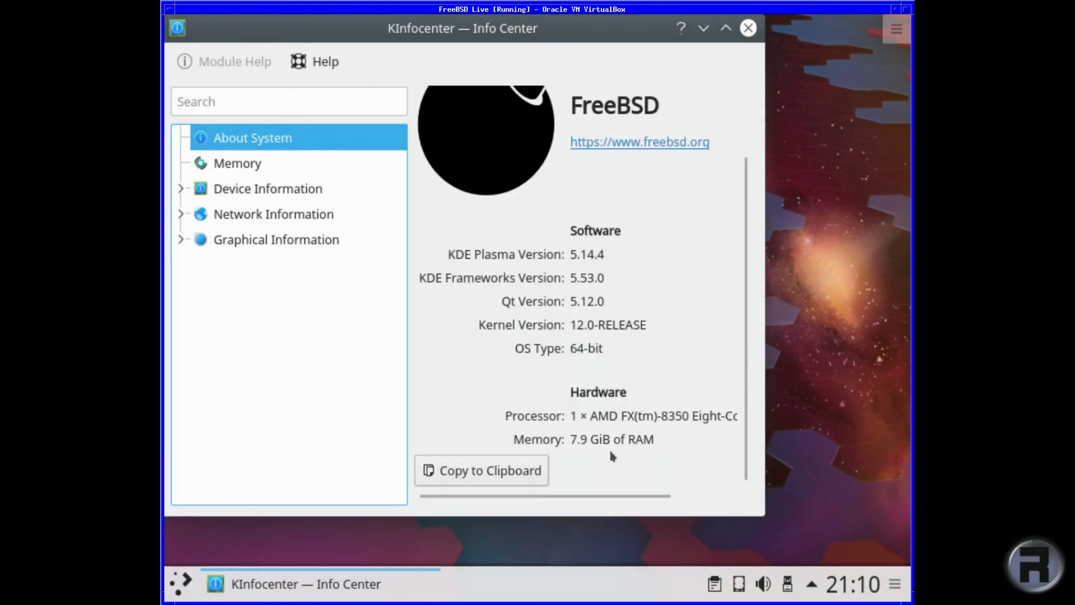
{"action": "mouse_move", "coordinate": [663, 430]}
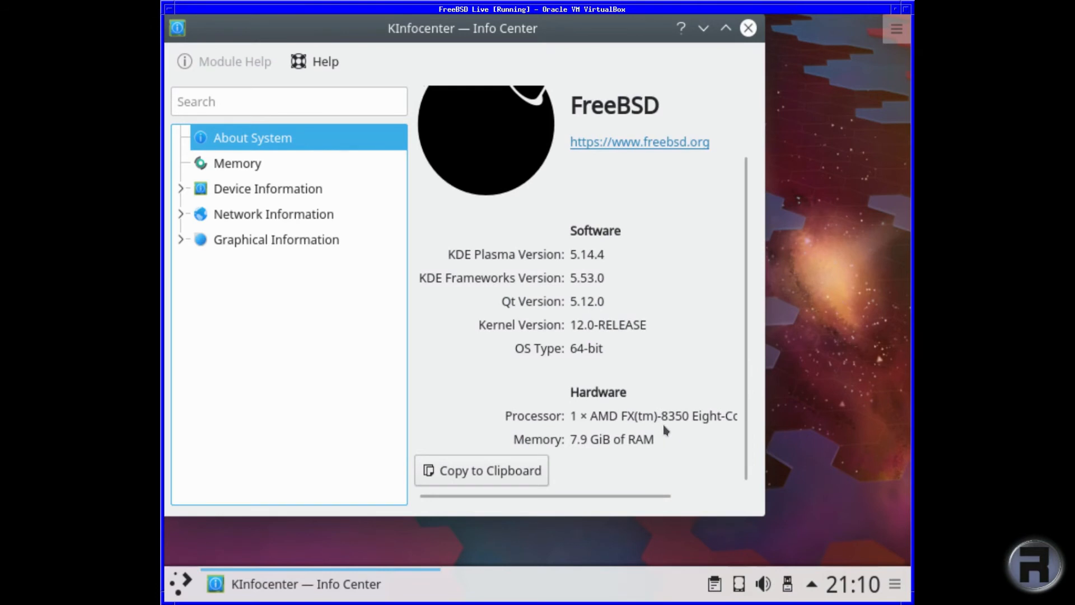
{"action": "scroll", "scroll_direction": "up", "scroll_amount": 3}
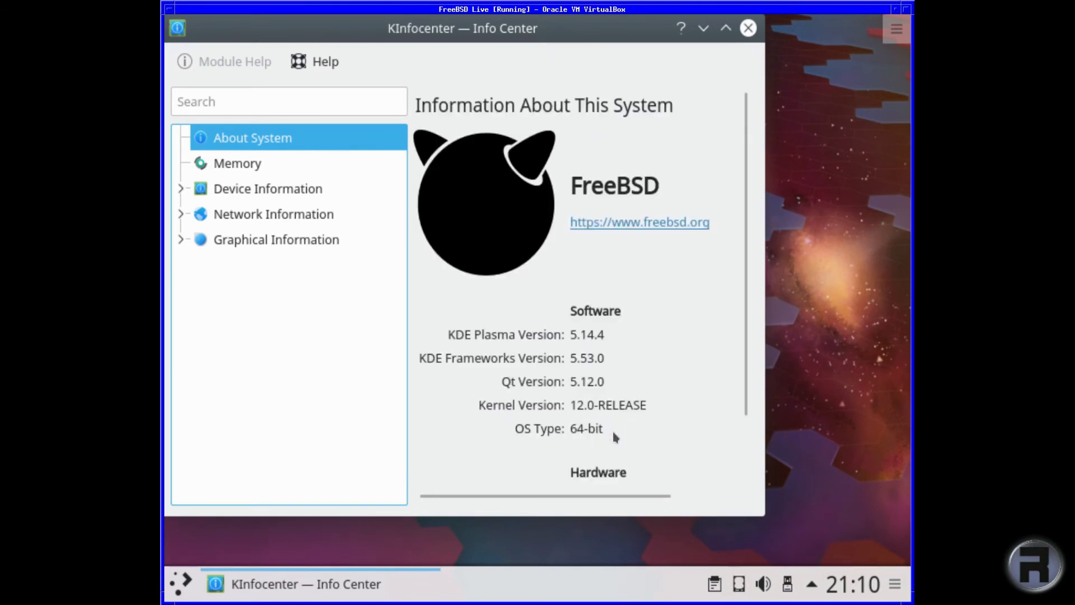
{"action": "mouse_move", "coordinate": [237, 162]}
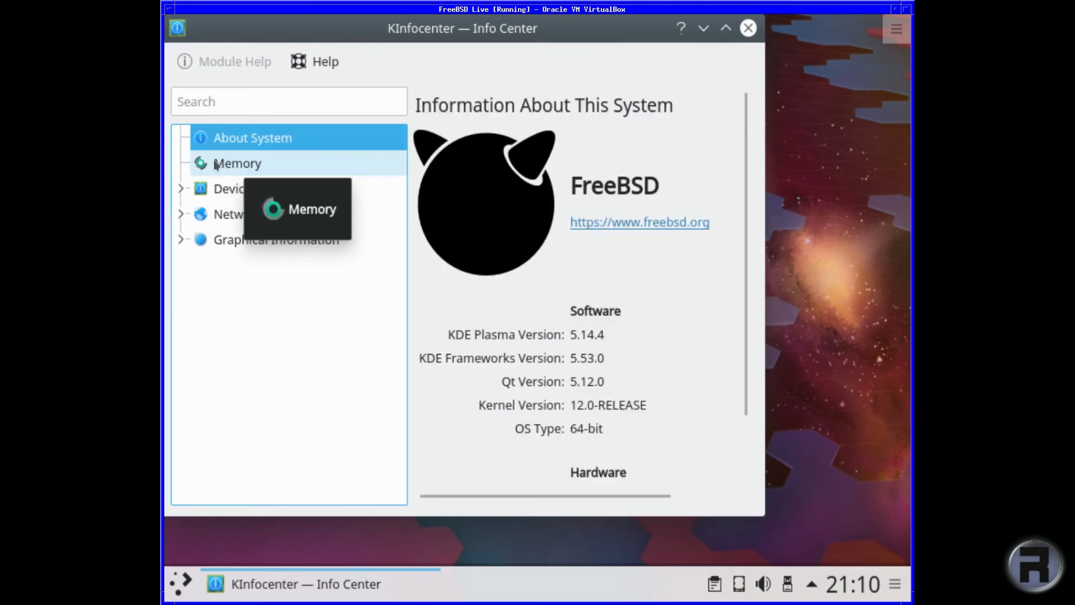
{"action": "left_click", "coordinate": [237, 163]}
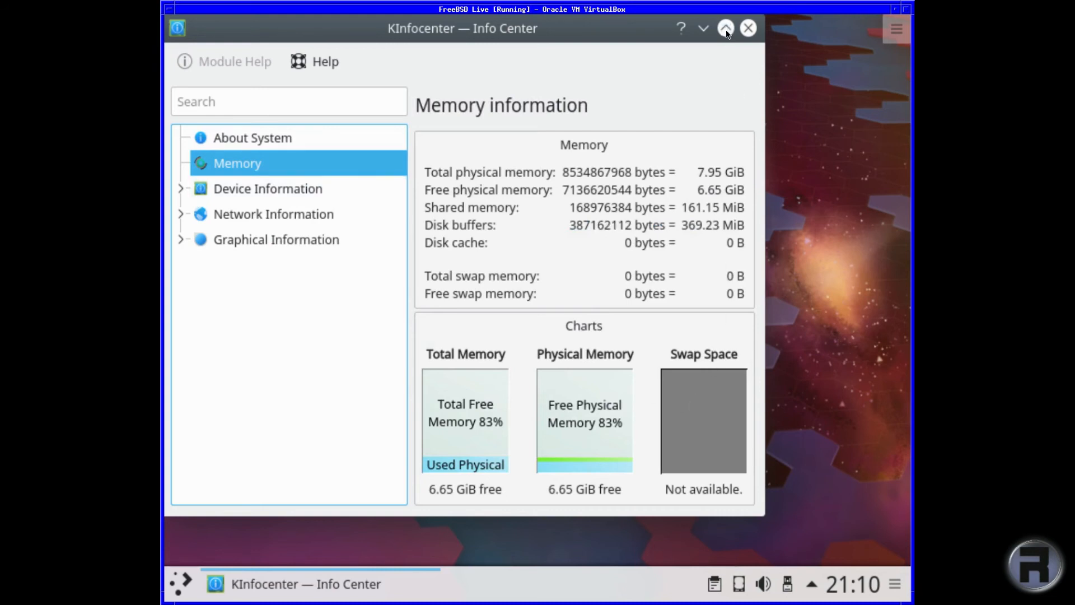
{"action": "left_click", "coordinate": [726, 28]}
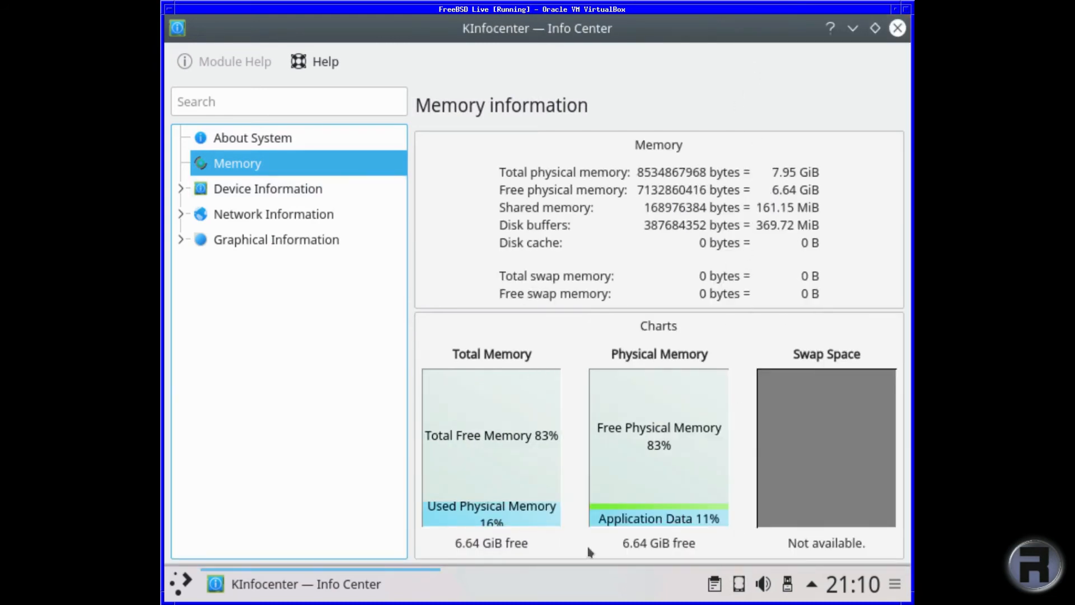
{"action": "left_click", "coordinate": [897, 28]}
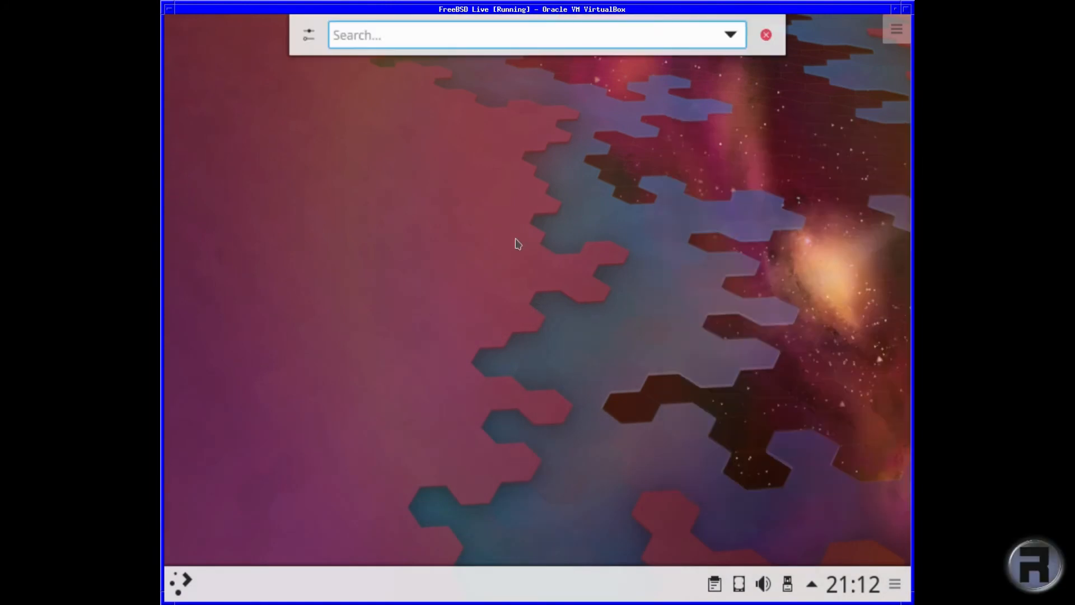
{"action": "mouse_move", "coordinate": [409, 41]}
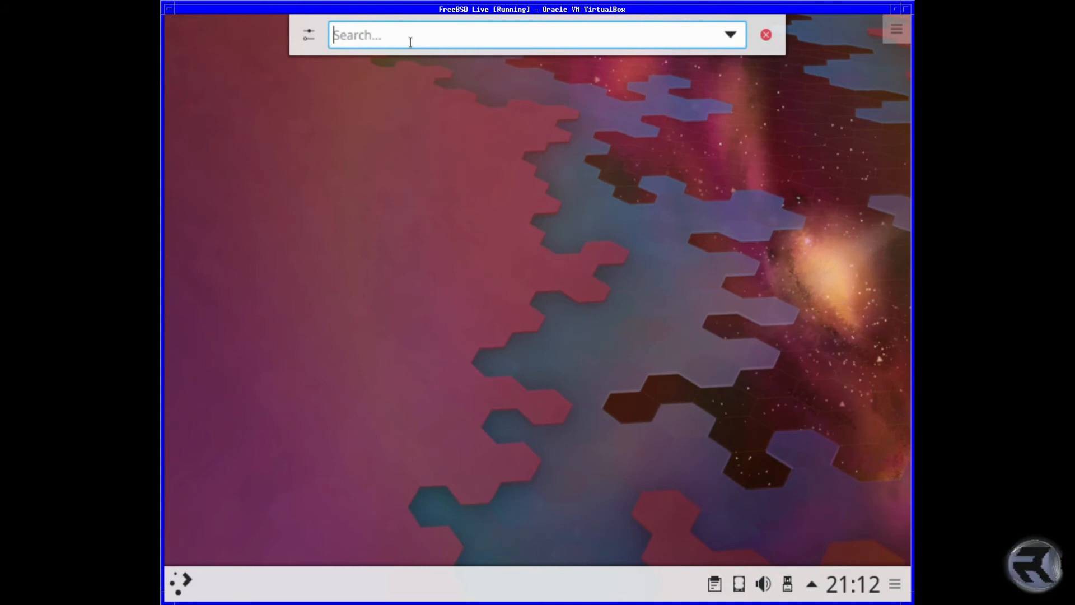
Step: Launch xterm by entering 'x' in KRunner
{"action": "type", "text": "x"}
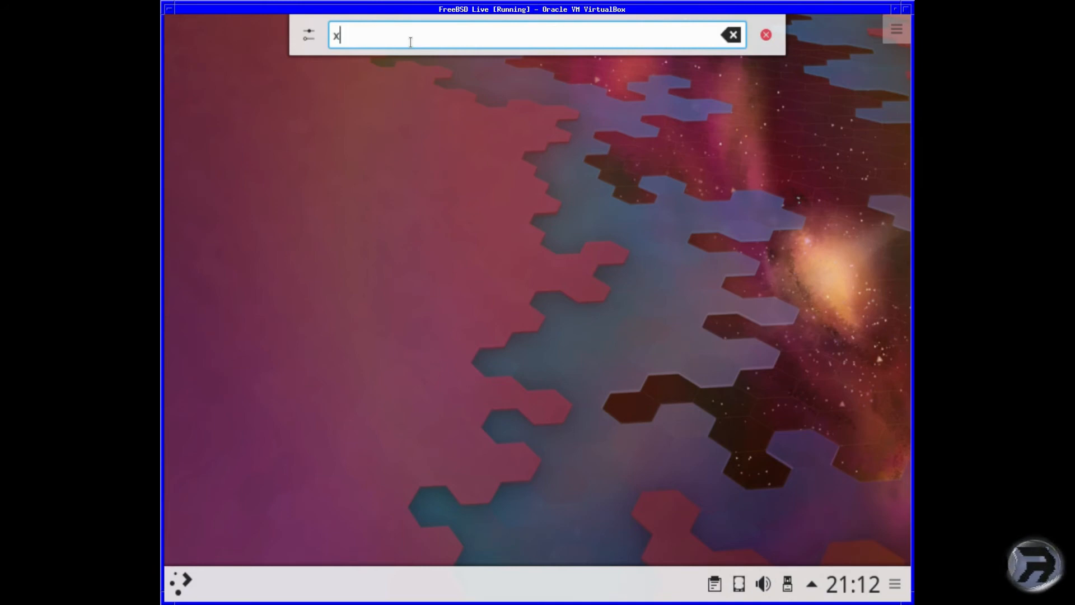
{"action": "key", "text": "Return"}
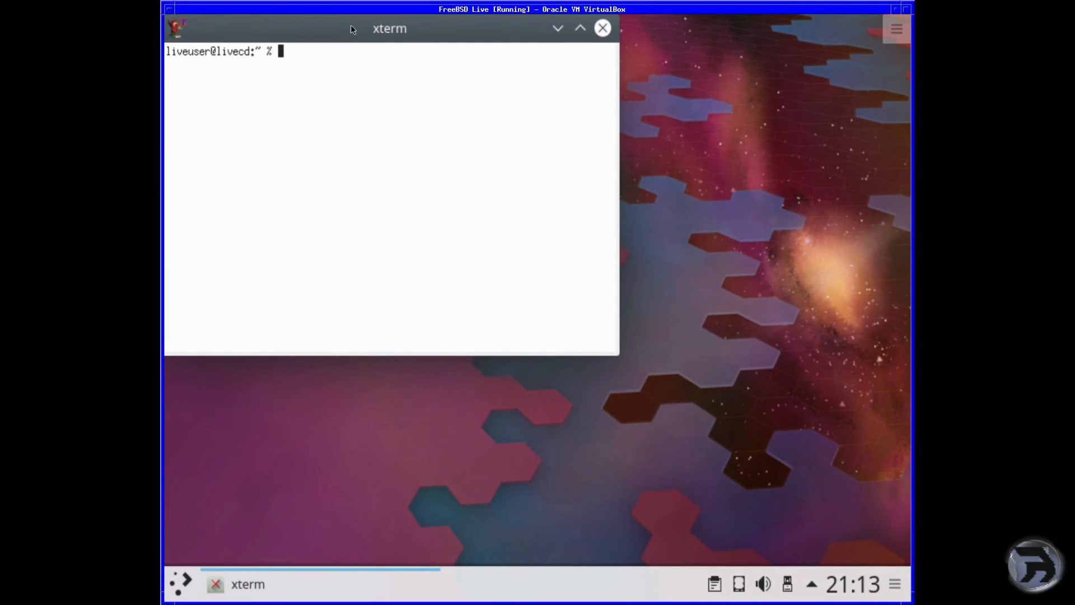
Step: Move the xterm window nearer the centre and run top
{"action": "left_click", "coordinate": [580, 28]}
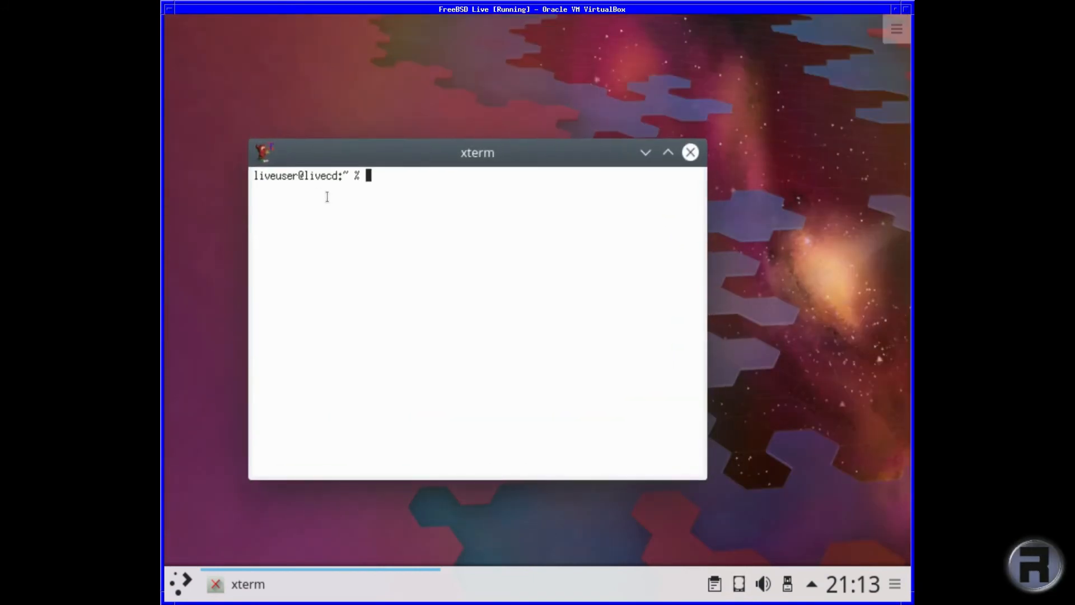
{"action": "type", "text": "to"}
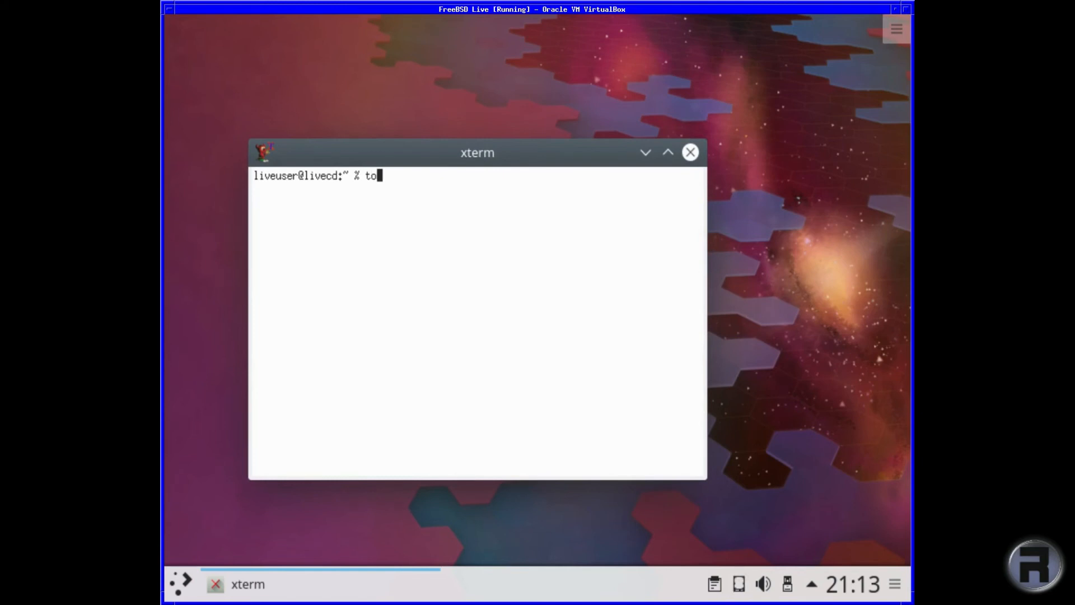
{"action": "key", "text": "Return"}
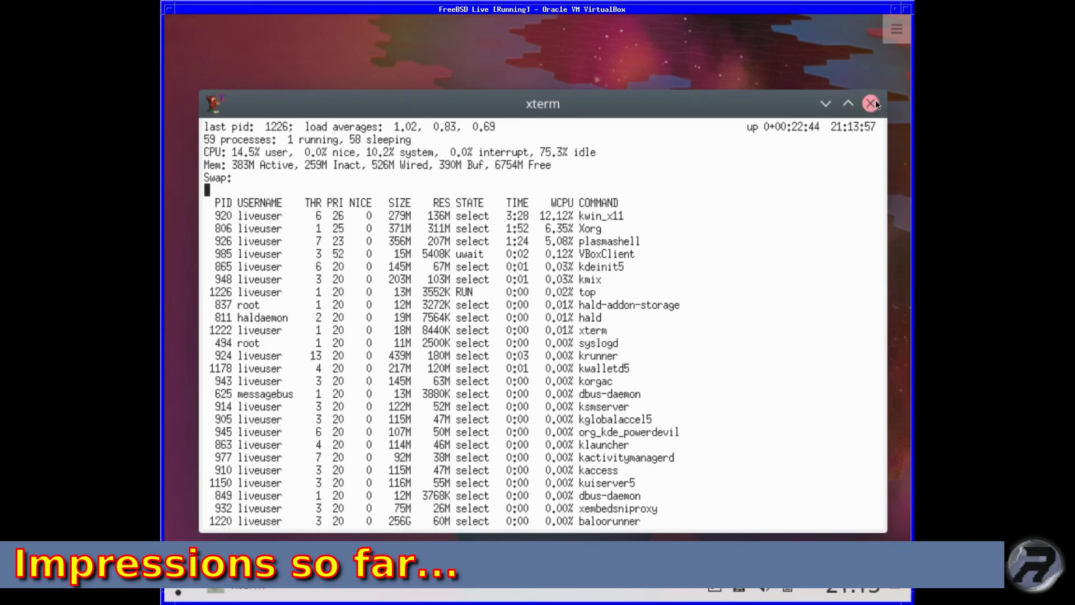
Step: Close the xterm window running top
{"action": "left_click", "coordinate": [871, 104]}
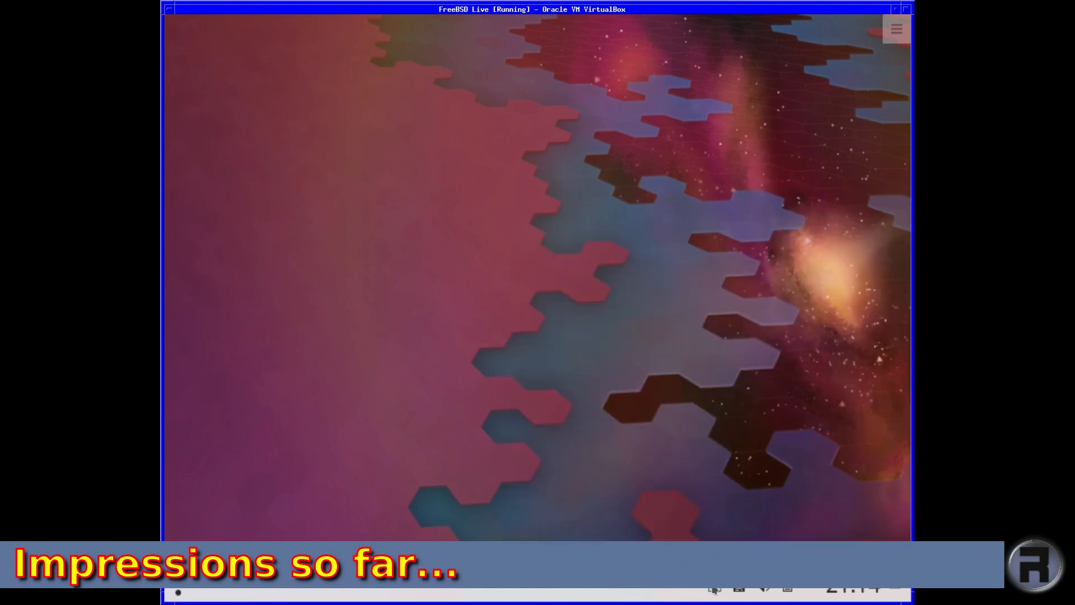
{"action": "mouse_move", "coordinate": [788, 589]}
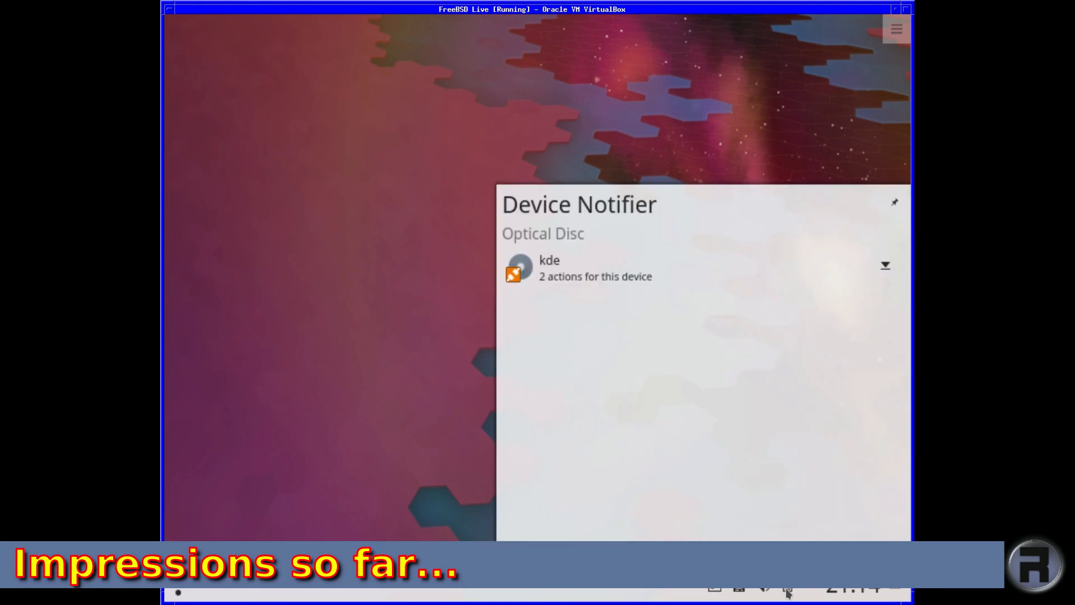
{"action": "mouse_move", "coordinate": [598, 422]}
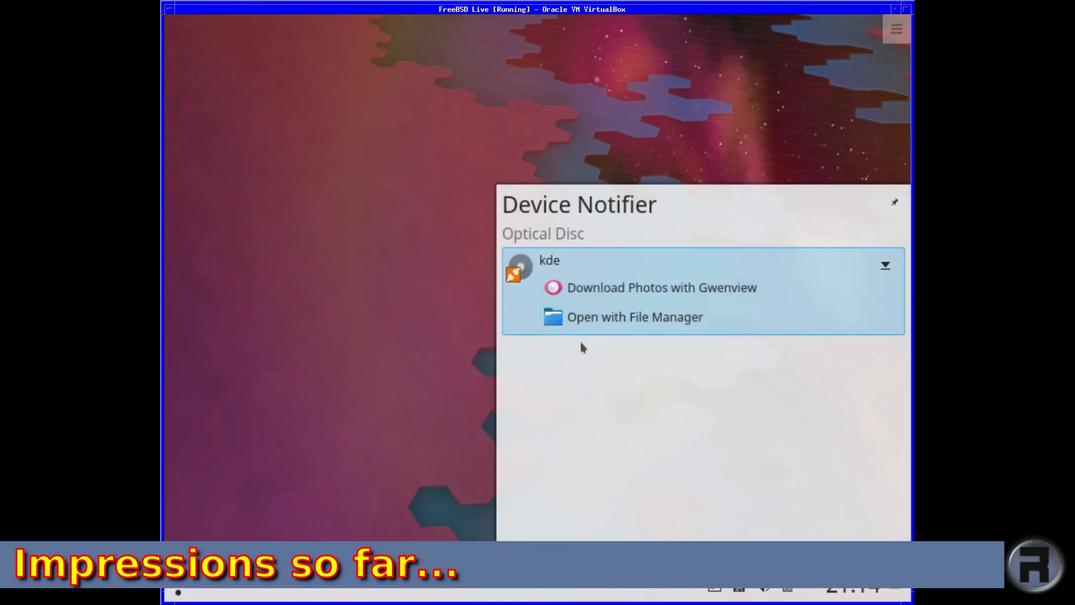
{"action": "mouse_move", "coordinate": [874, 229]}
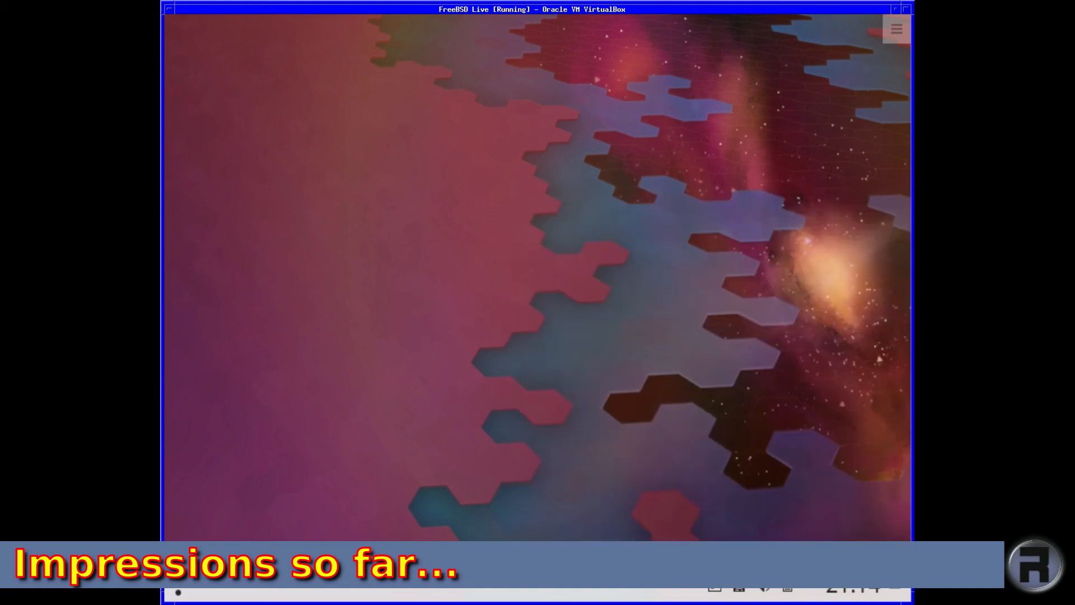
Step: Open the system tray's hidden Status & Notifications items
{"action": "left_click", "coordinate": [762, 588]}
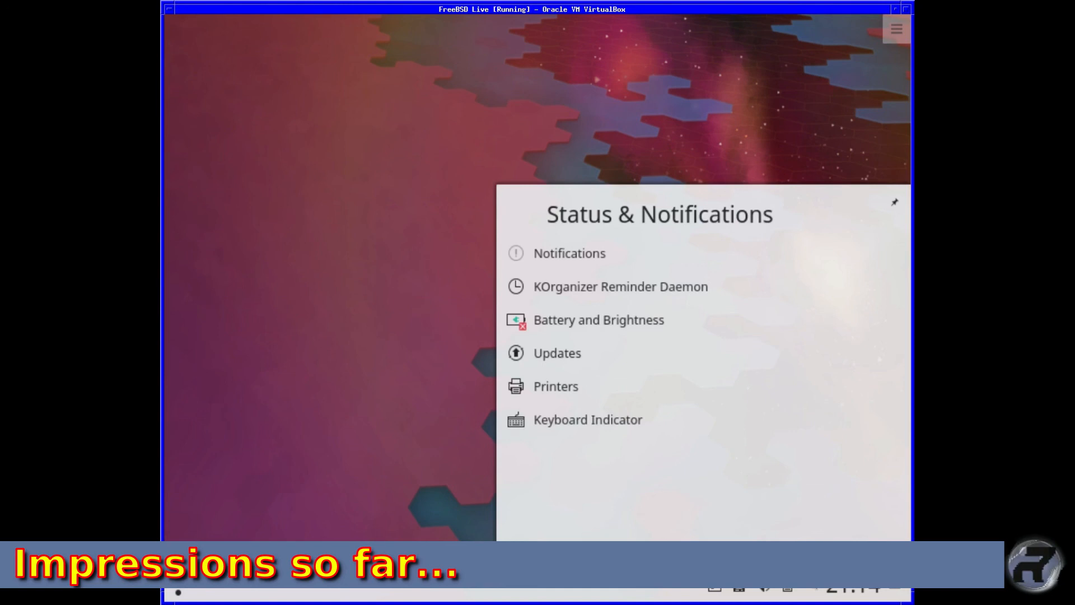
{"action": "mouse_move", "coordinate": [359, 236]}
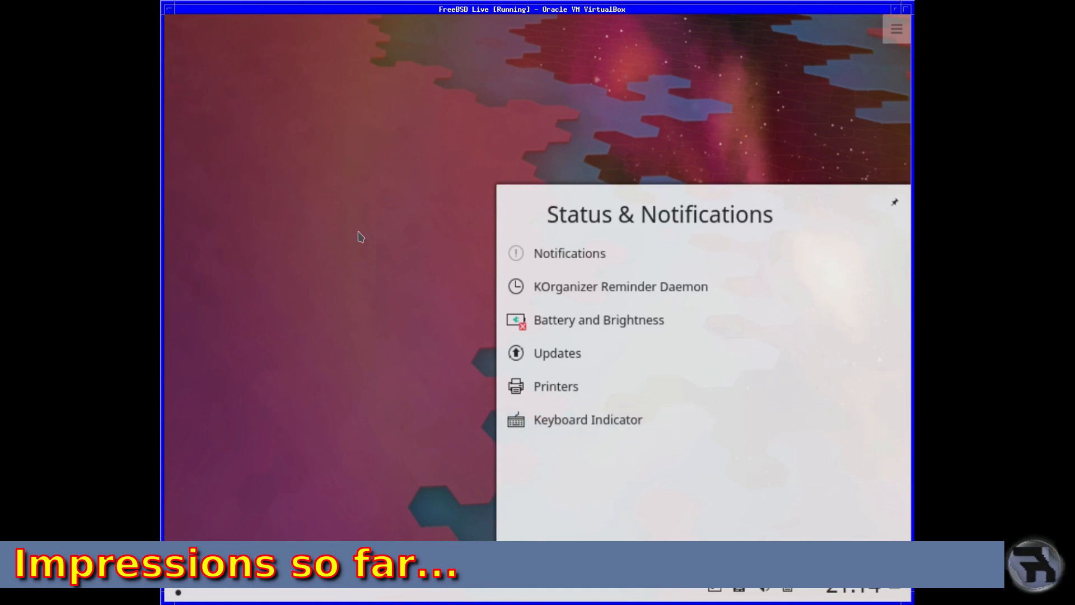